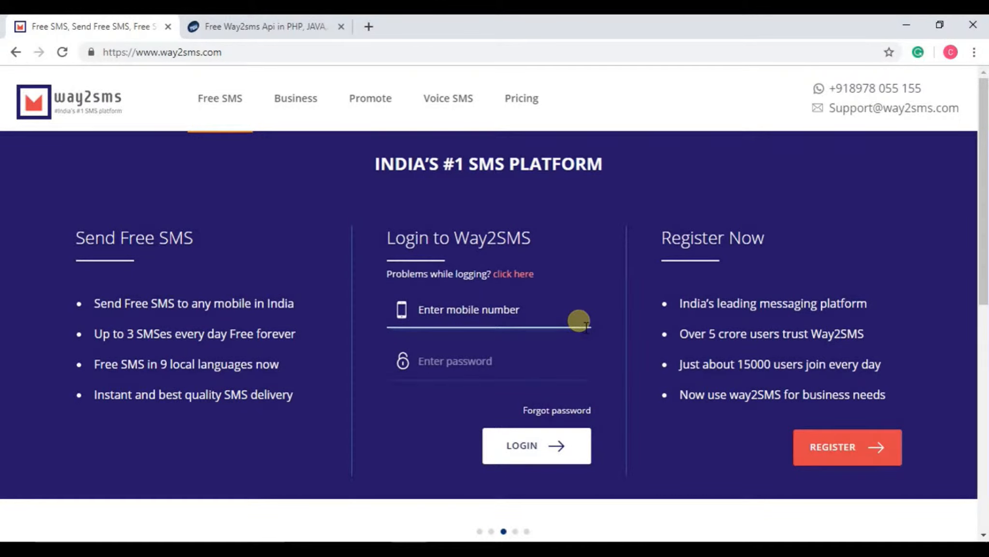
Step: Look through the Way2SMS login and registration pages, then return to the Way2SMS homepage
left_click(469, 309)
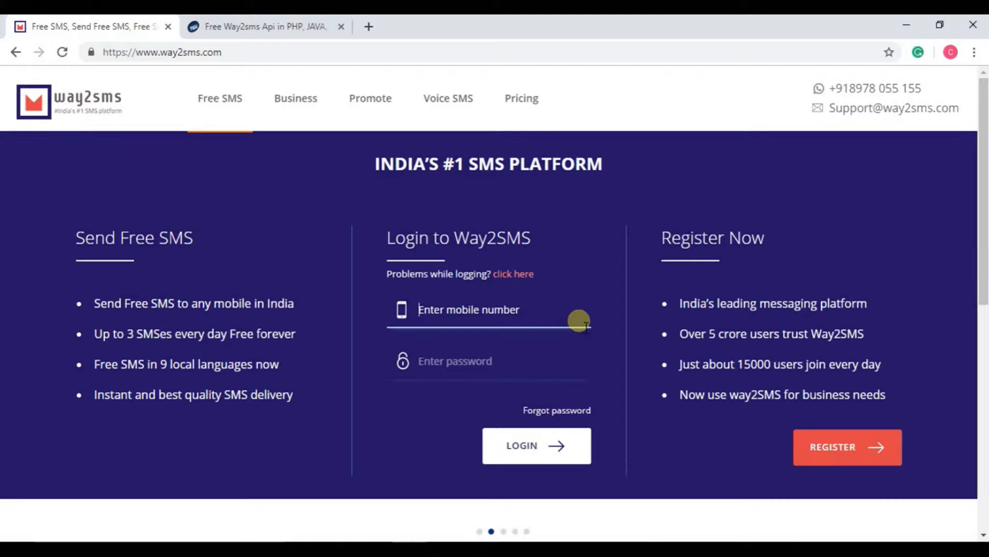
mouse_move(230, 67)
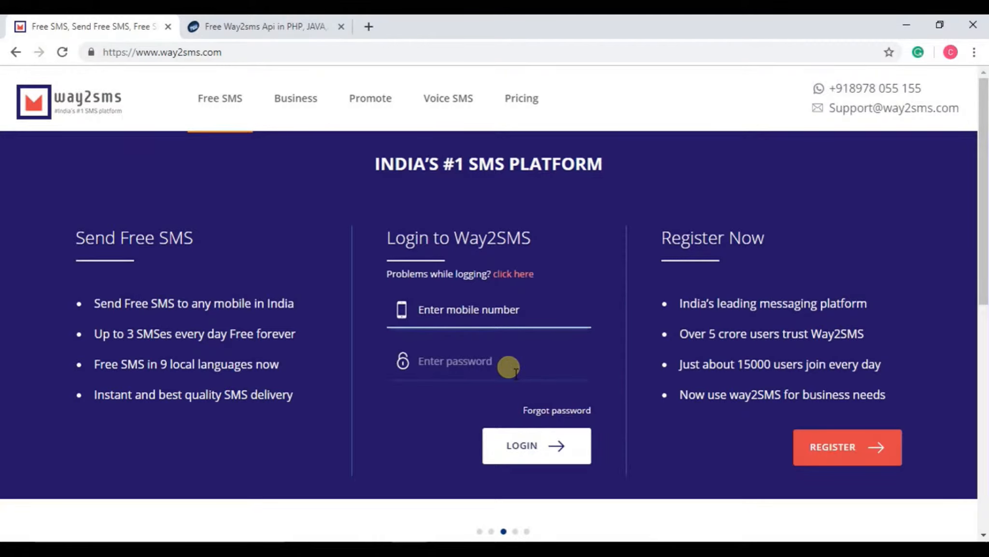
left_click(847, 447)
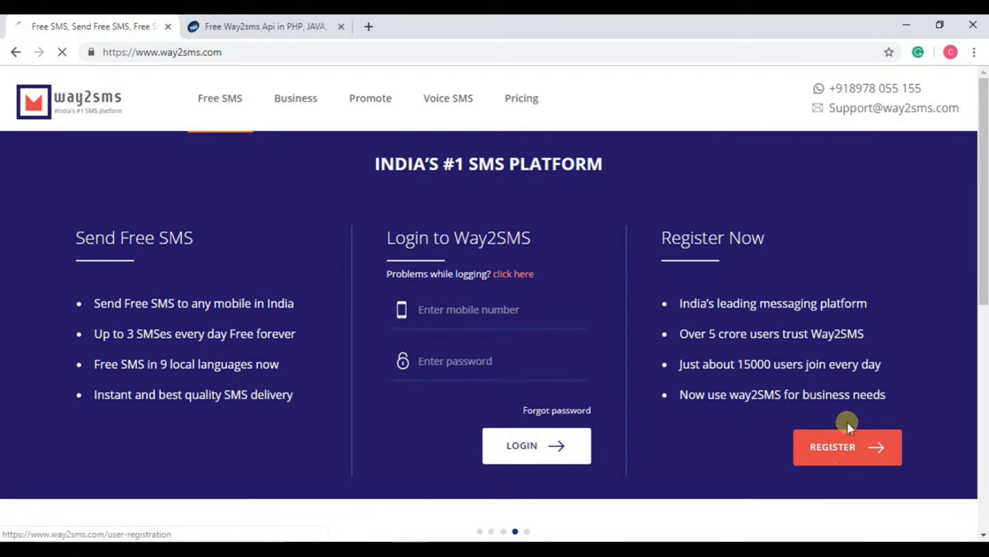
left_click(847, 447)
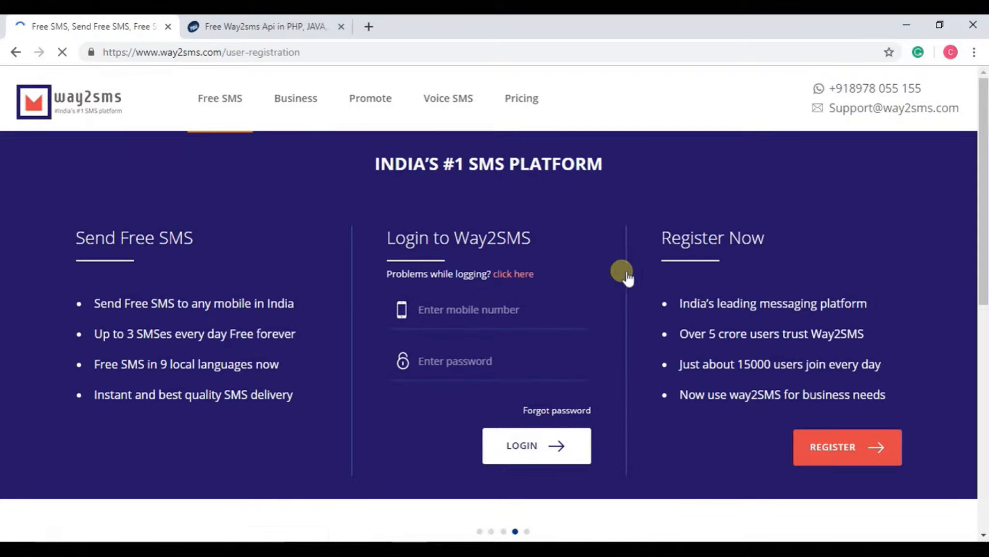
left_click(848, 447)
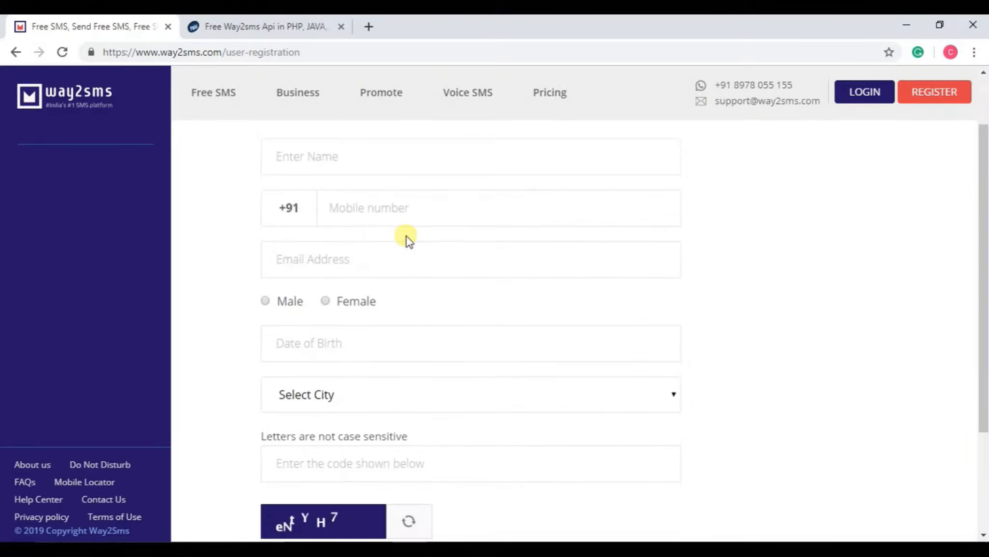
scroll("down", 3)
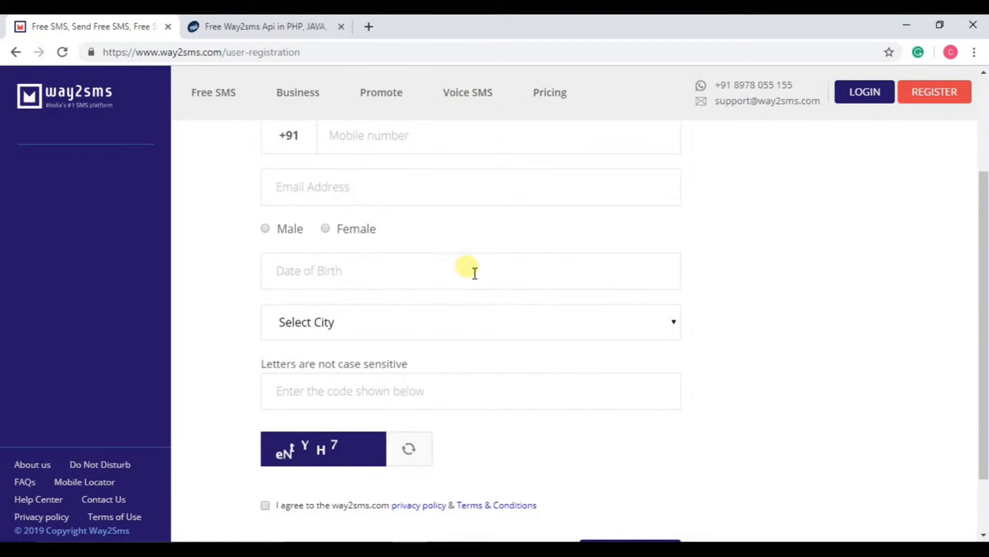
scroll("down", 3)
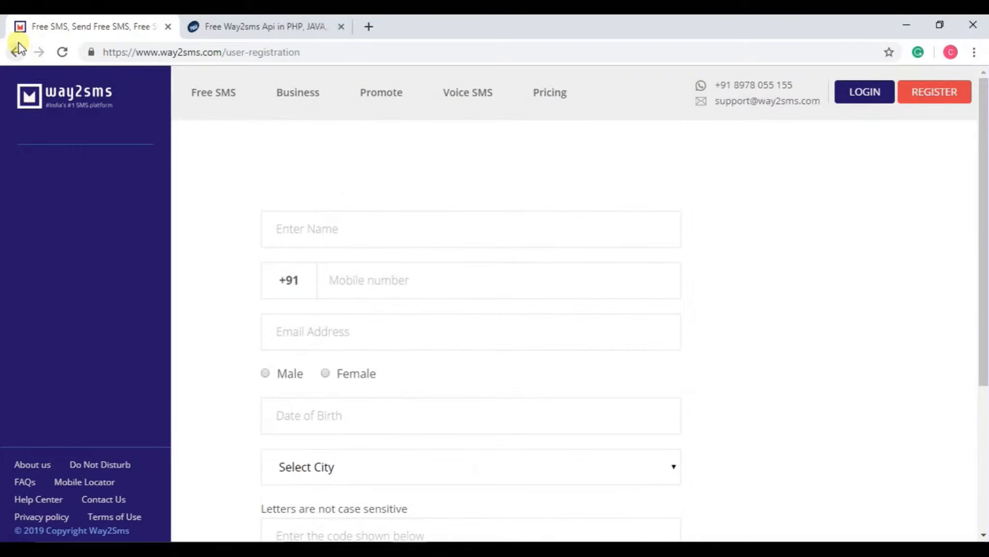
left_click(16, 50)
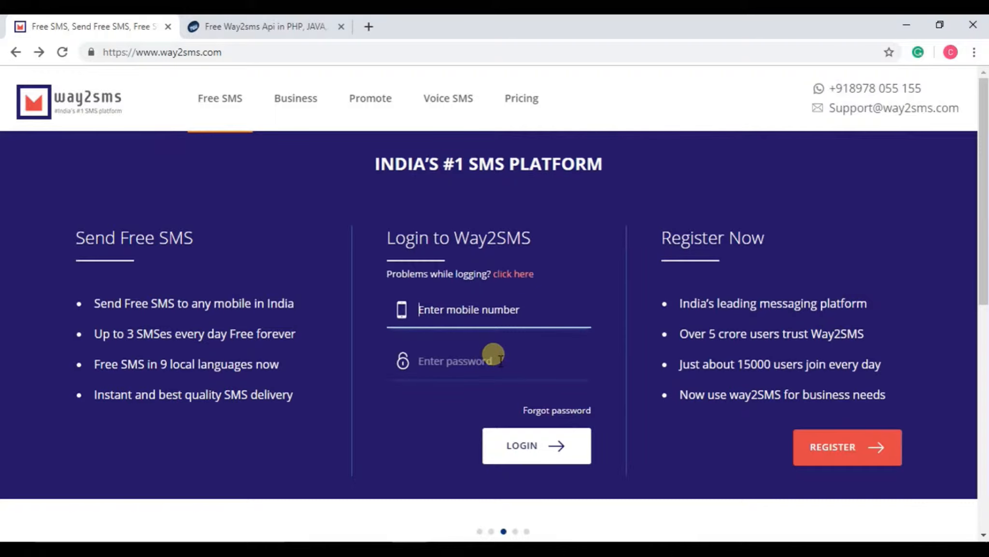
Step: On smsapi.engineeringtgr.com, reach the 3 Easy Steps section and request the API key by email
left_click(265, 27)
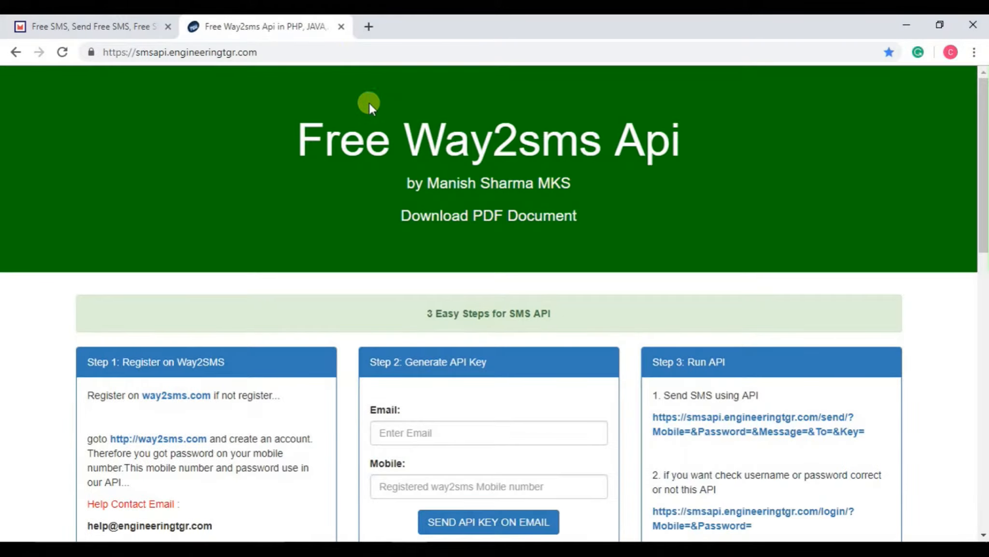
mouse_move(275, 251)
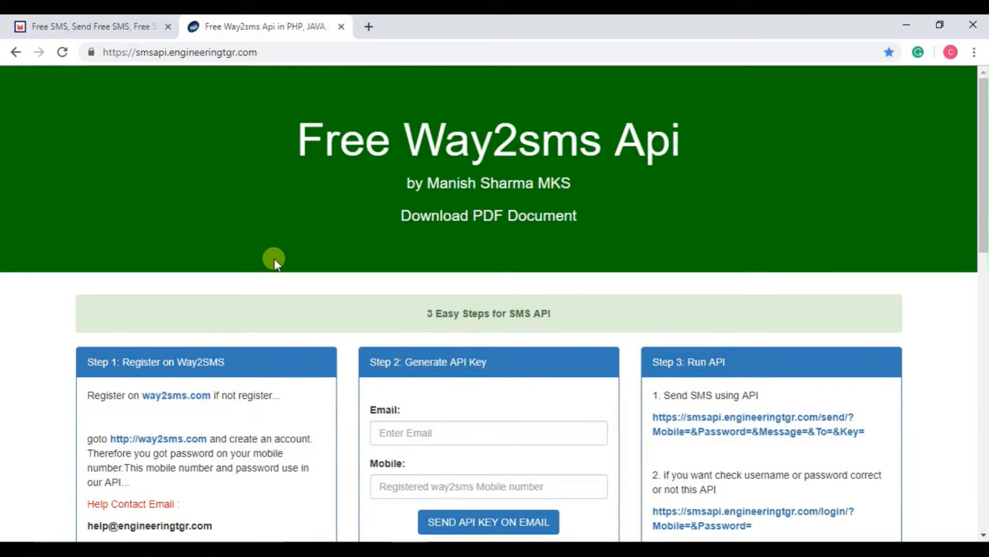
scroll("down", 3)
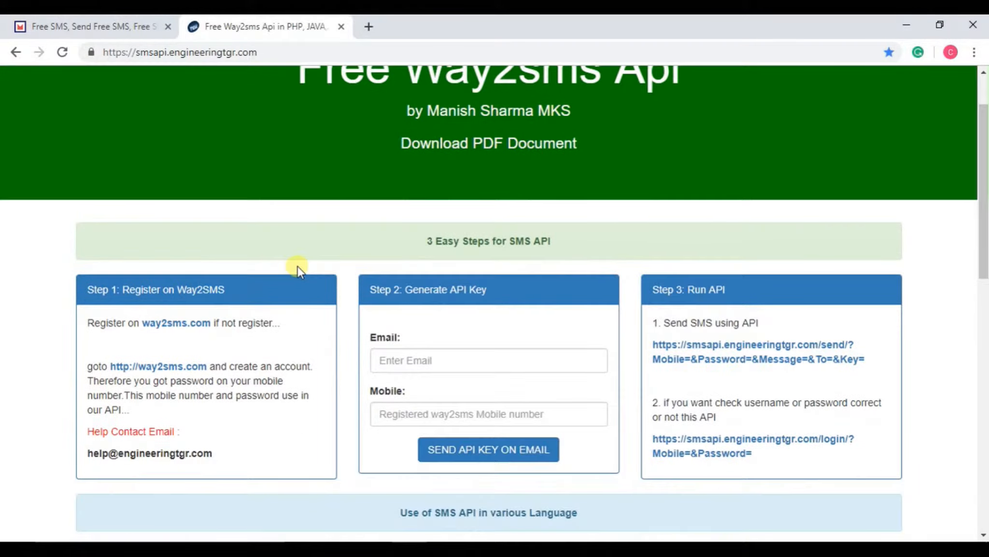
left_click(489, 360)
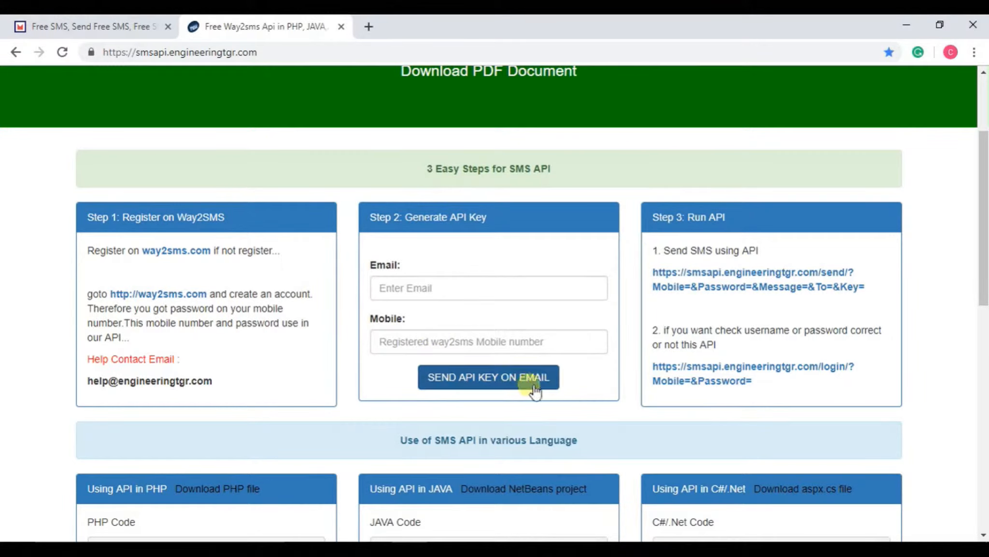
mouse_move(630, 375)
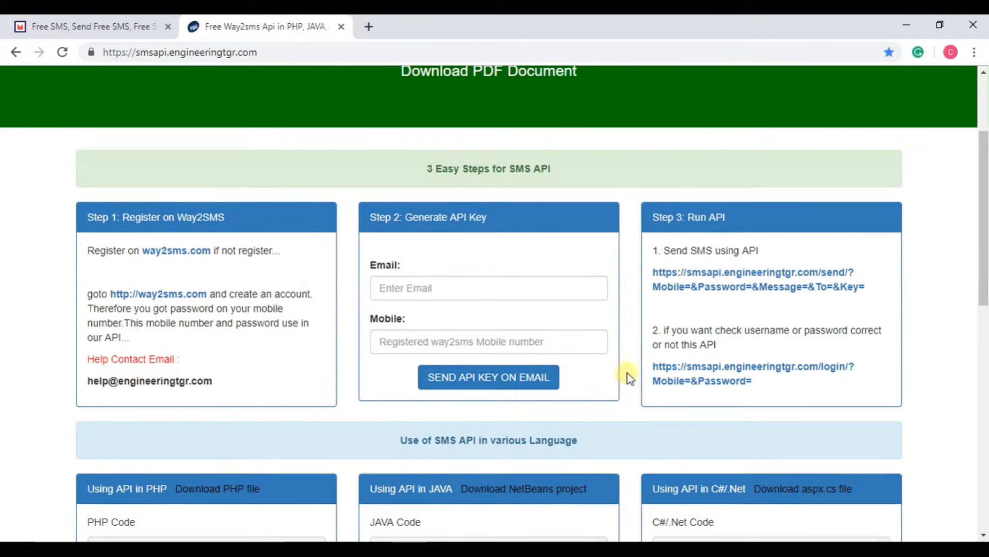
mouse_move(613, 379)
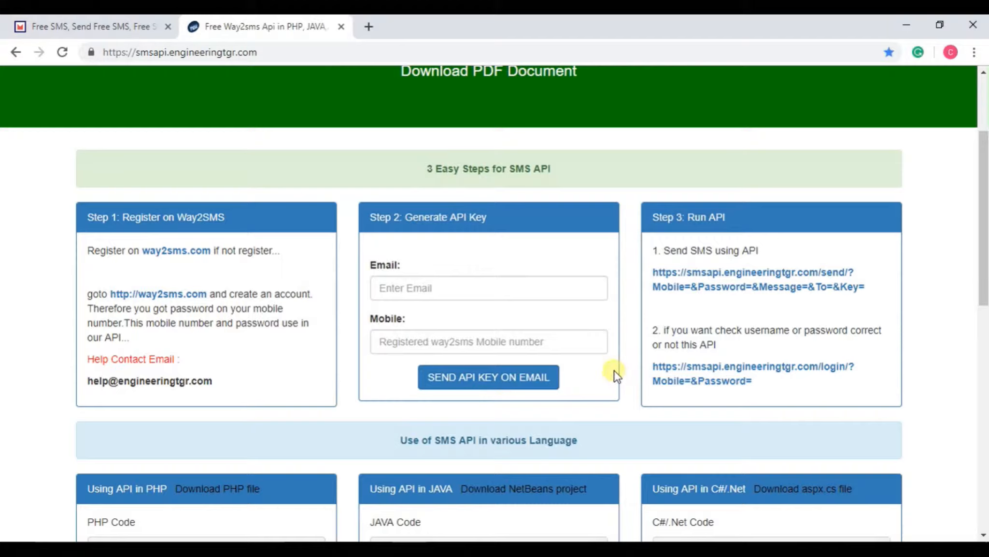
left_click(489, 377)
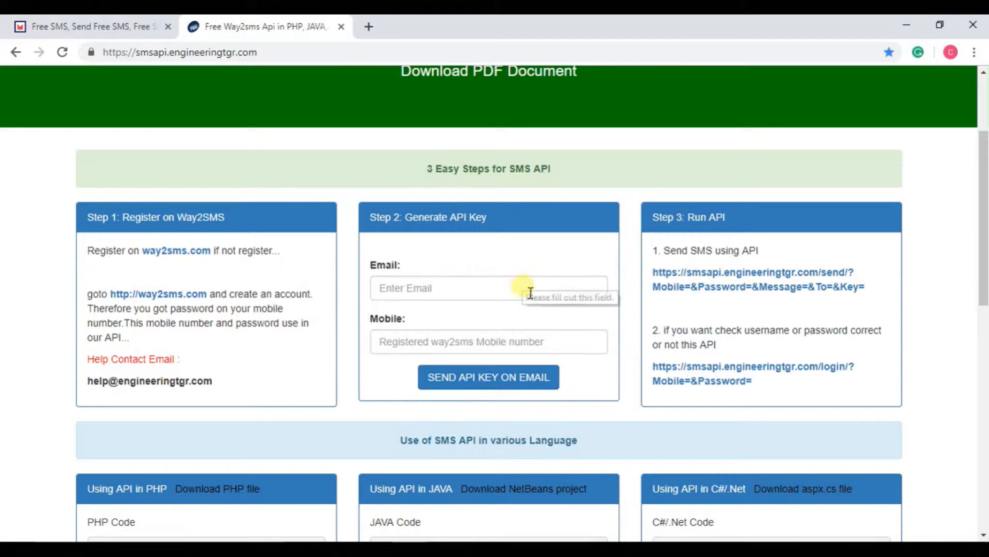
mouse_move(613, 259)
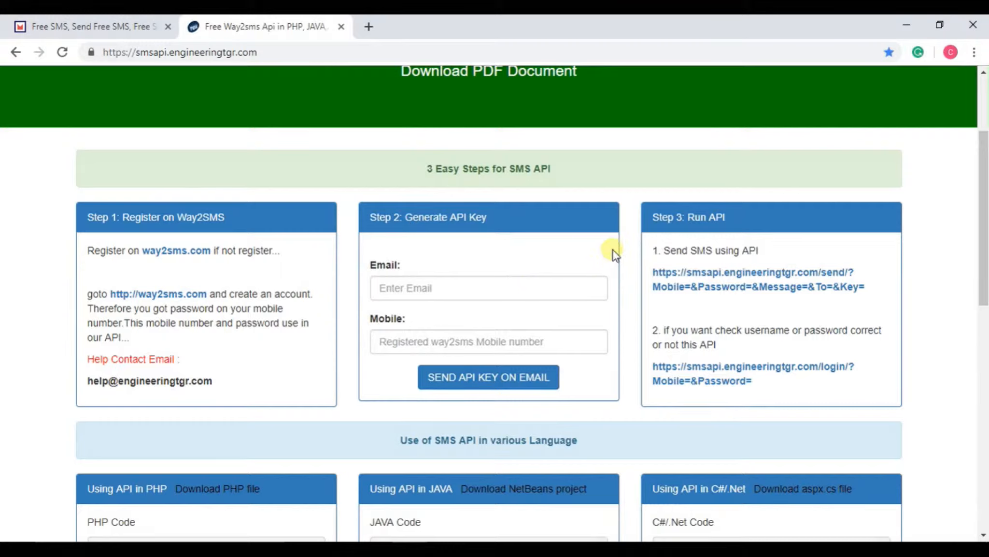
mouse_move(618, 254)
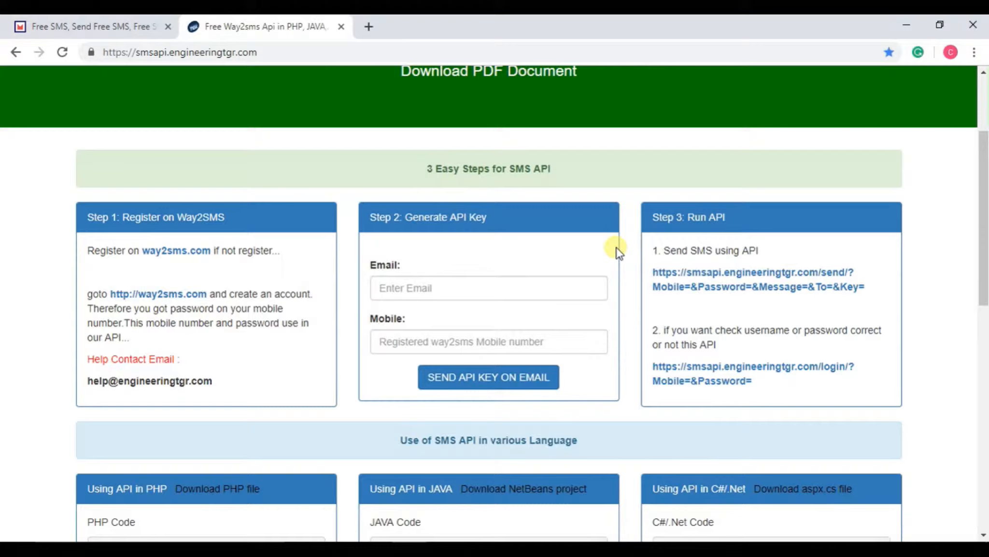
mouse_move(754, 404)
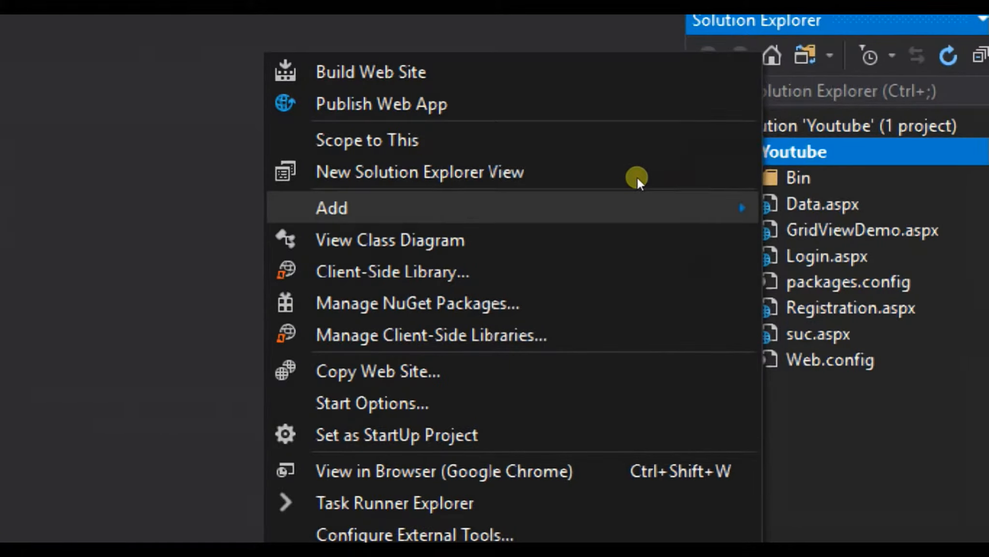
mouse_move(330, 207)
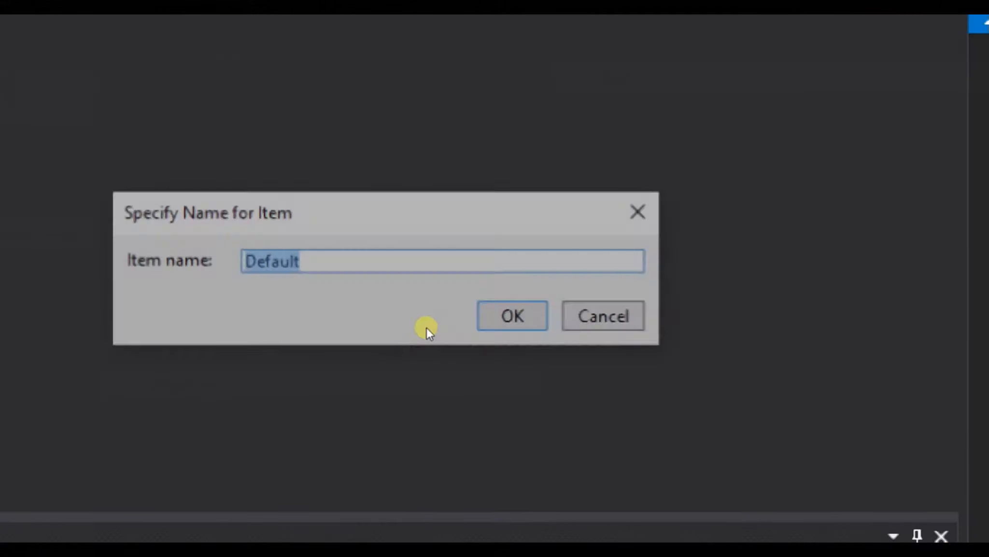
Step: Name the new web form item 'Send' and confirm it in the Specify Name dialog
type("Send")
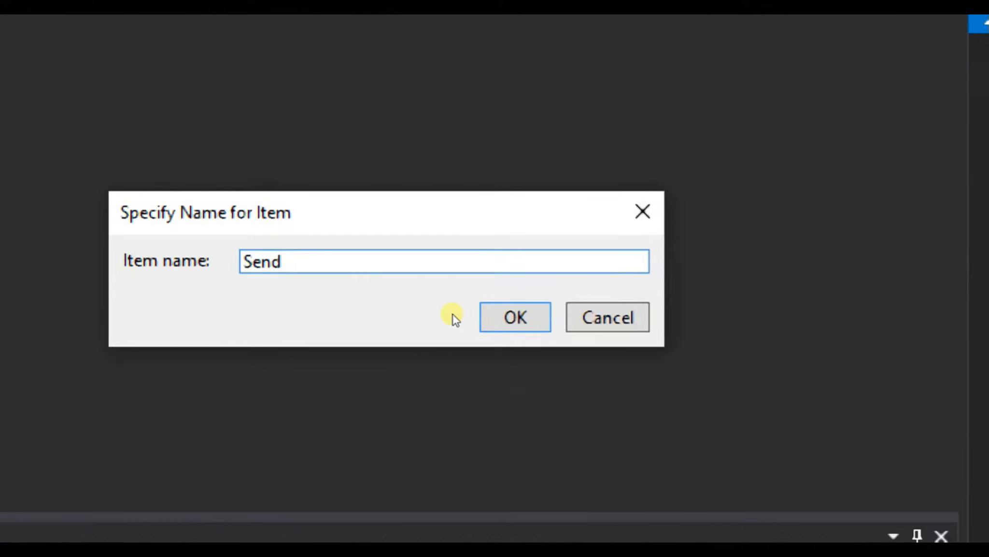
left_click(514, 317)
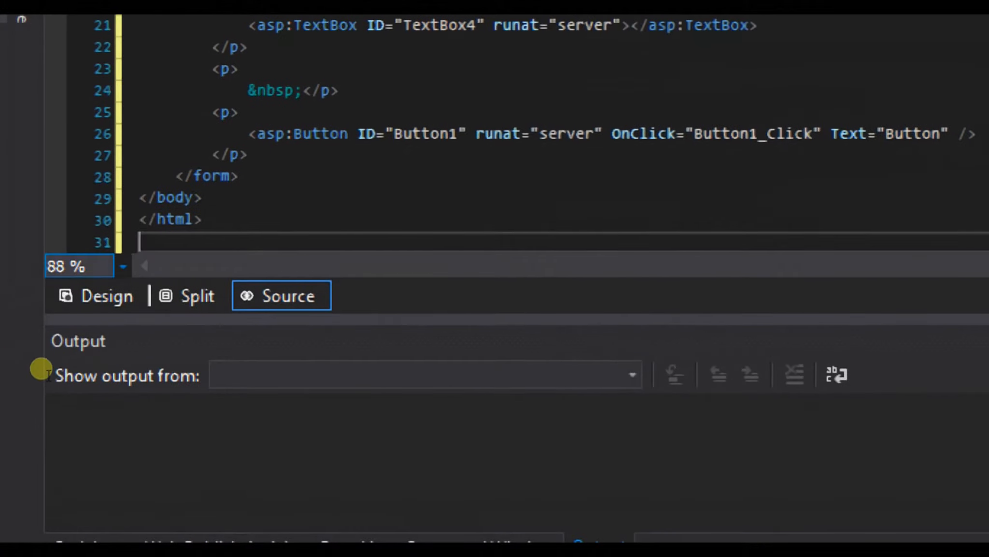
Step: In SendSms.aspx Design view, create Button1's click event handler in the code-behind
left_click(107, 295)
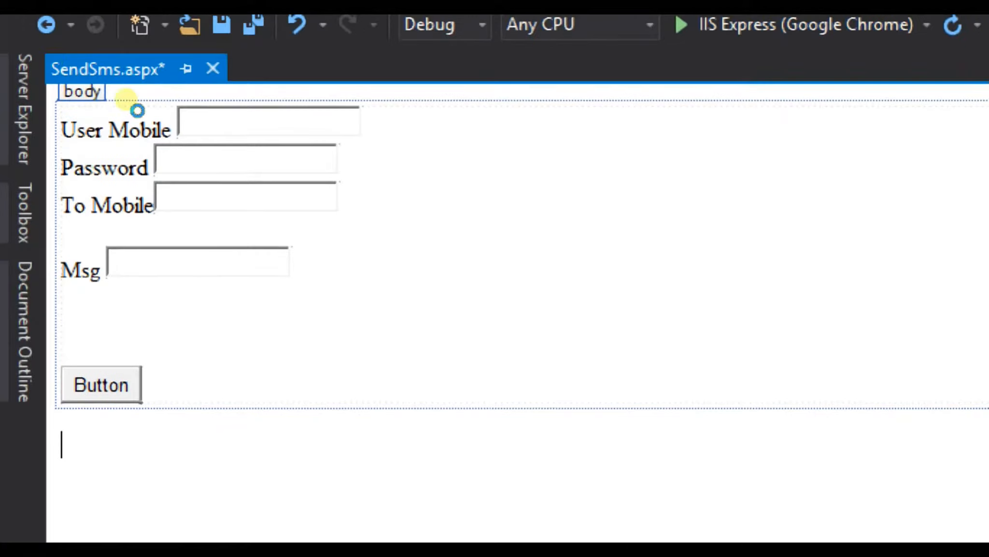
left_click(268, 121)
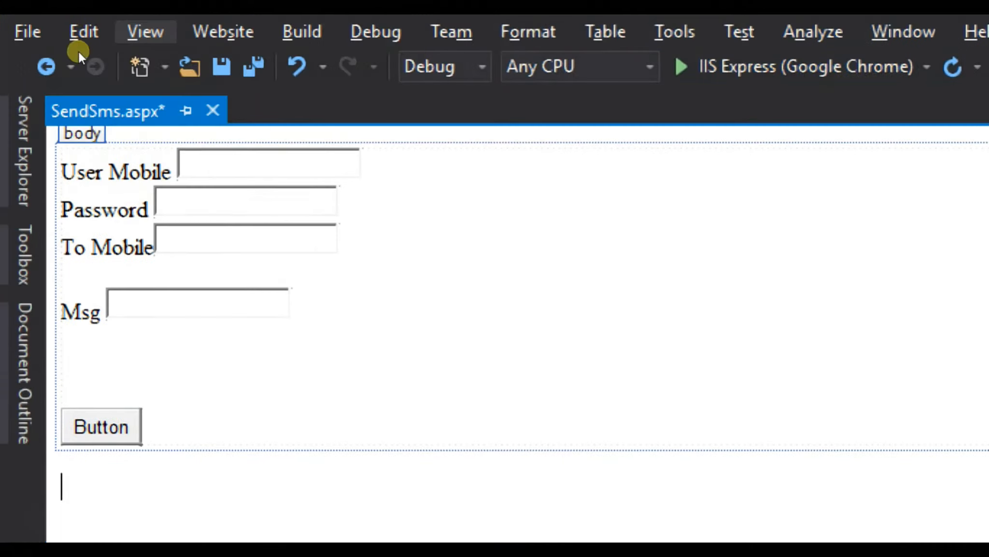
left_click(246, 237)
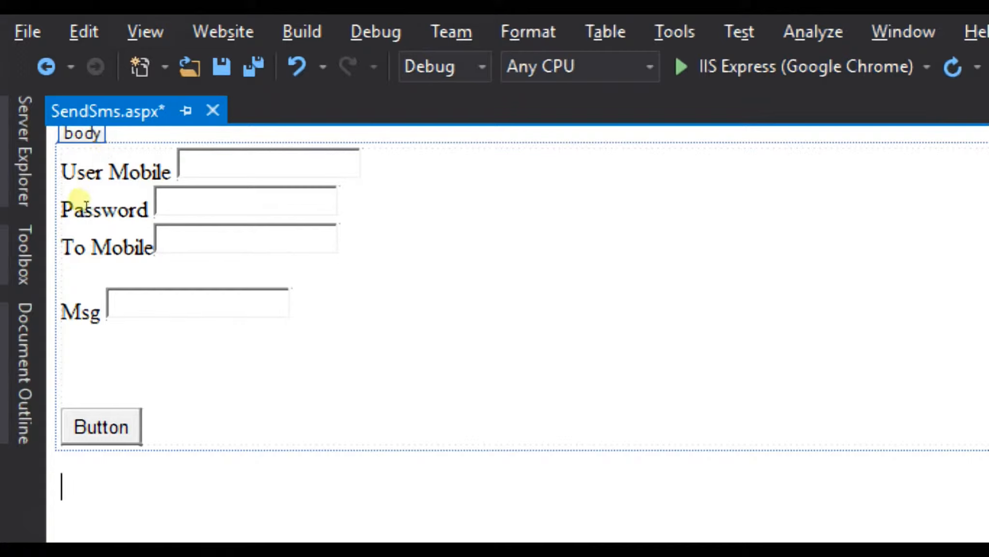
mouse_move(58, 265)
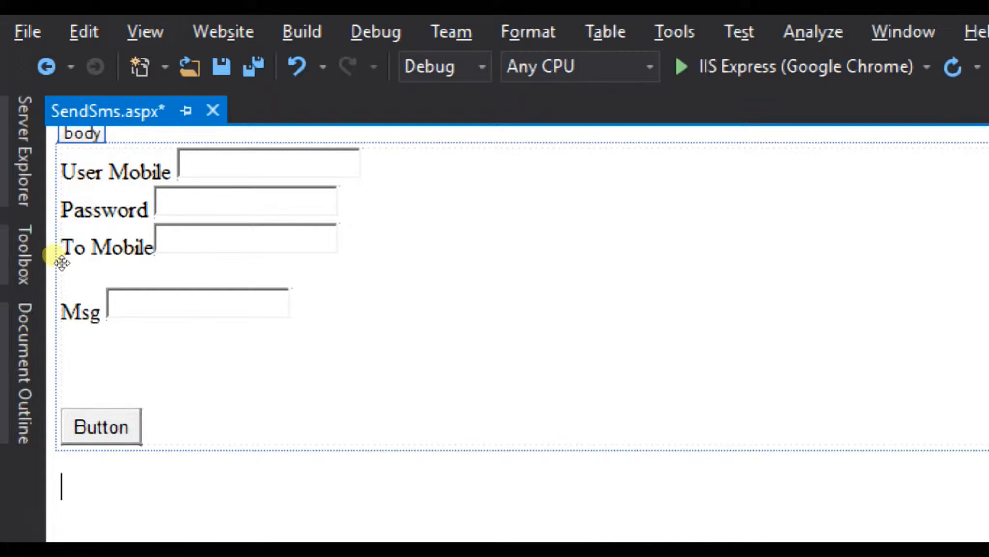
left_click(98, 427)
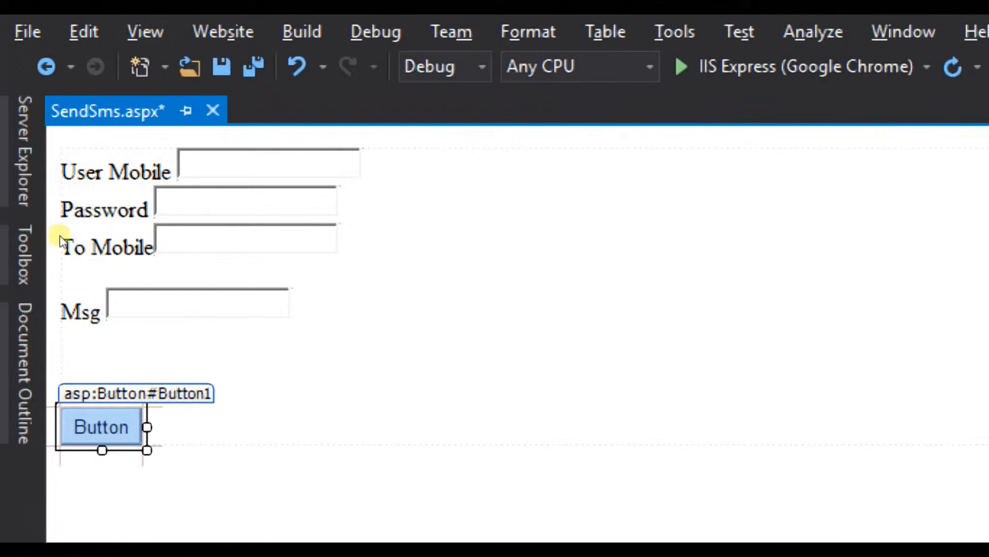
double_click(98, 427)
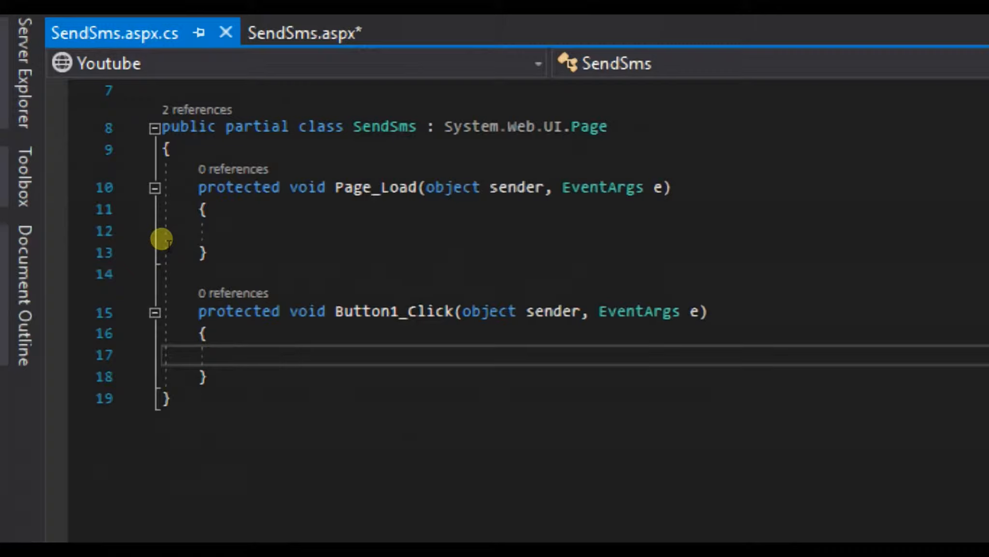
Step: In Button1_Click declare string Mobile = TextBox1.Text and string Pass = TextBox2.Text
type("stri")
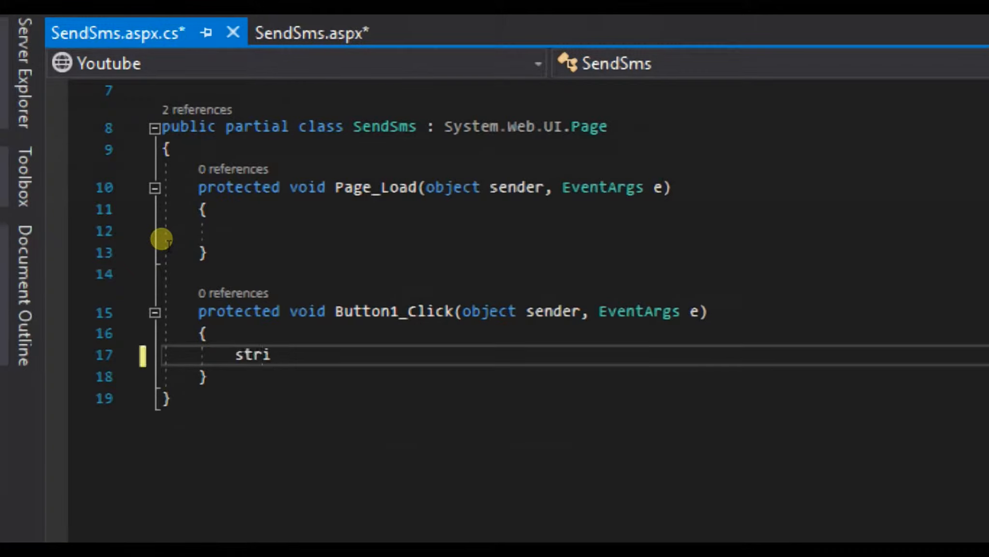
type("ng")
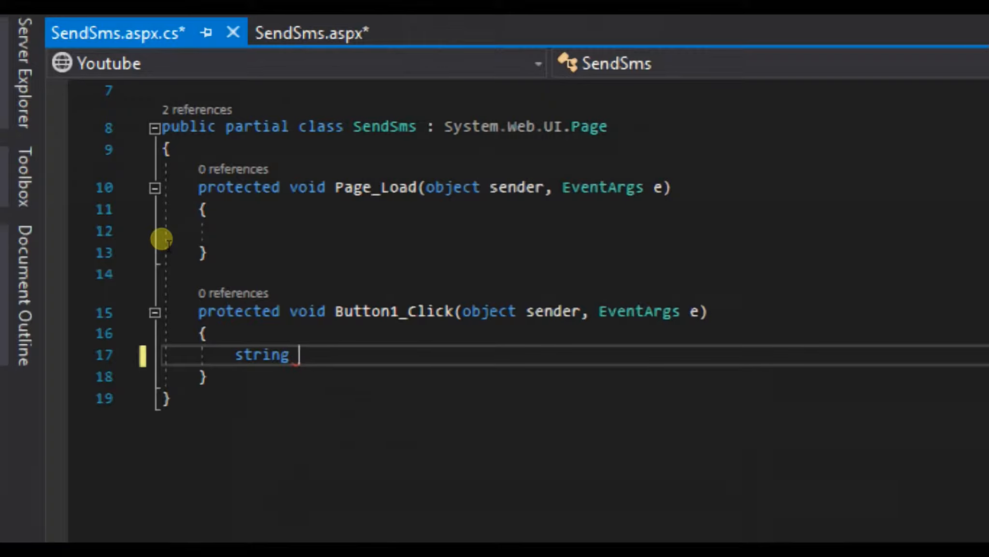
type("Mob")
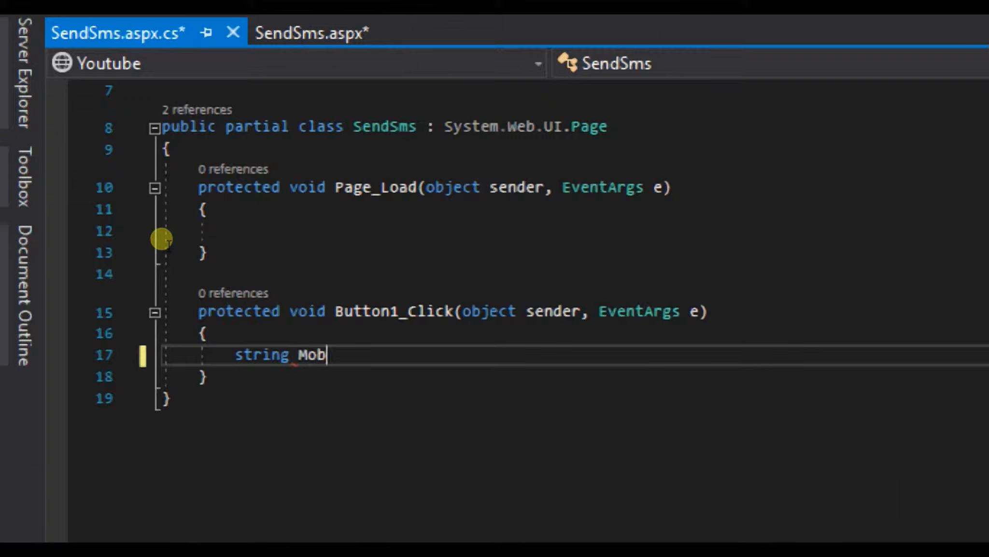
type("ile = \"")
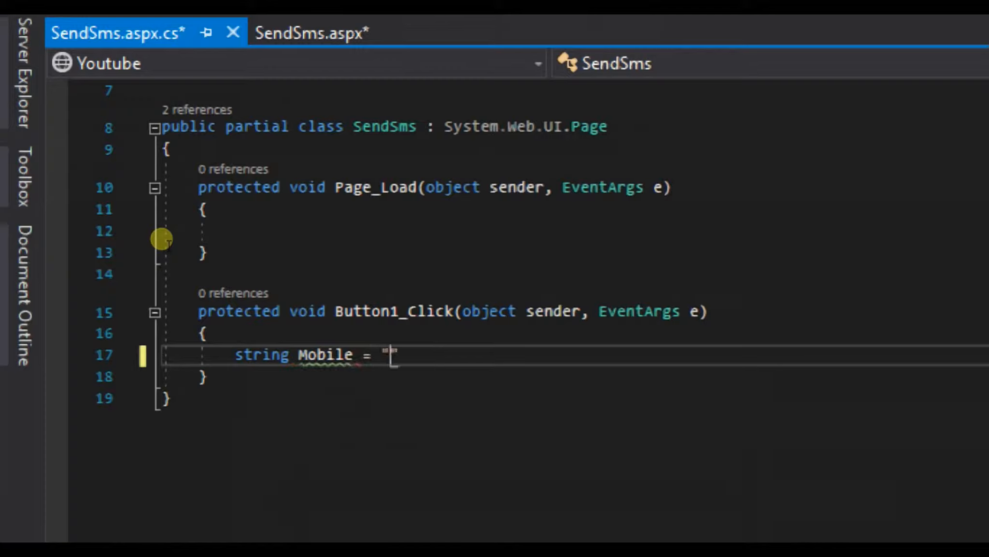
type(";")
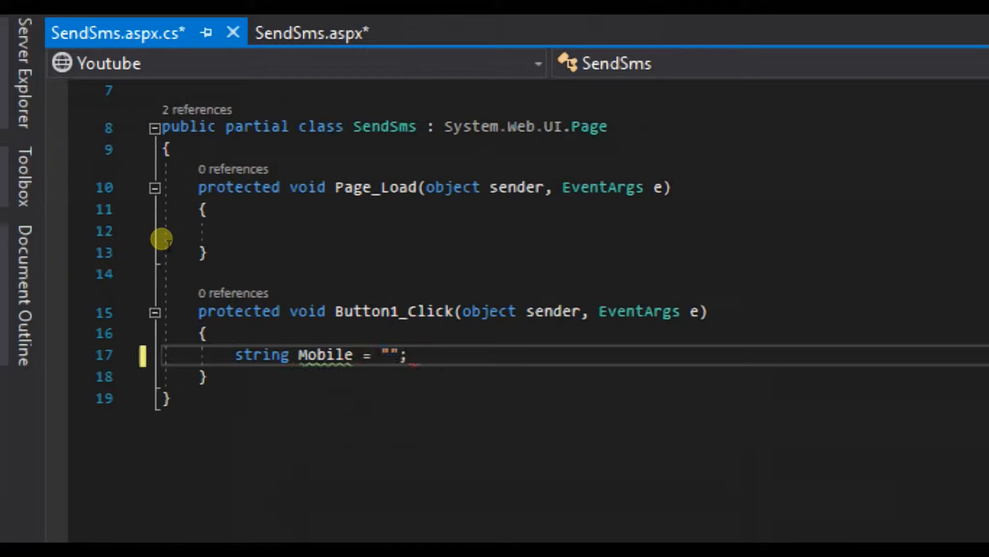
key("Enter")
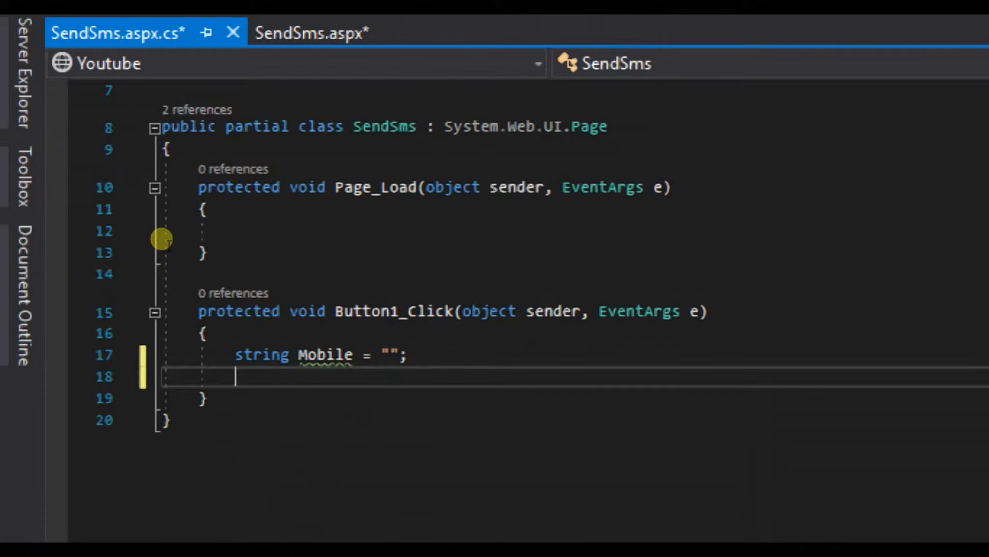
type("stri")
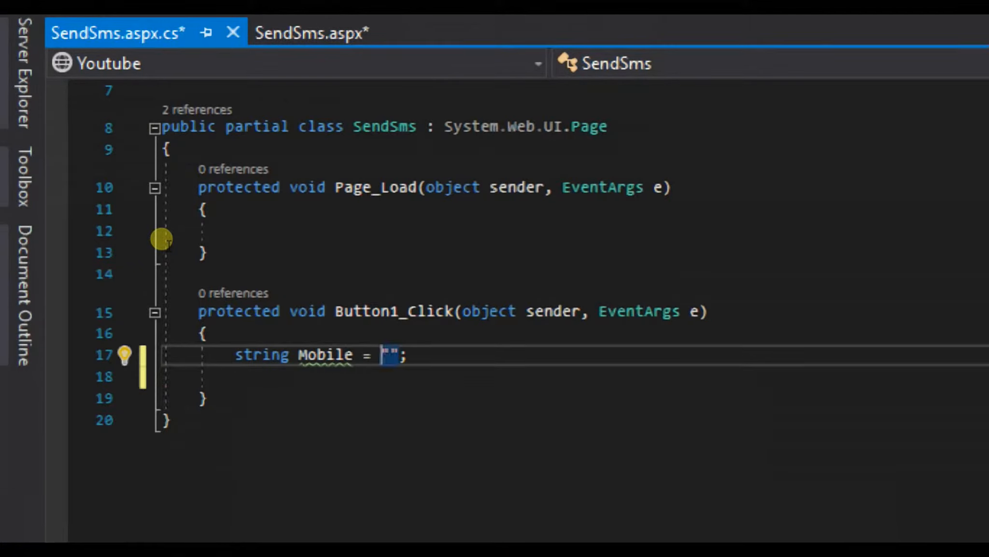
type("t")
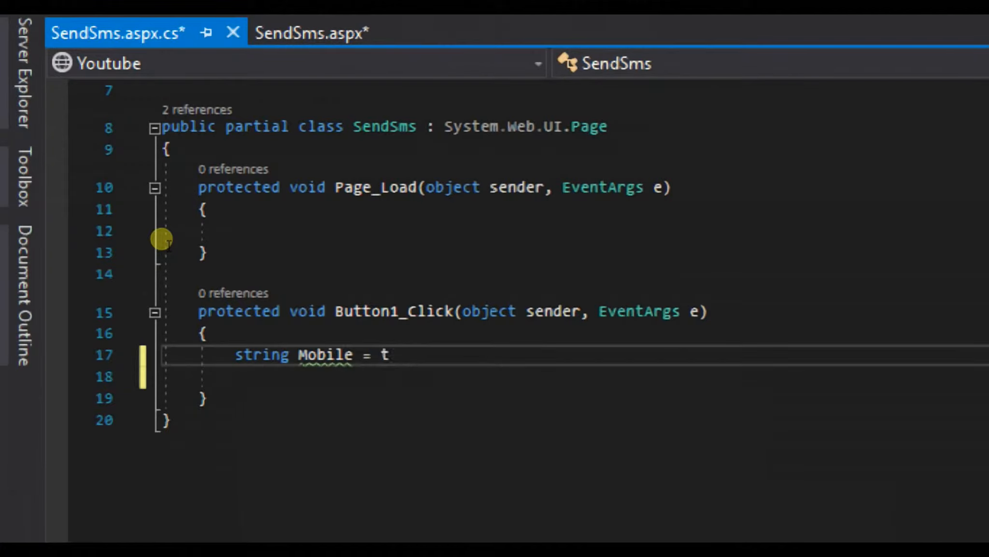
type("extBox1.Text;")
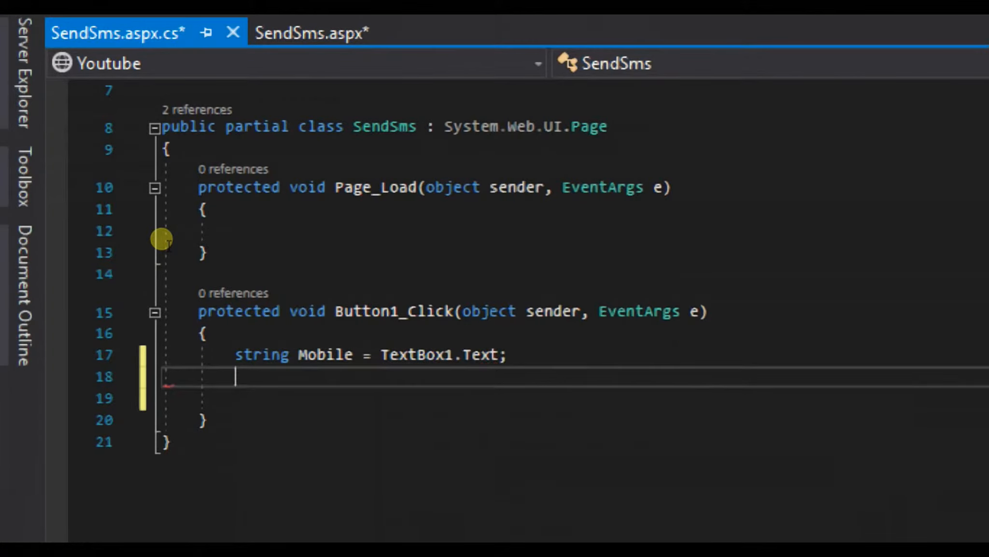
type("string")
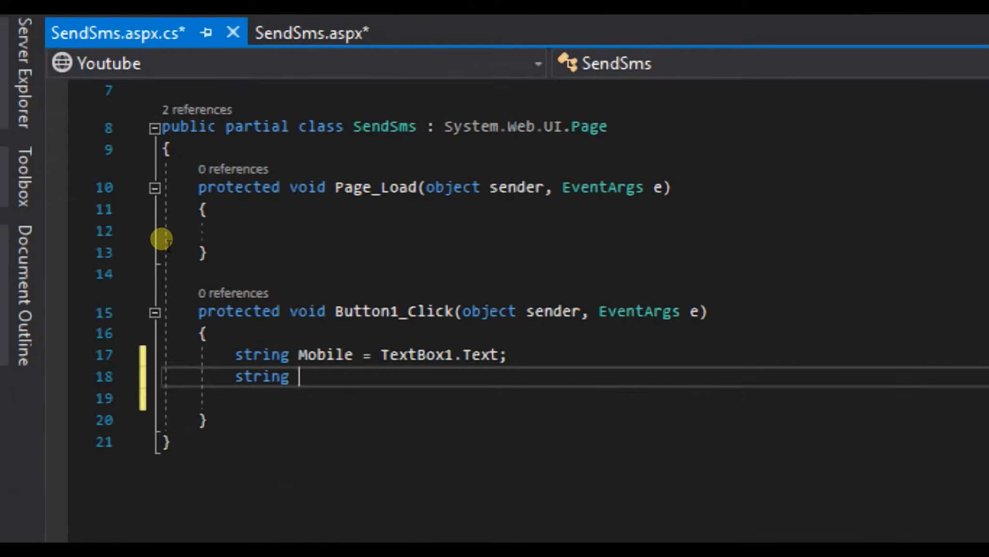
type("Pass")
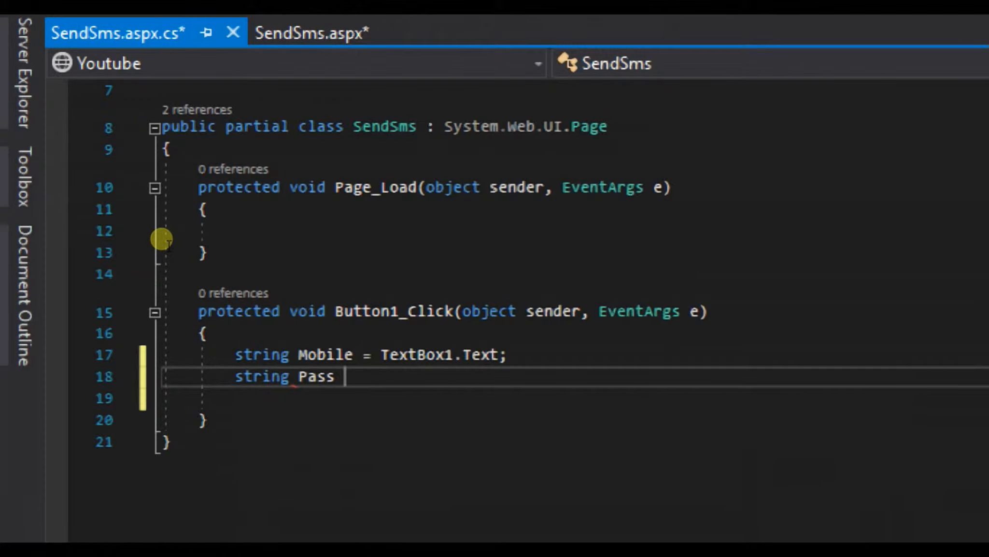
type("= TextBox2.Text;")
left_click(610, 398)
type("string")
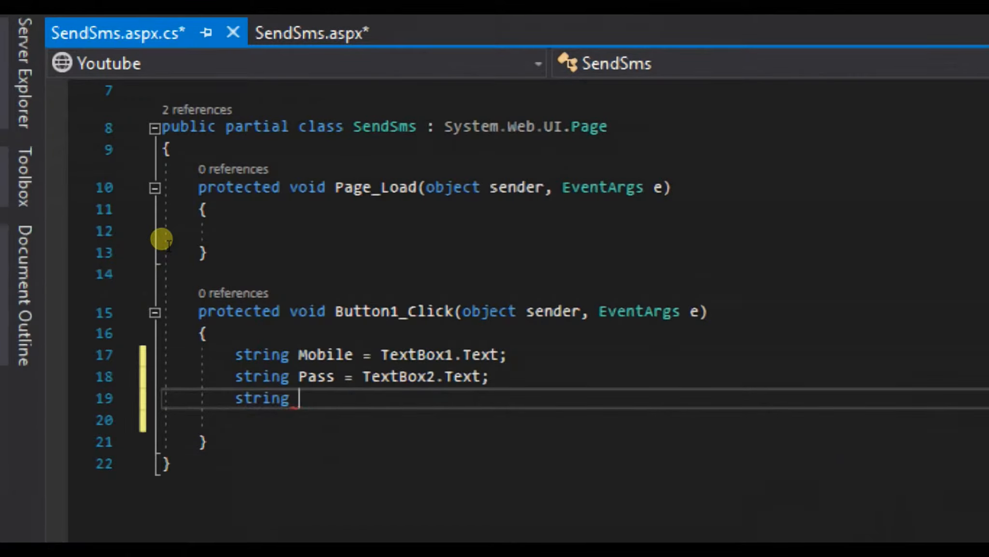
Step: Declare string ToMobile = TextBox3.Text and string Msg = TextBox4.Text
type("ToMob")
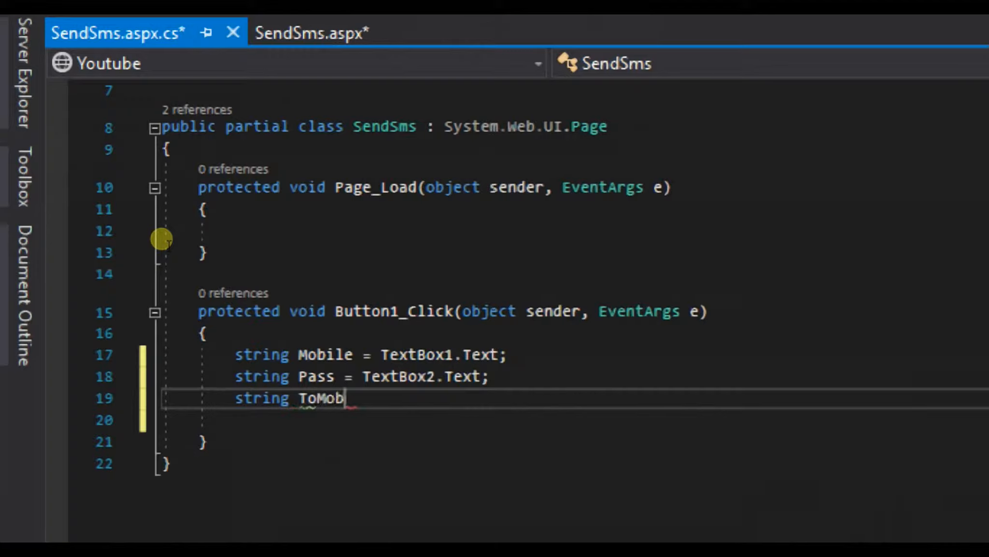
type("ile = T")
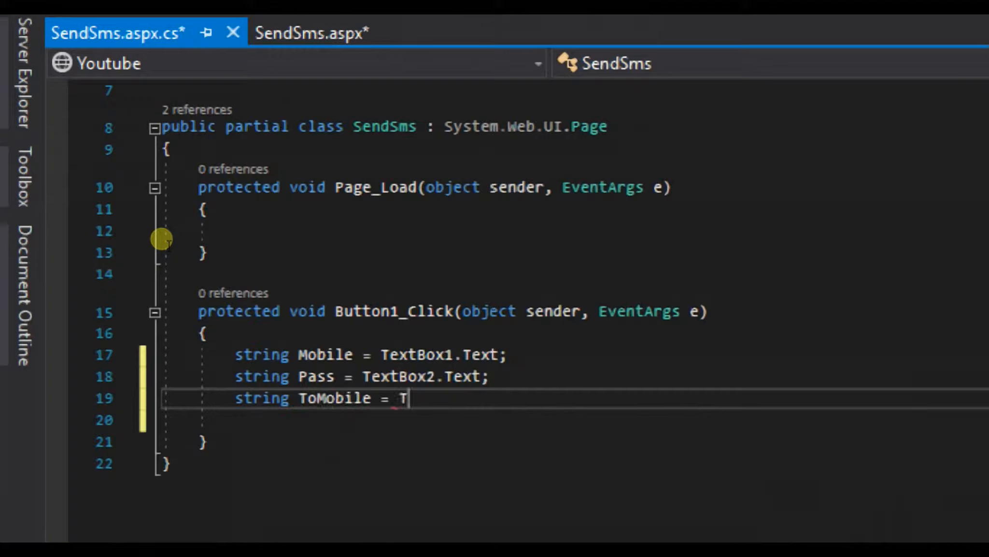
type("extBox3.Text;")
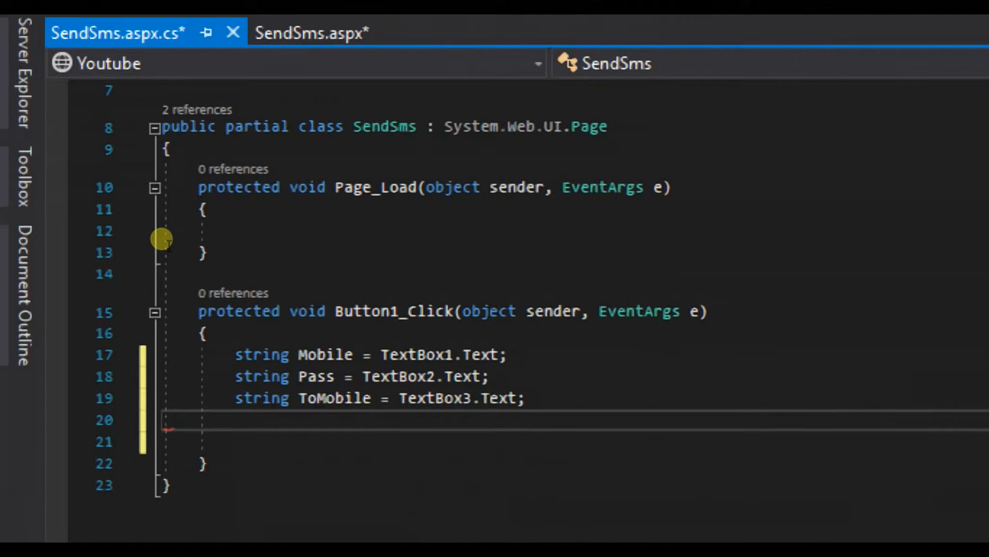
type("string ms")
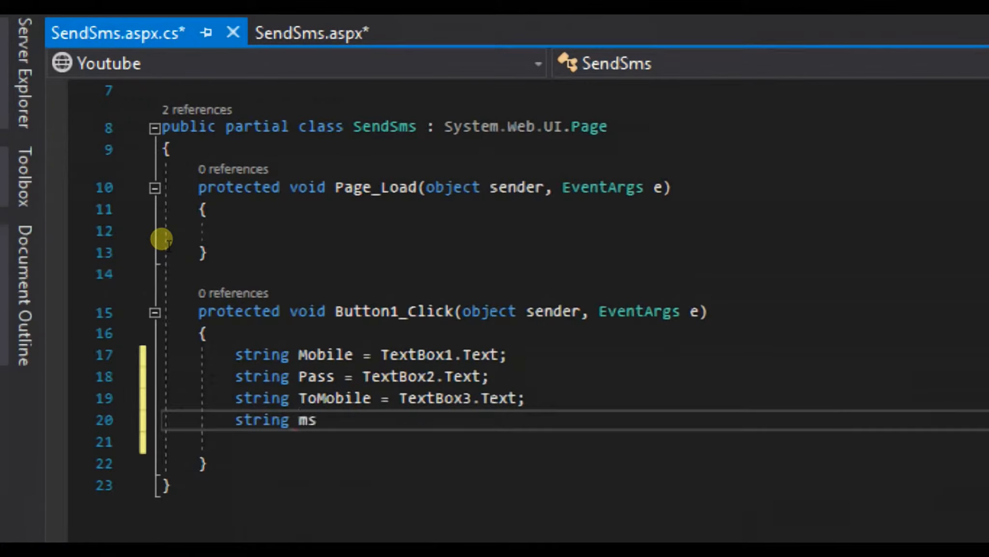
type("Msg = Tex")
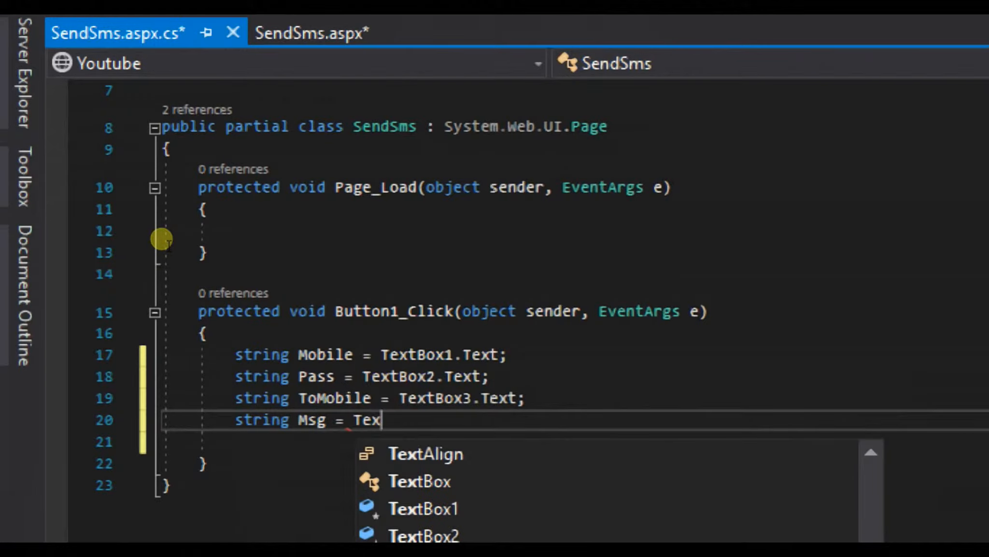
type("tBox4.Text;")
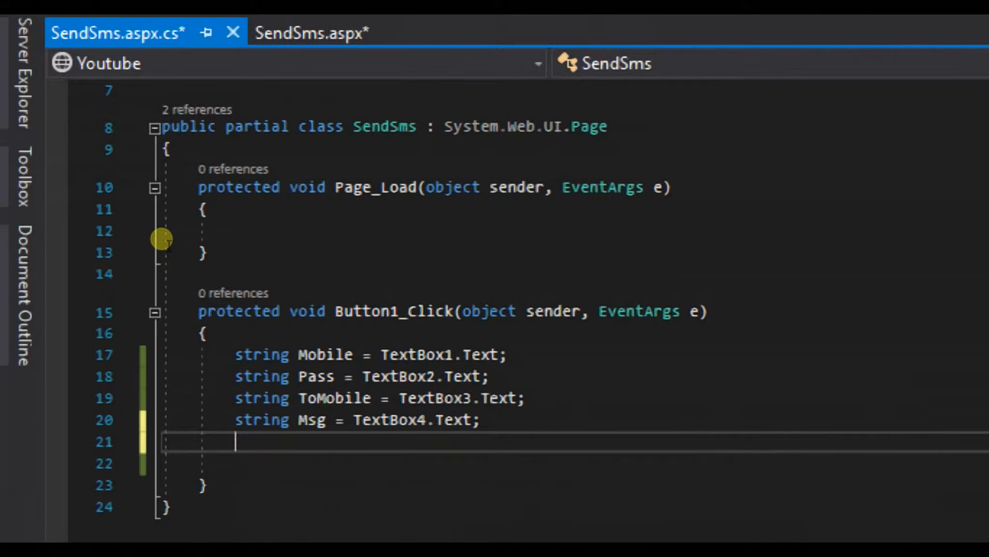
Step: Declare string Key = ""; below the Msg line
type("string")
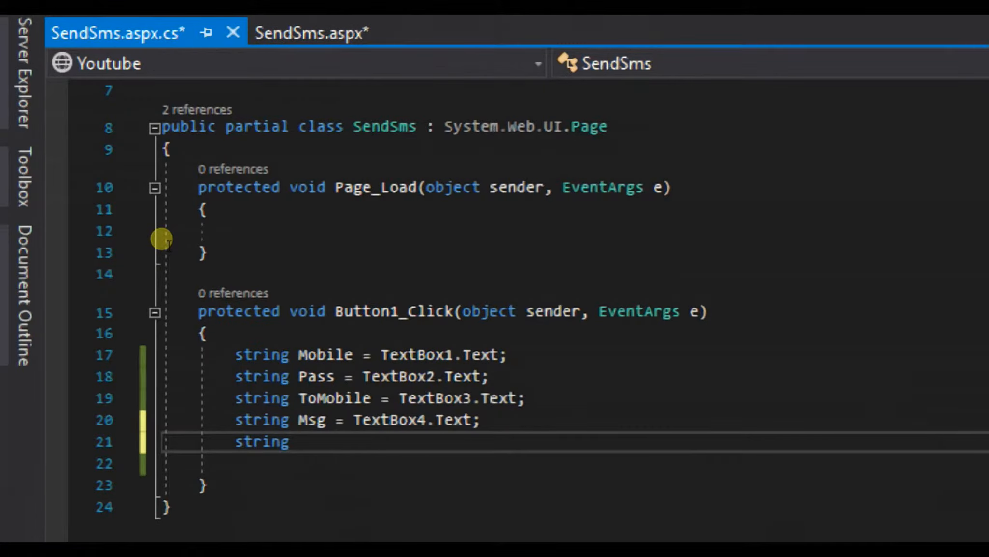
type("Key =")
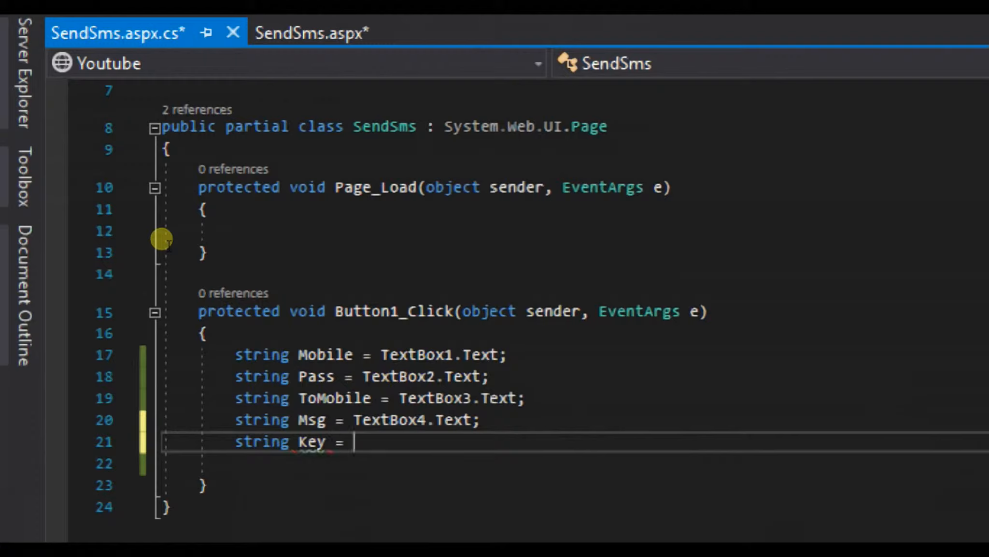
type("\"\";")
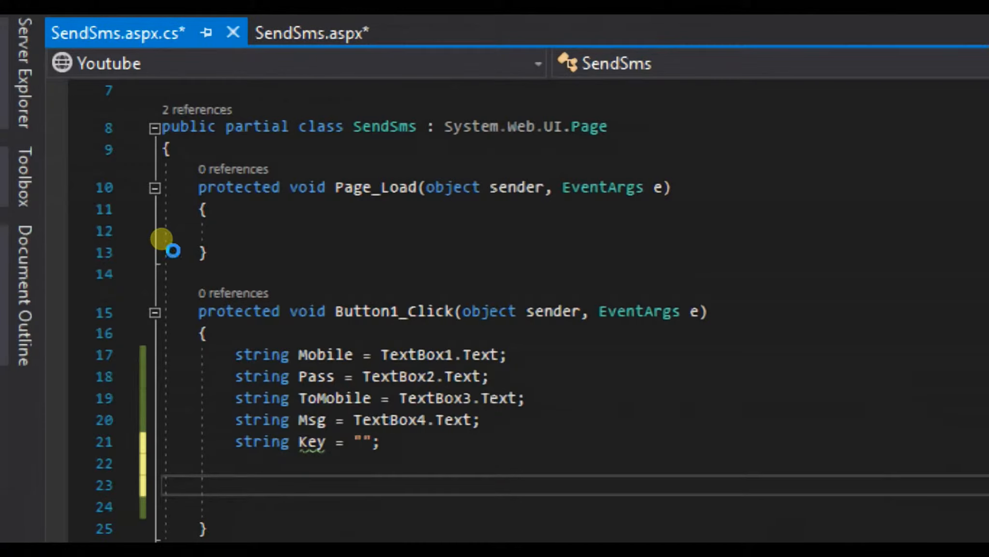
type("string")
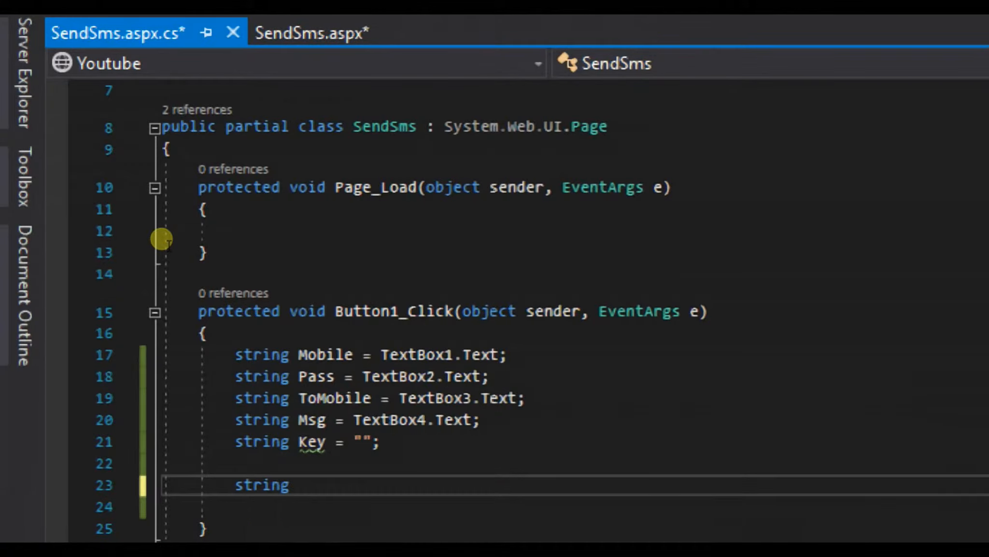
type("url = \"h")
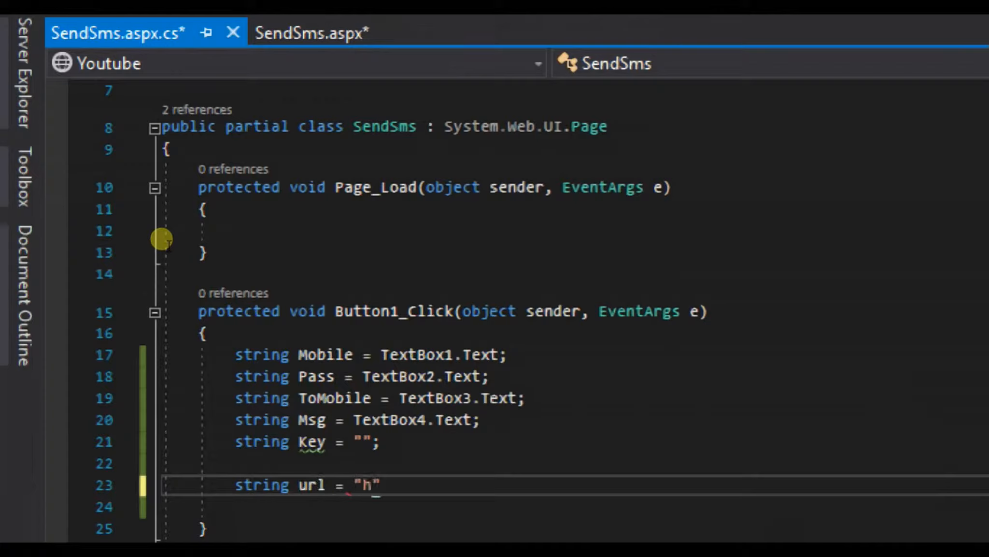
type("ttp")
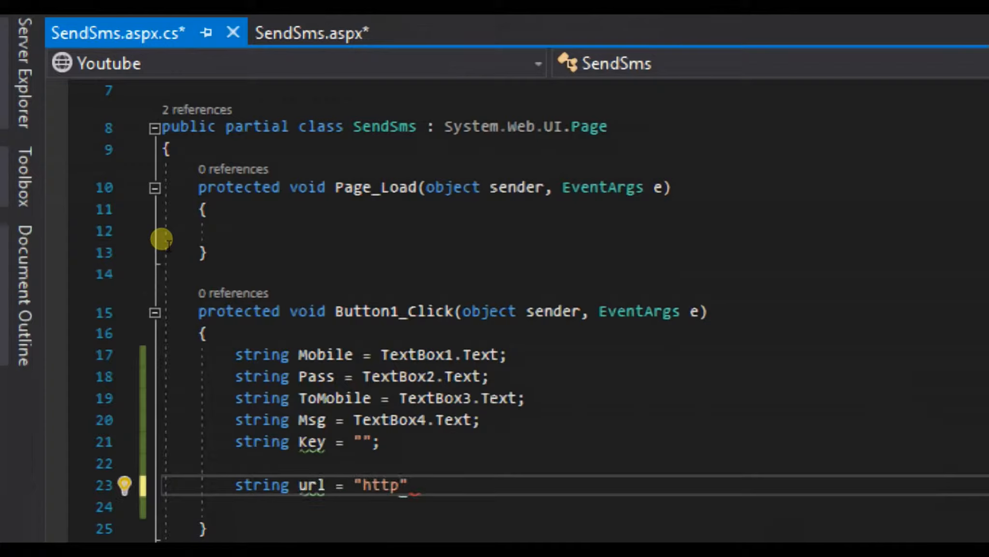
type("s://")
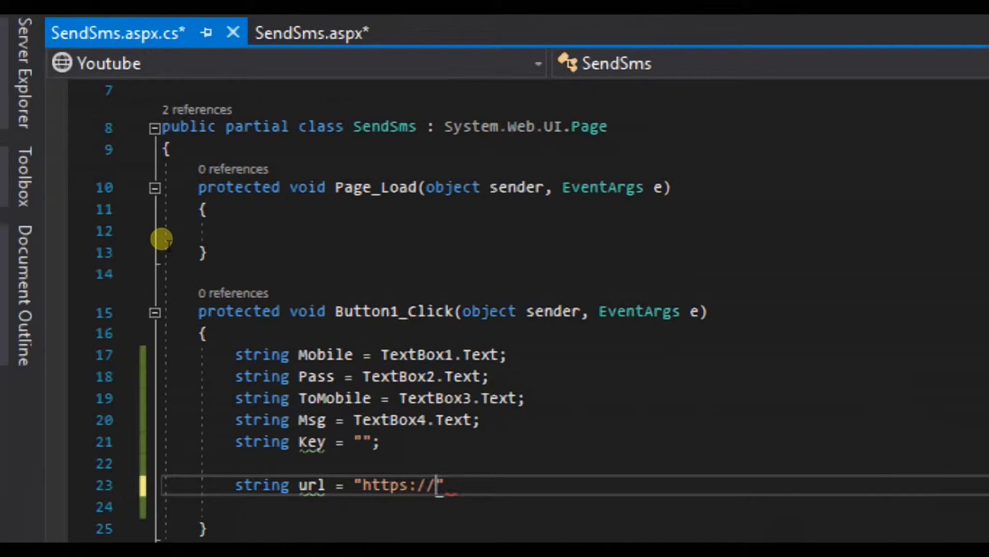
type("sms")
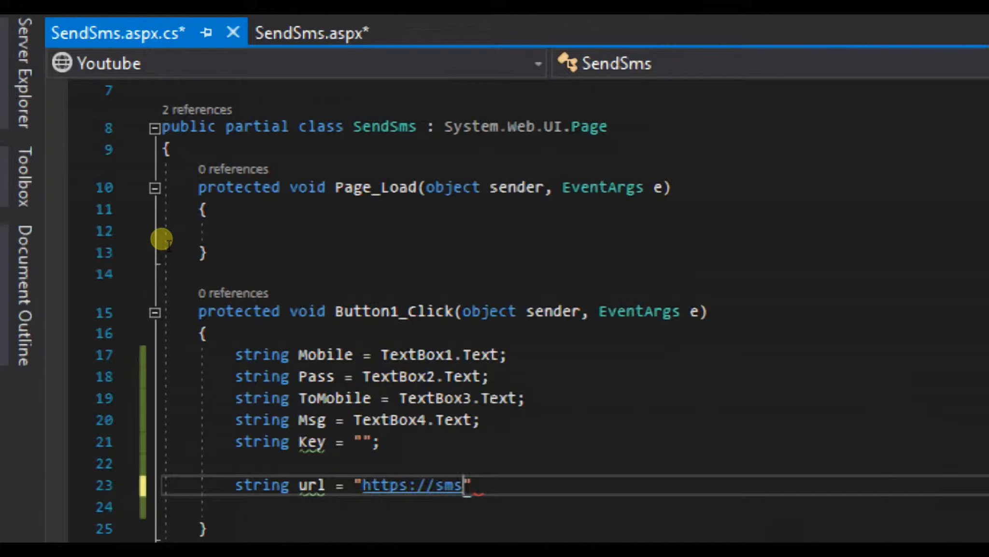
type("spi")
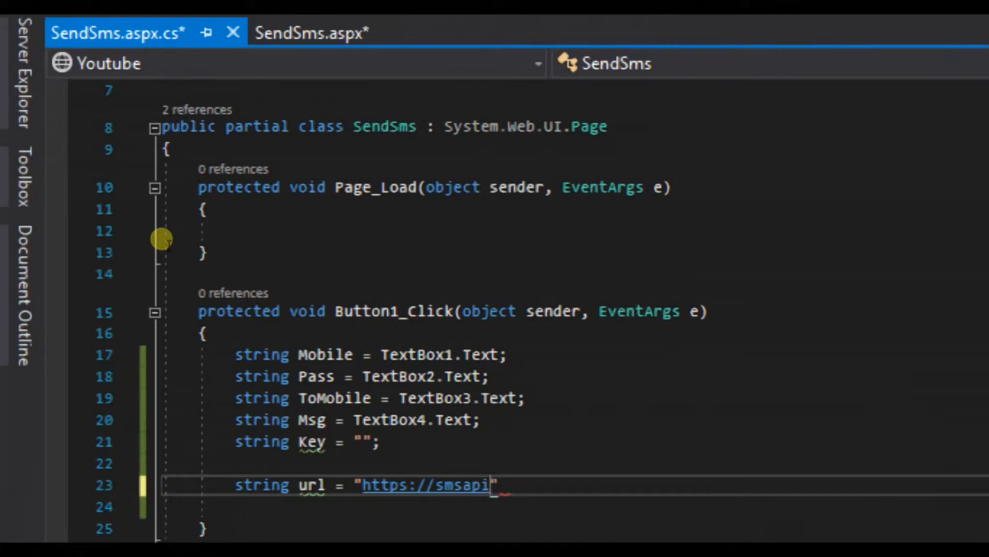
type(".c")
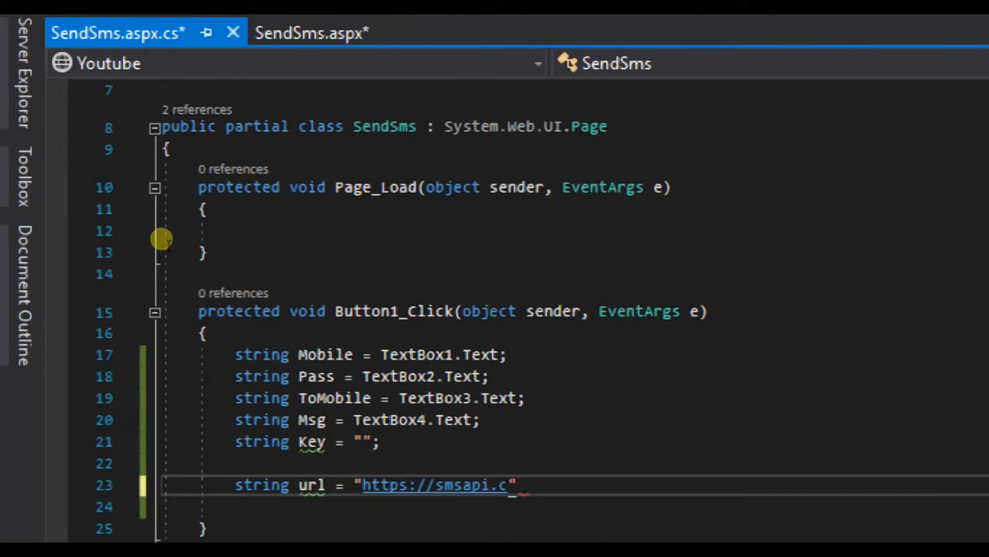
type("engine")
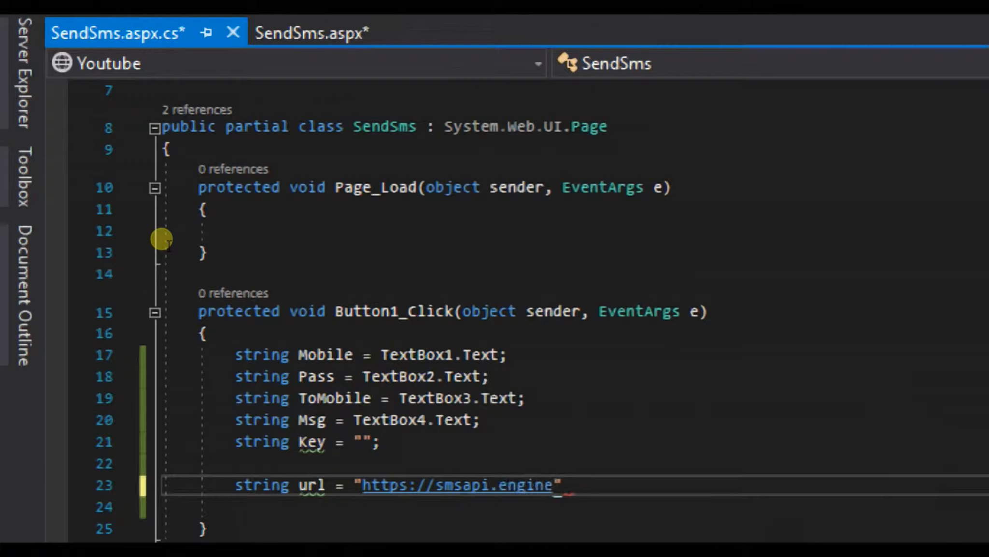
type("ering")
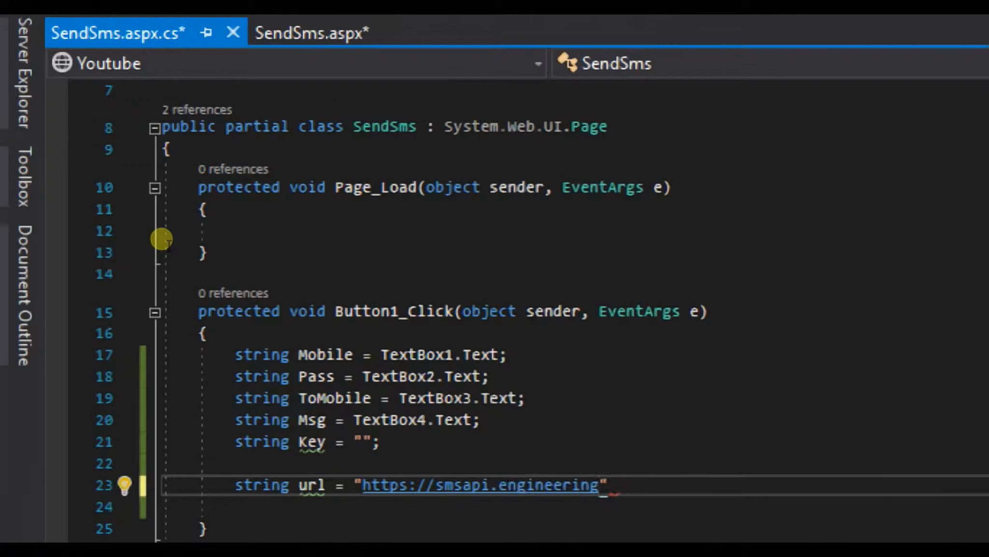
type("tgr")
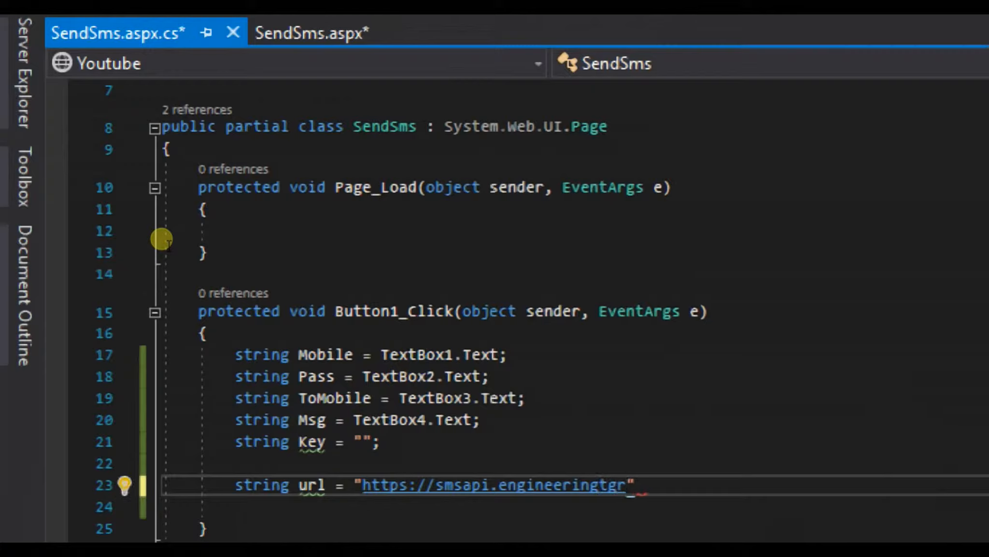
type(".com/")
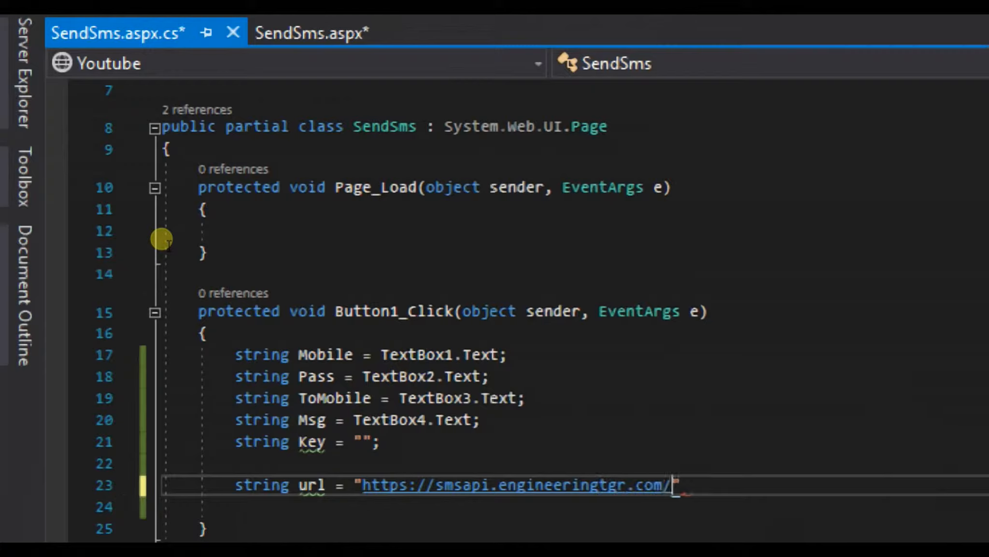
type("send")
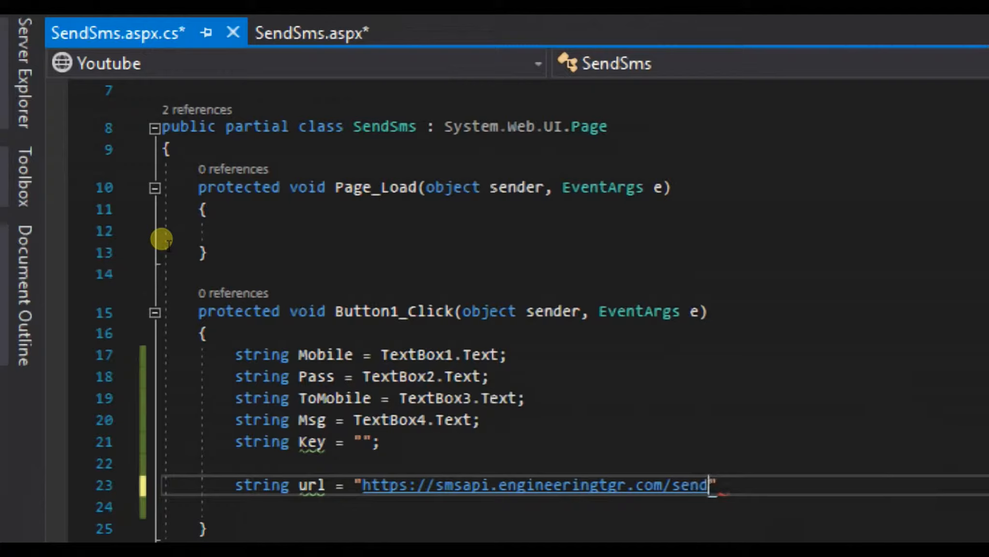
type("/?")
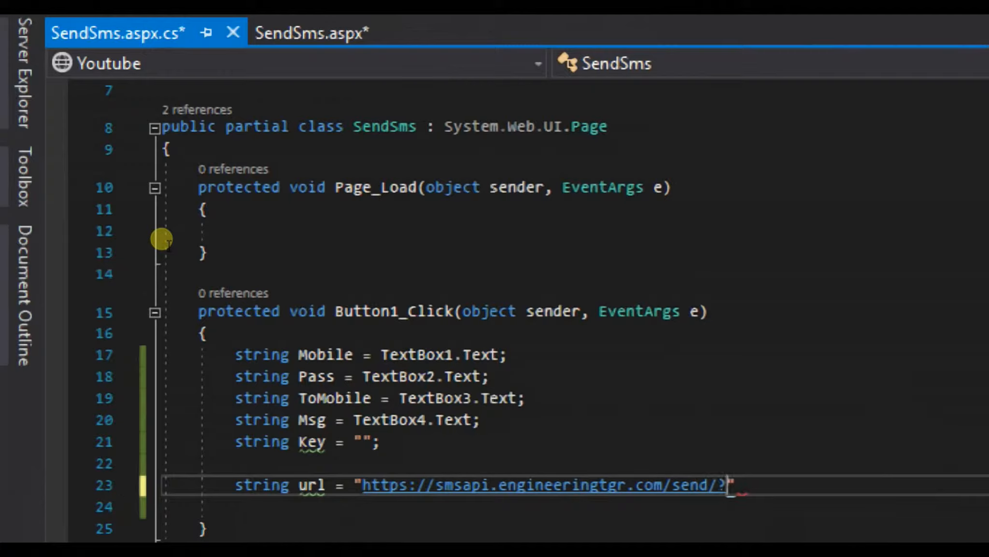
Step: Append Mobile= joined to the Mobile variable, then begin the "&Pass" parameter
type("Mobile")
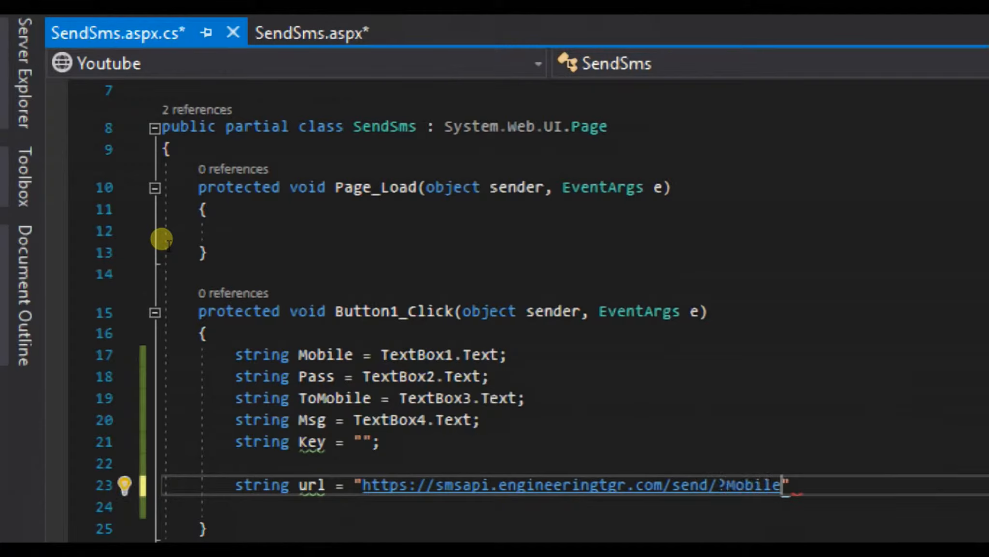
type("=")
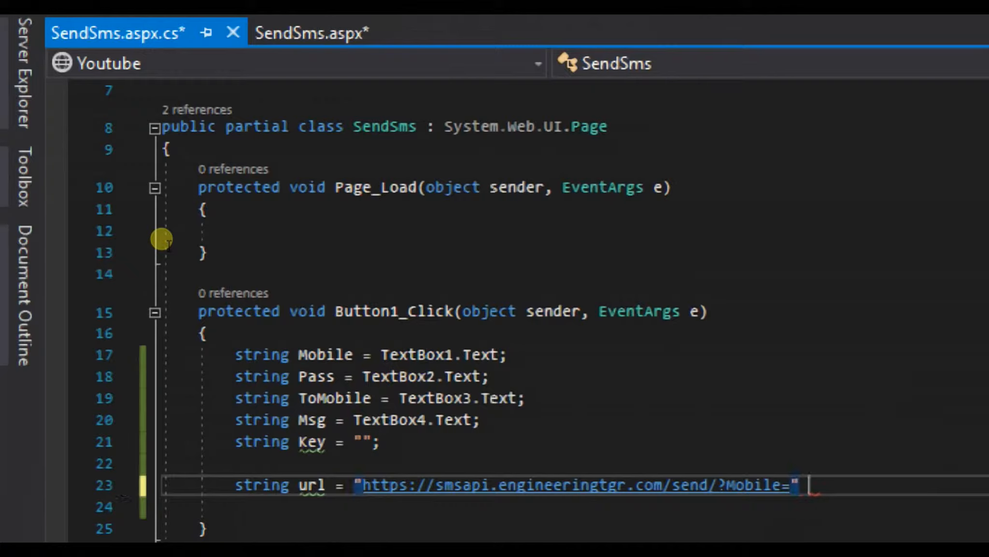
type("+ Mobile +")
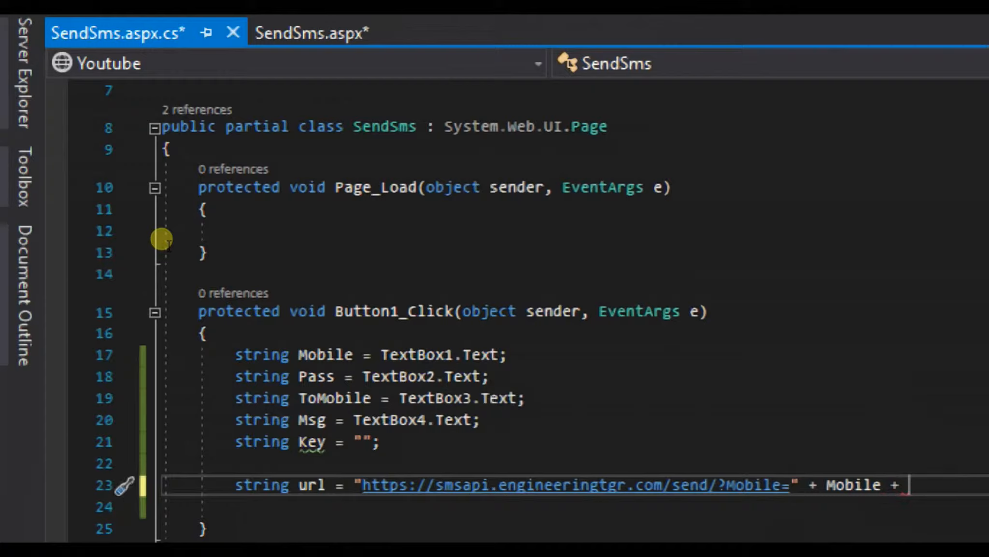
type("\"\"")
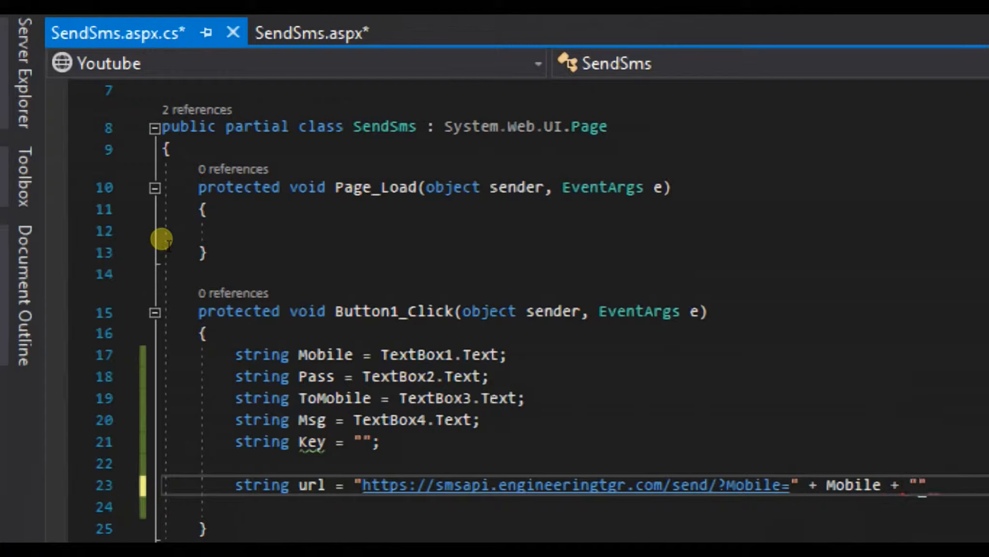
type("&Password")
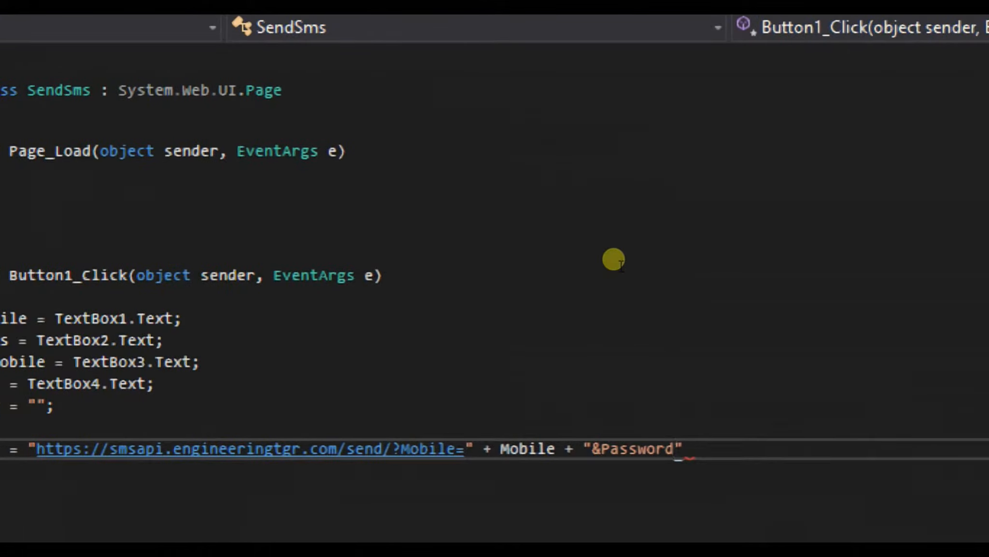
Step: Chain "&Password=" + Pass + "&Key=" + Key onto the url string
type("=")
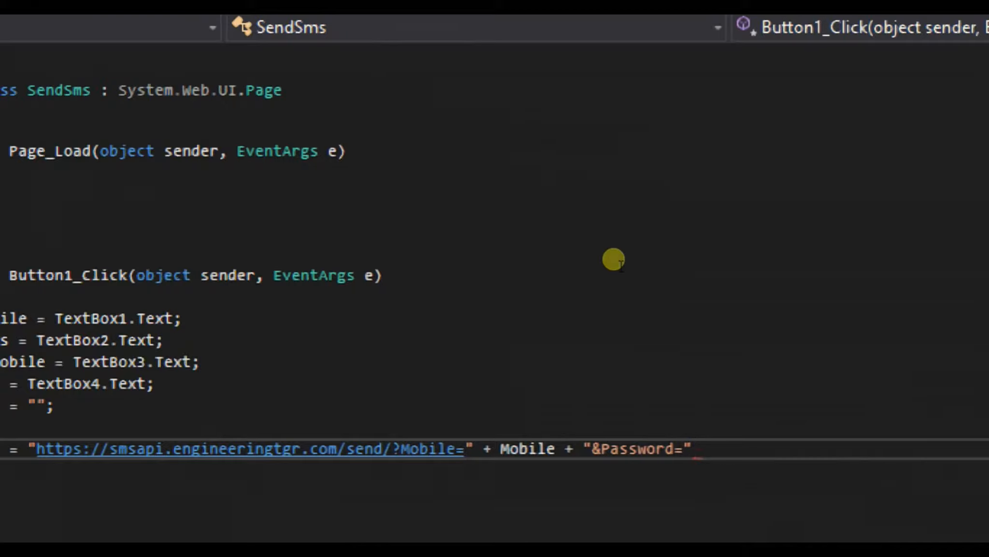
type("+")
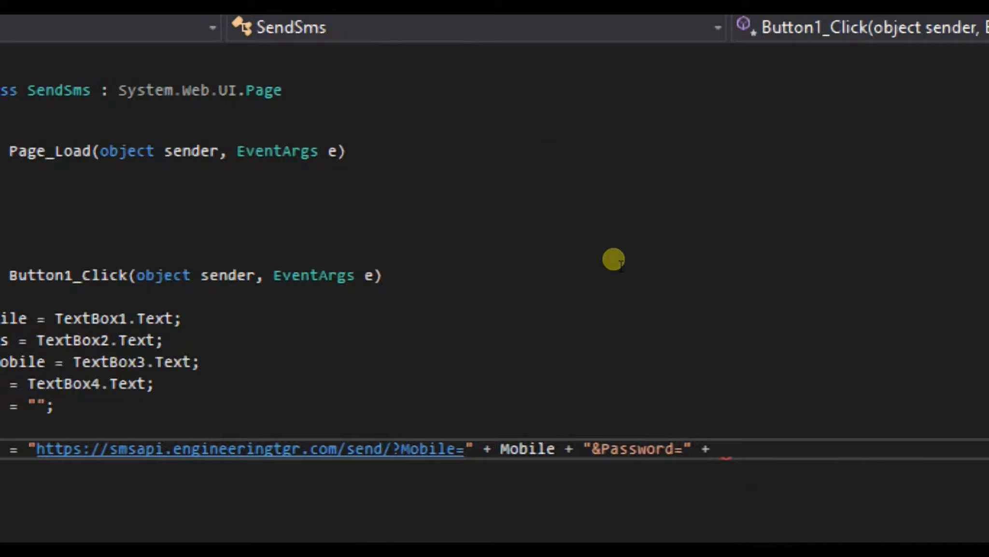
type("Pass")
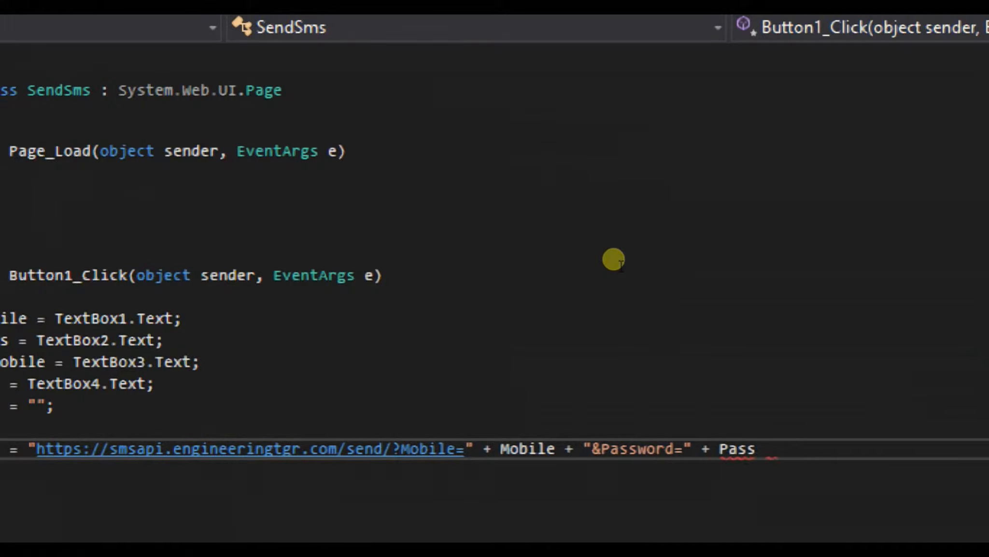
type("+ \"\"")
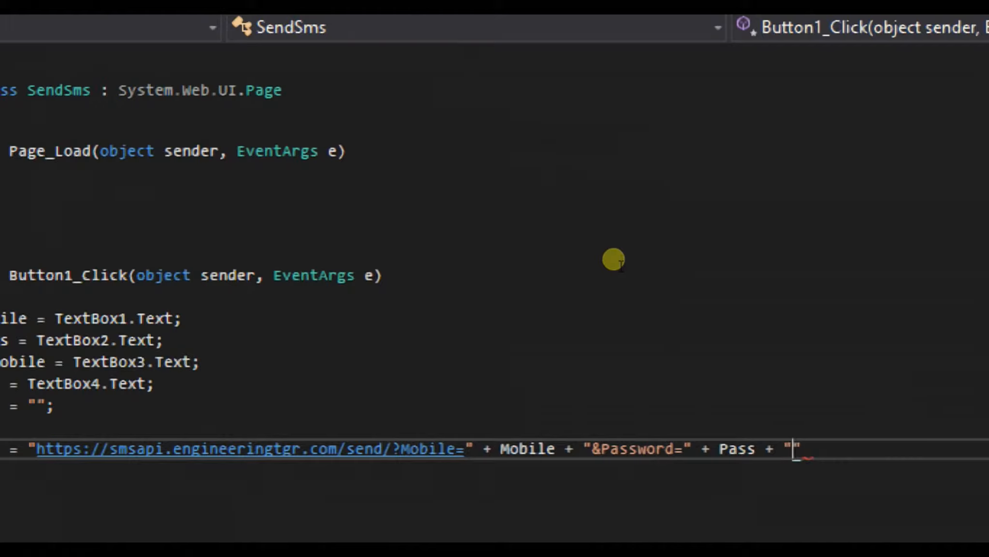
type("&Key")
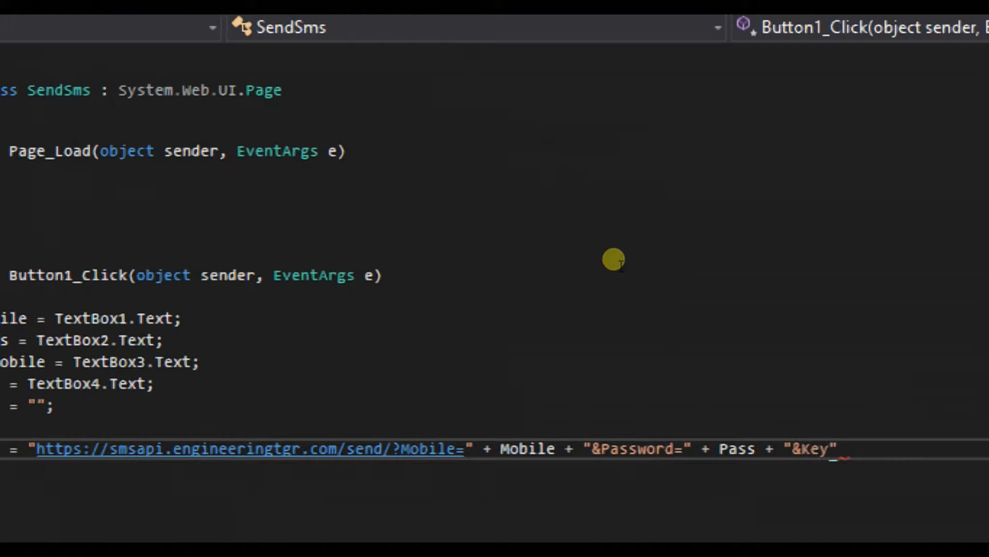
type("=\" ++")
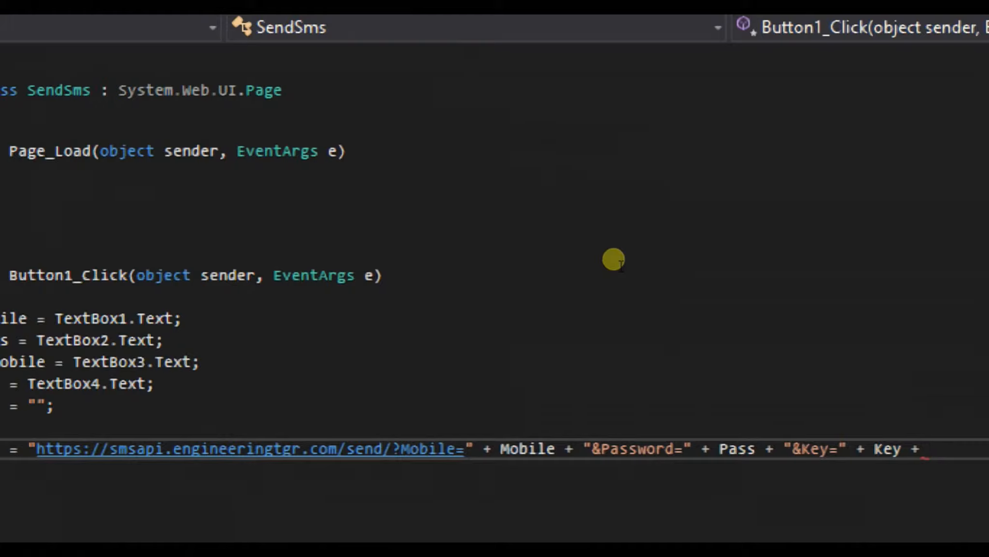
Step: Chain "&Message=" + Msg + "&To=" + ToMobile to finish the url string
type("\"&\"")
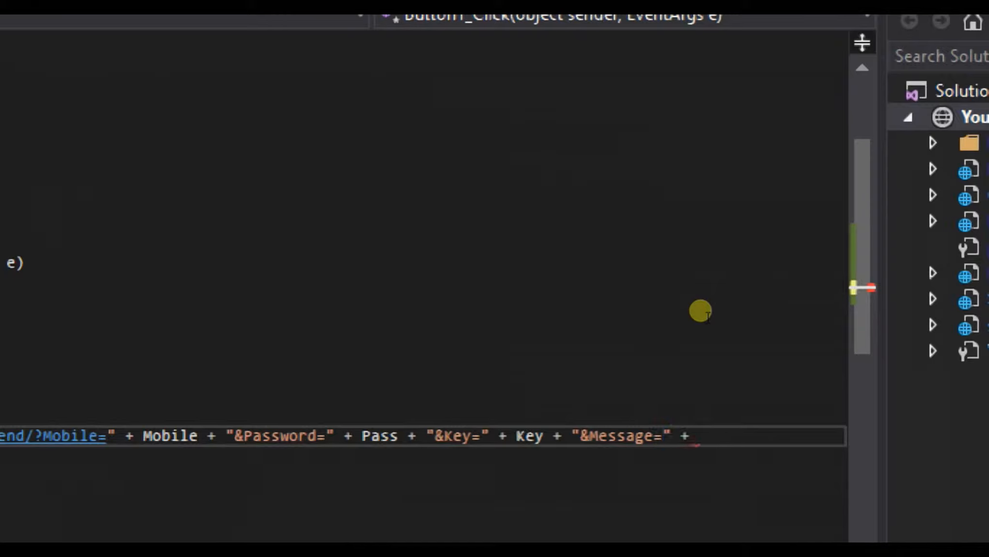
type("M +")
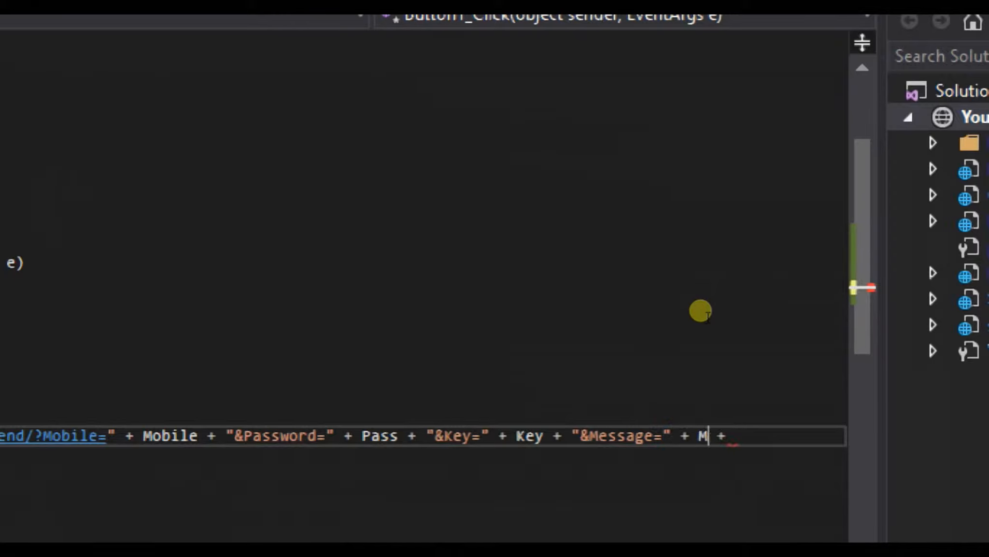
type("sg")
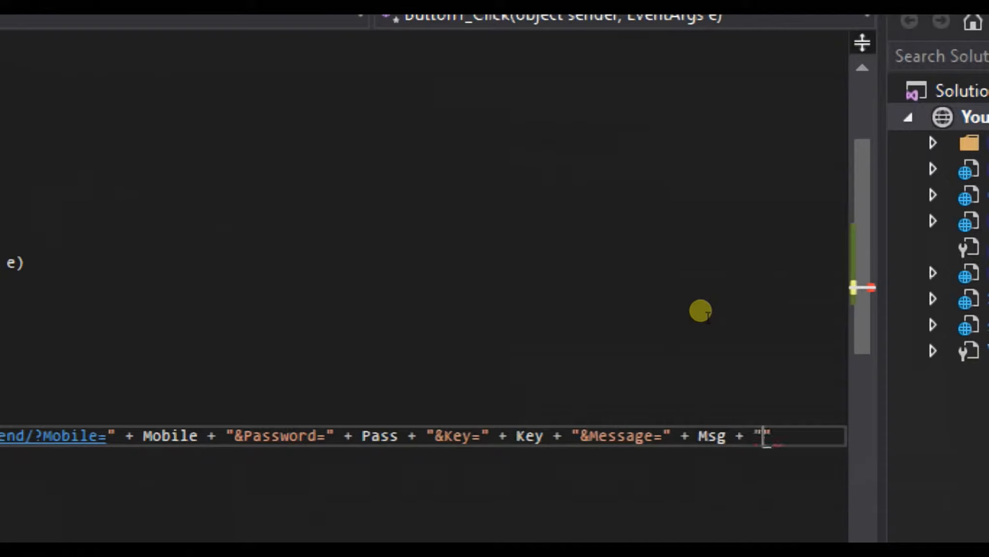
type("To")
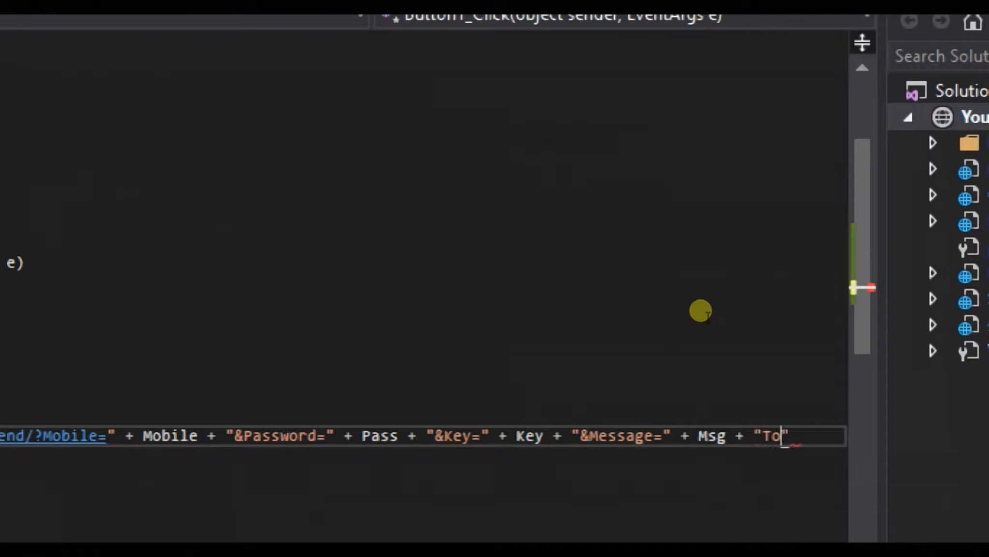
type("&")
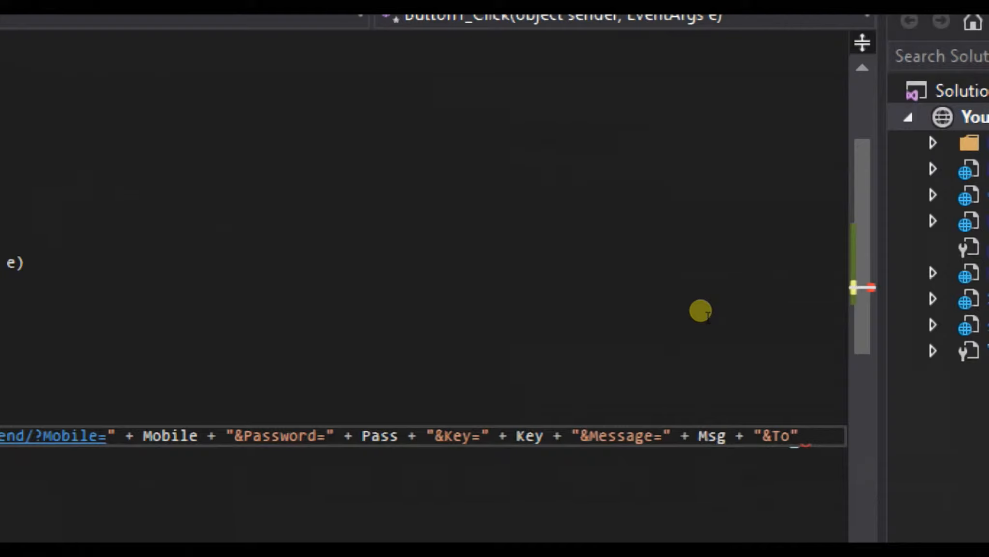
type("=")
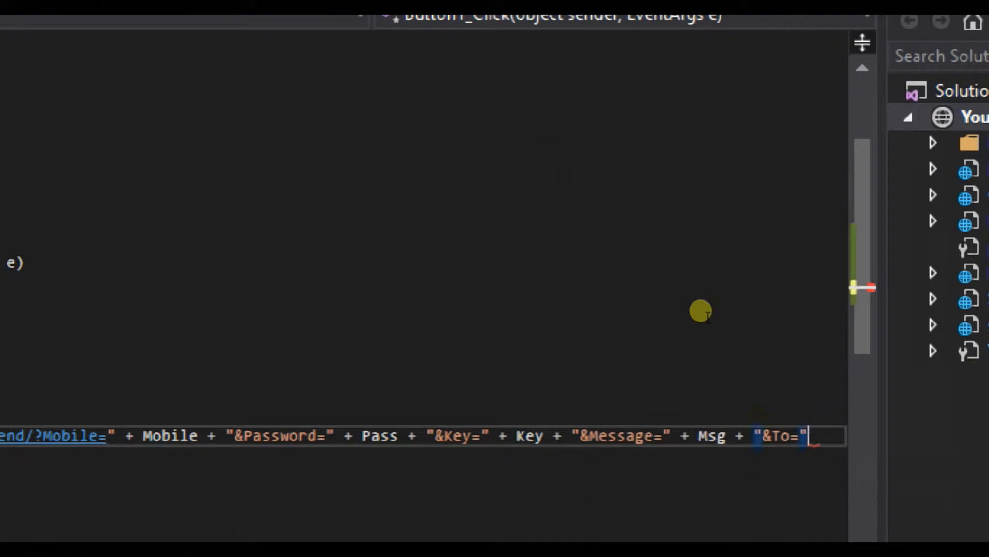
type("+ T")
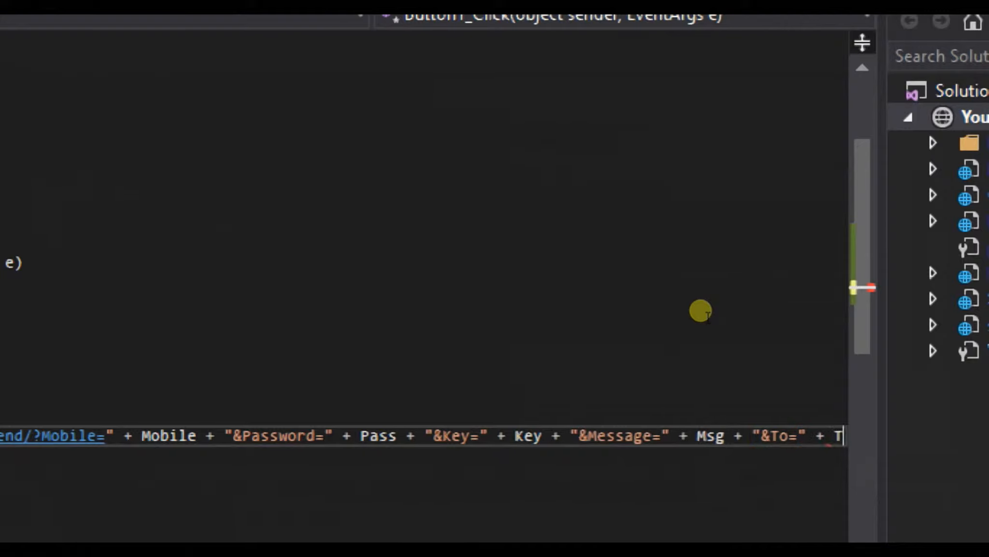
type("oMobile")
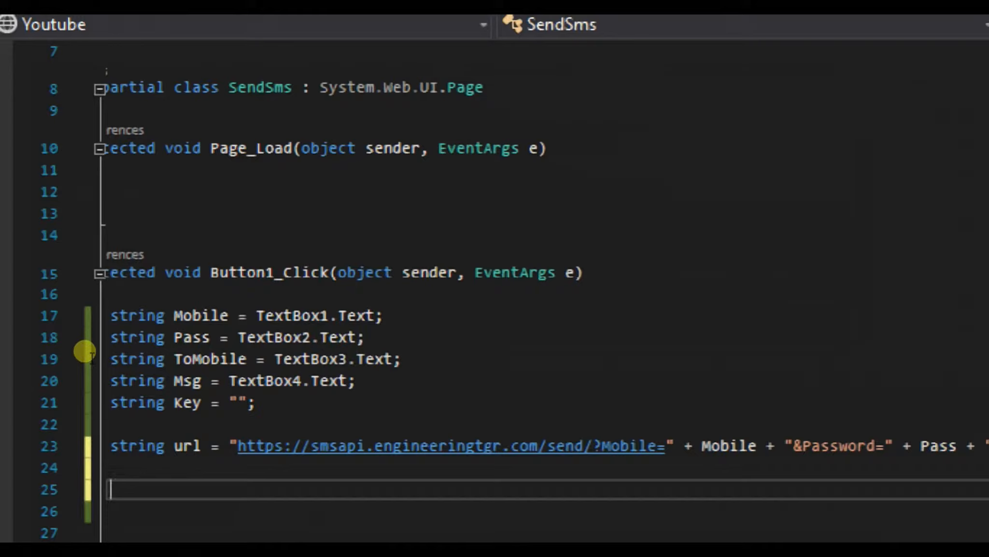
Step: Set ServicePointManager.ServerCertificateValidationCallback = delegate { return true; }; below the url line
type("Ser")
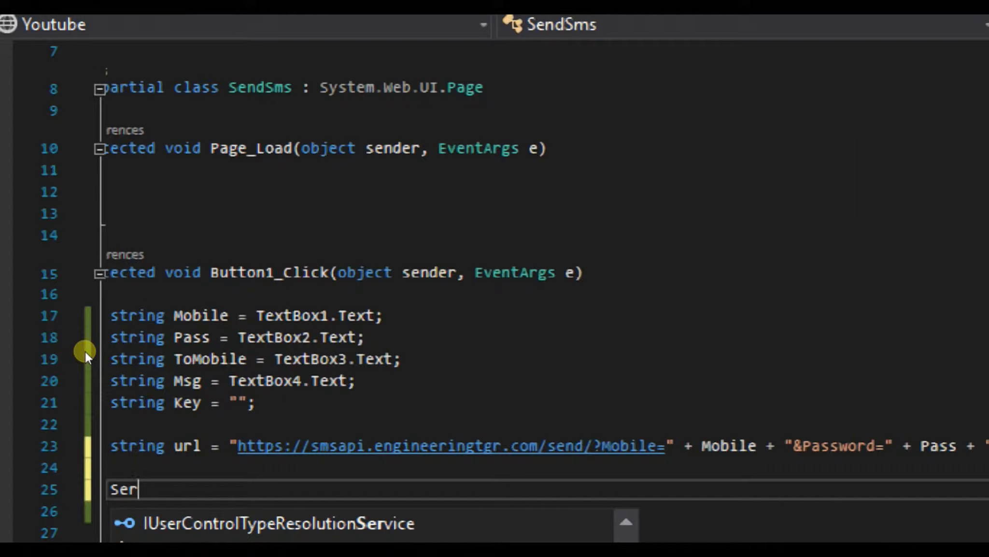
type("vicePoint")
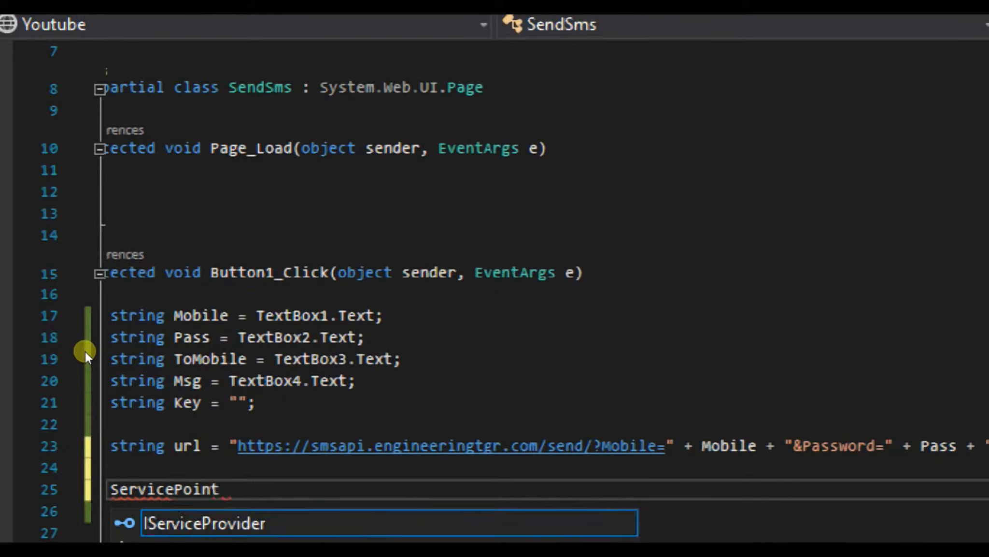
type("Manager")
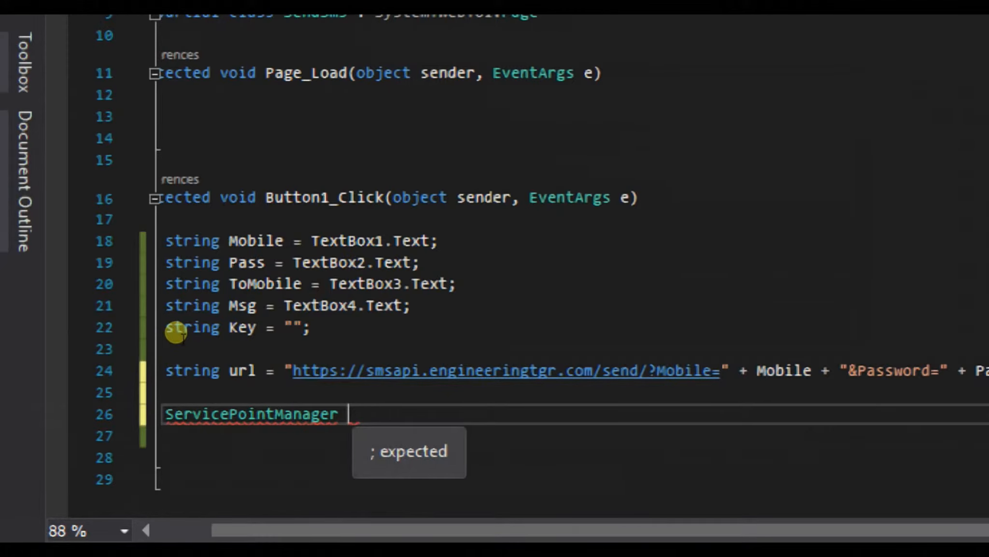
double_click(251, 414)
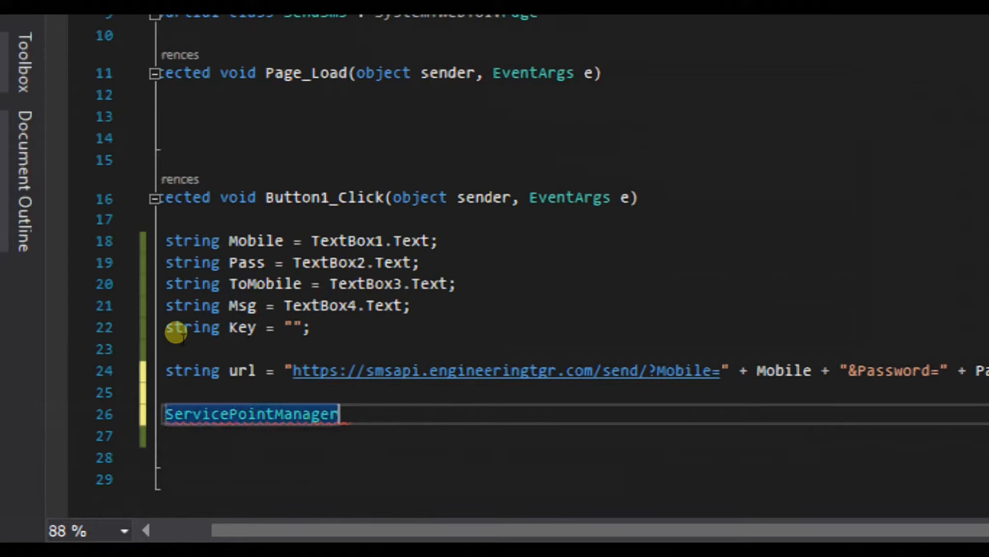
type(".ServerCertificateValidationCallback")
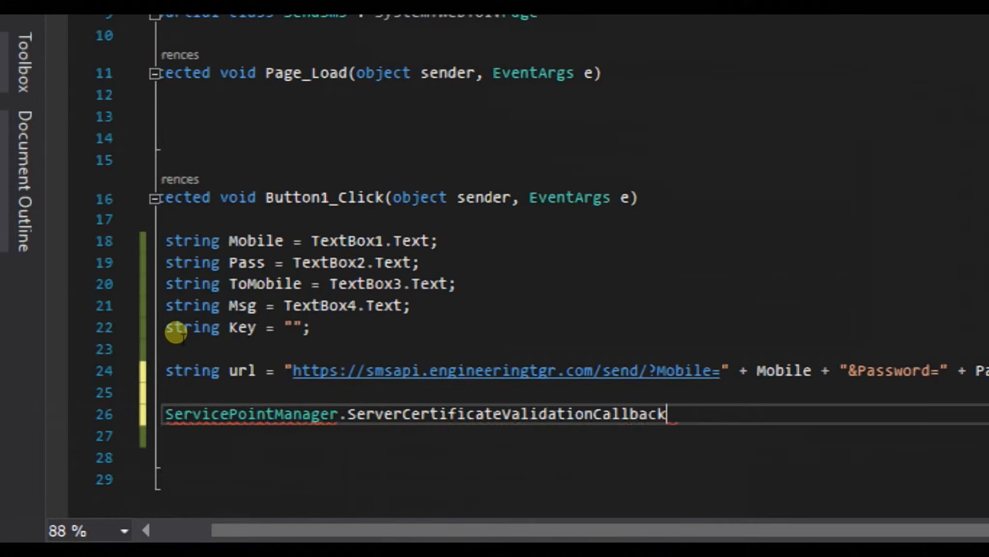
double_click(504, 416)
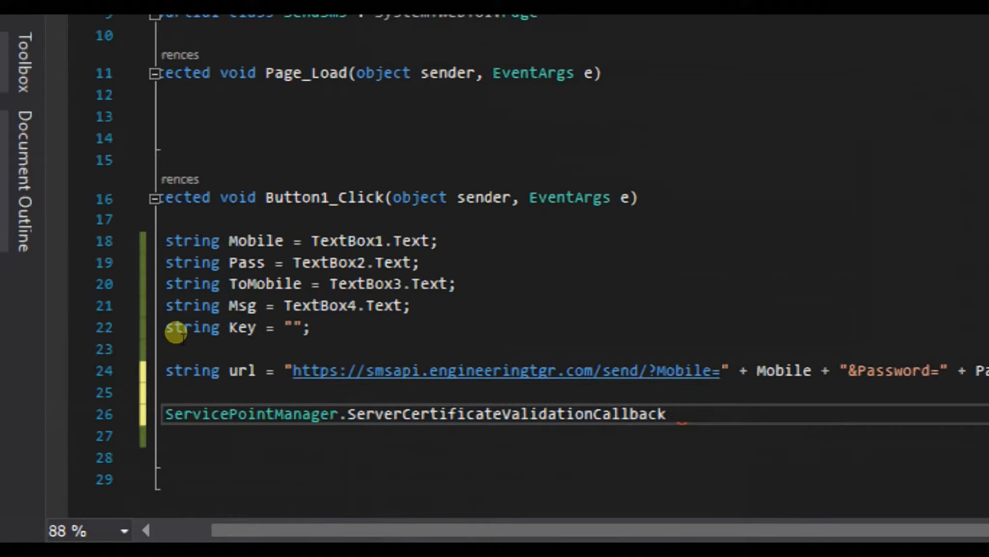
type("= delegate {")
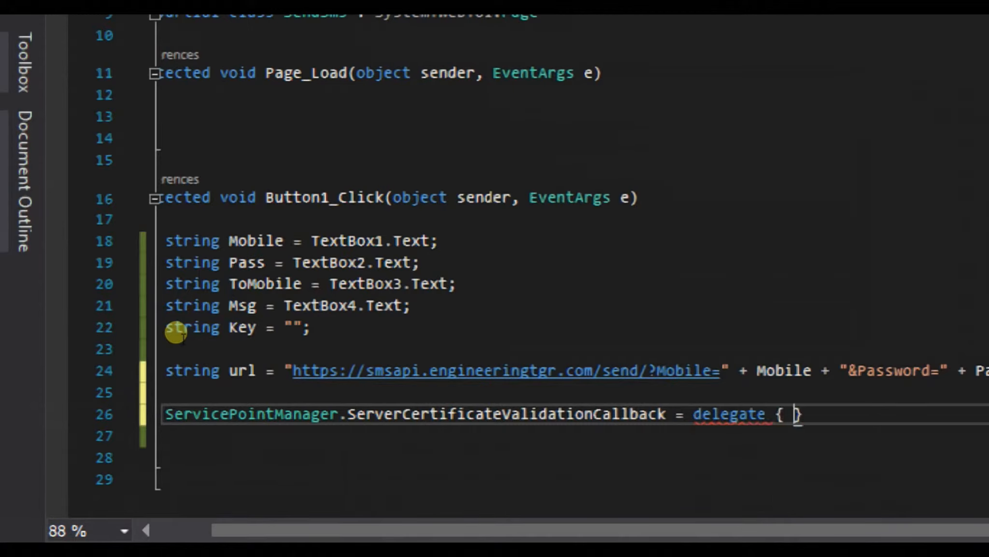
type("ret")
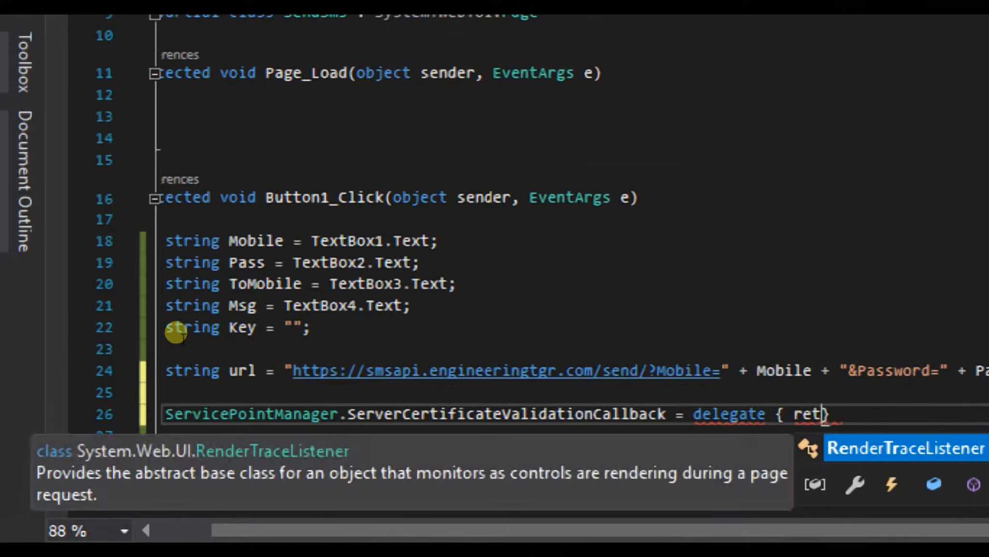
type("urn")
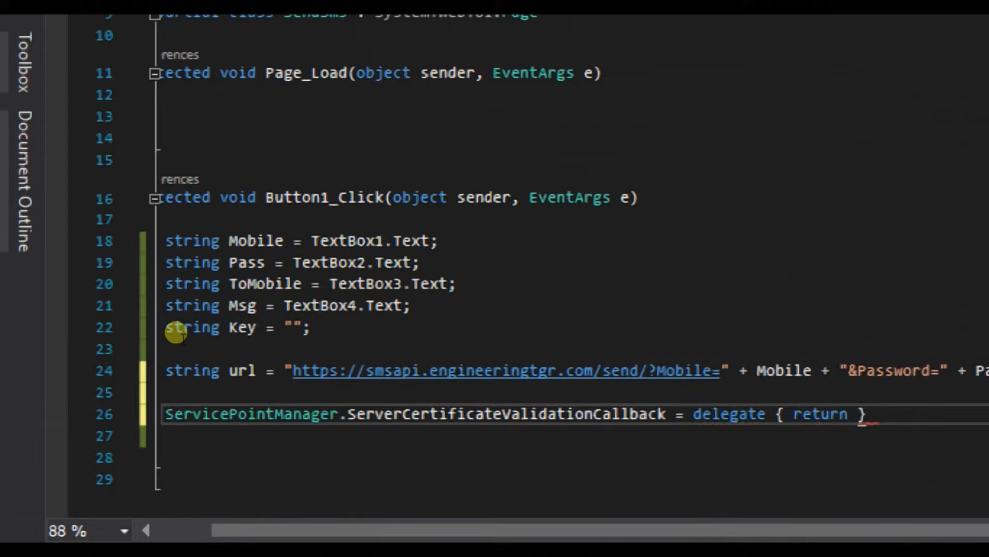
type("true")
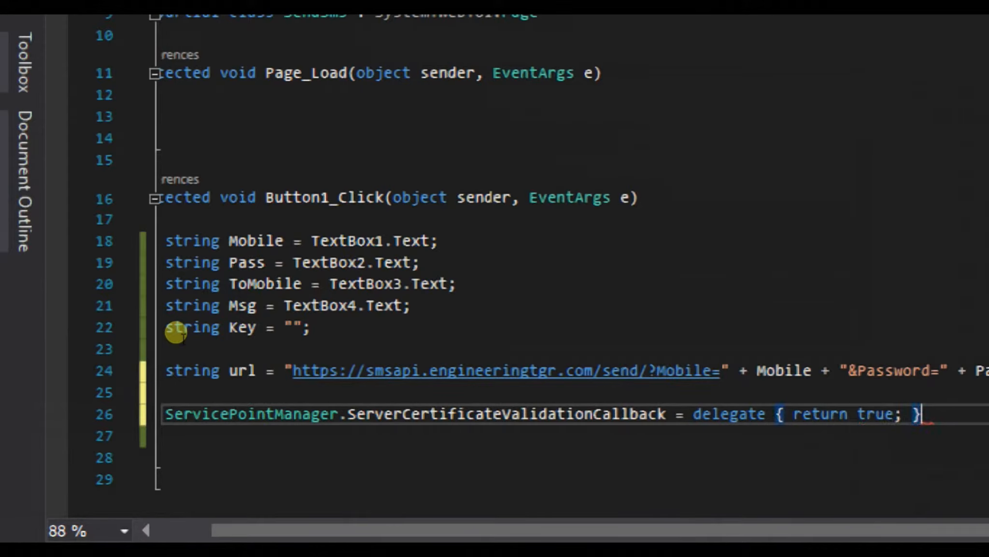
type(";")
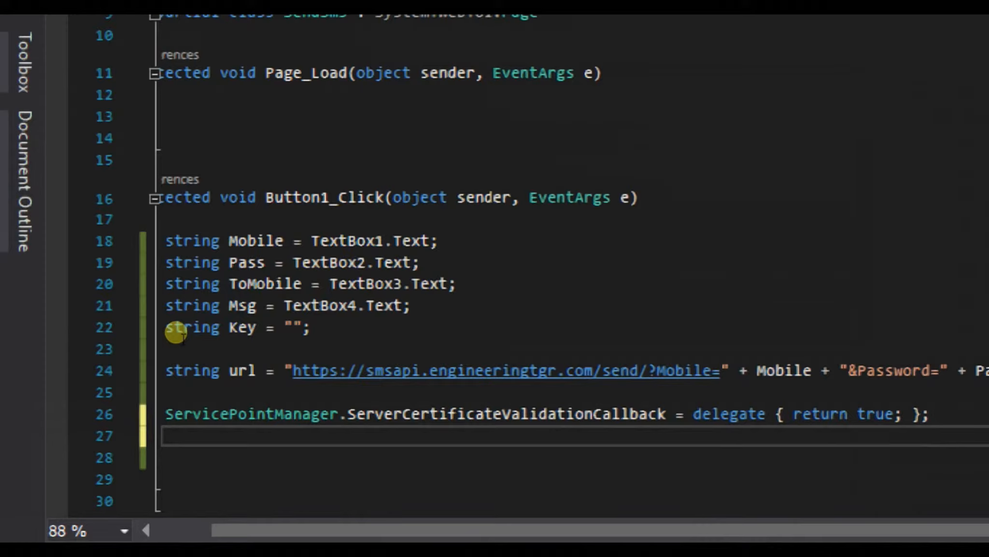
Step: Set ServicePointManager.SecurityProtocol to SecurityProtocolType Tls12 | Tls11 | Tls | Ssl3 via IntelliSense
type("S")
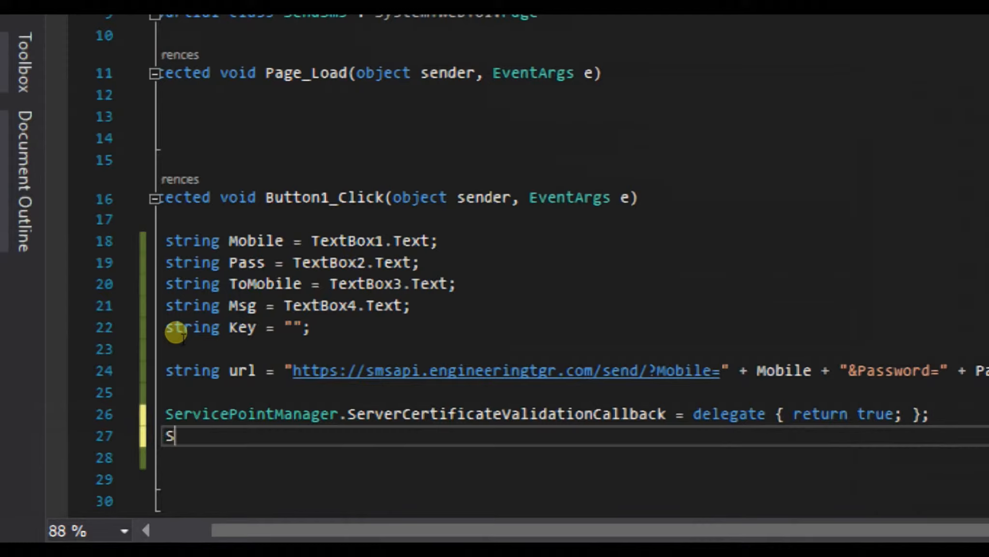
type("er")
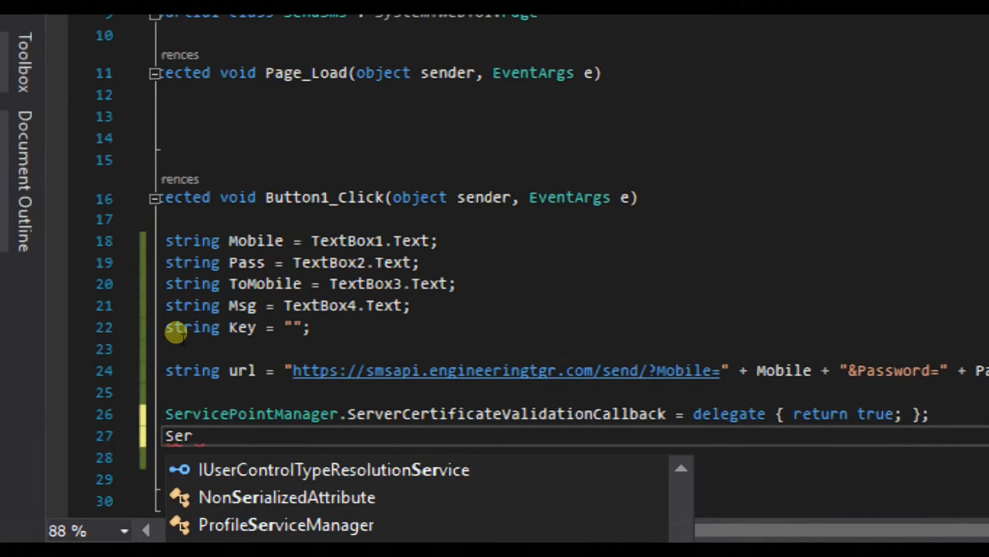
type("vicePointManager")
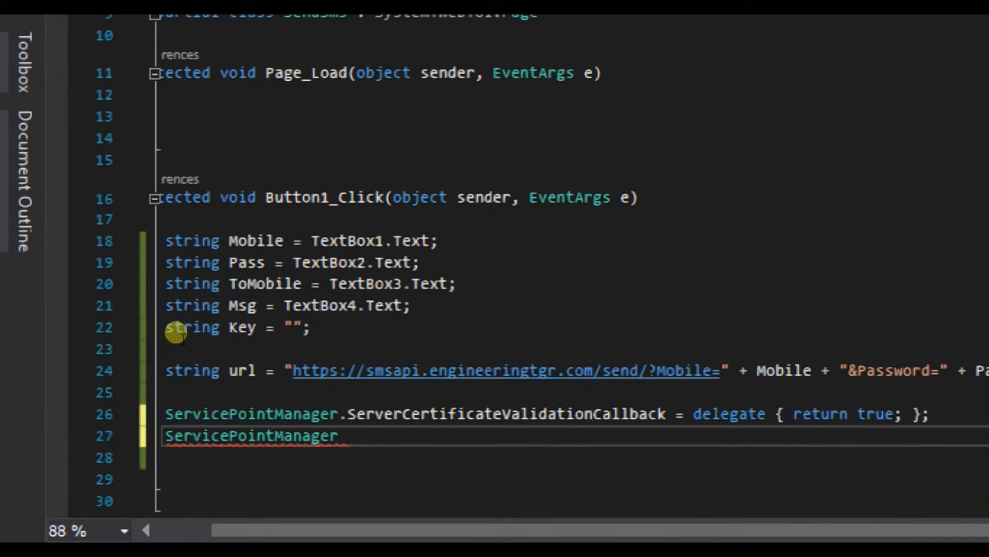
type(".SecurityProtocol = Securtiy")
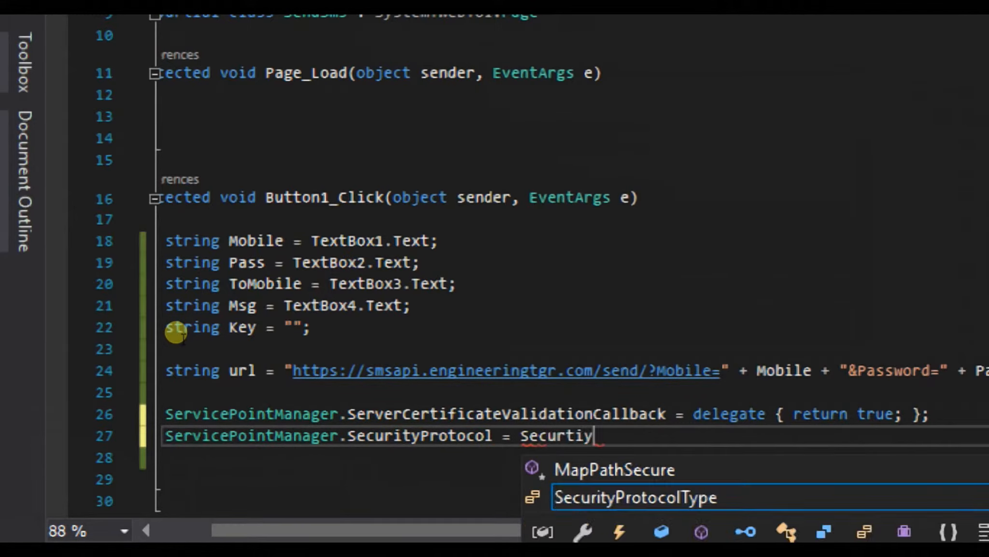
key("Tab")
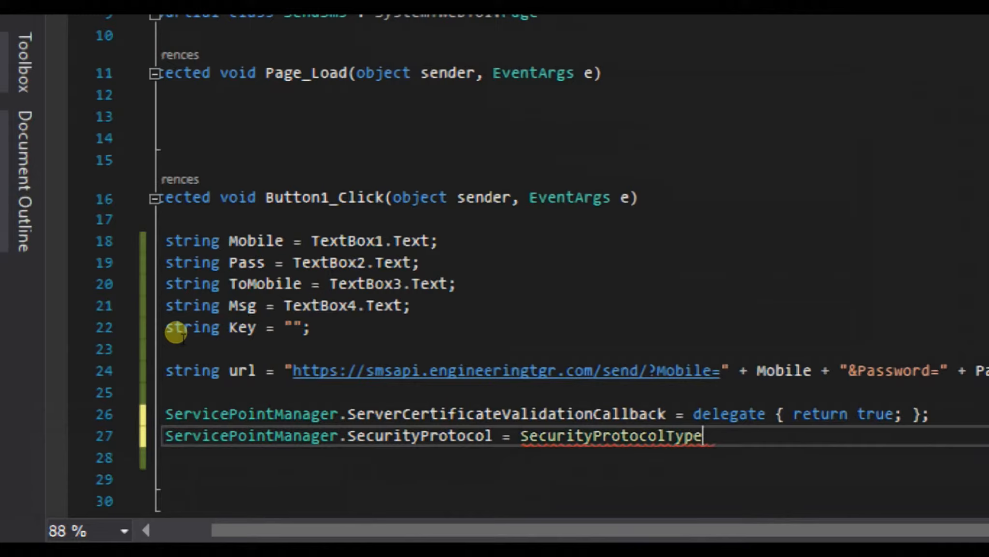
type(".Tls12")
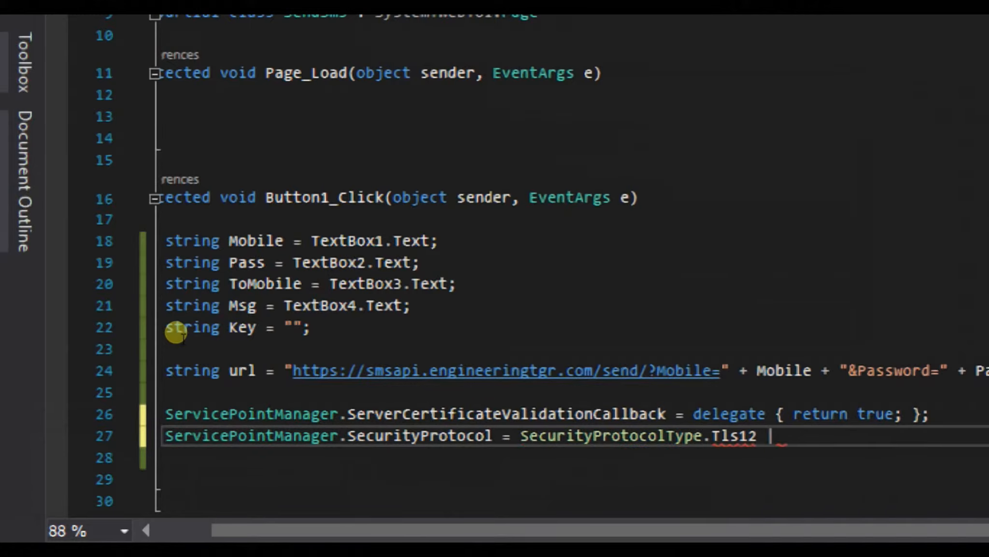
type("SecurityProtocolType.Tls | SecurityProtocolType")
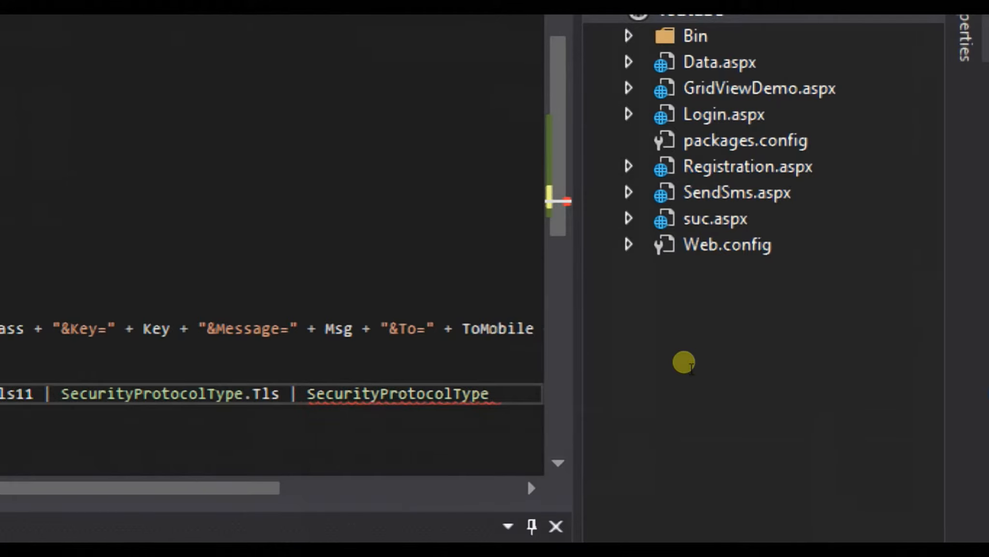
type(".Ssl3")
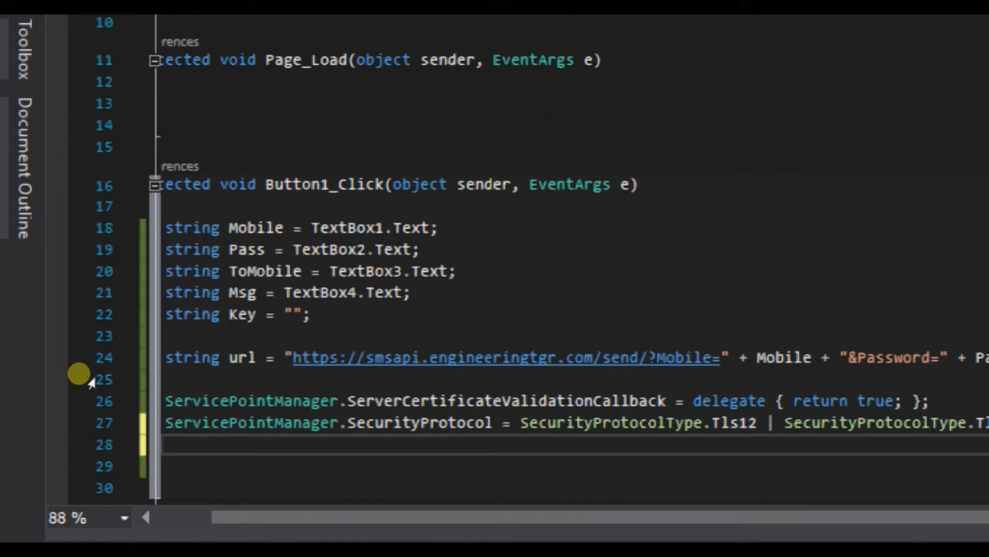
Step: Write HttpWebRequest request = (HttpWebRequest)WebRequest.Create(url); on line 28
type("Htt")
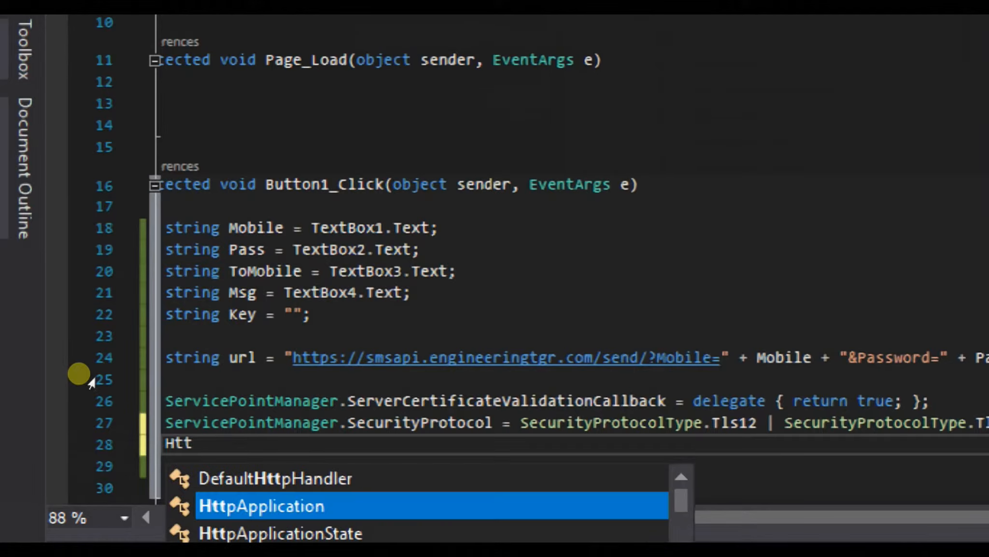
type("W")
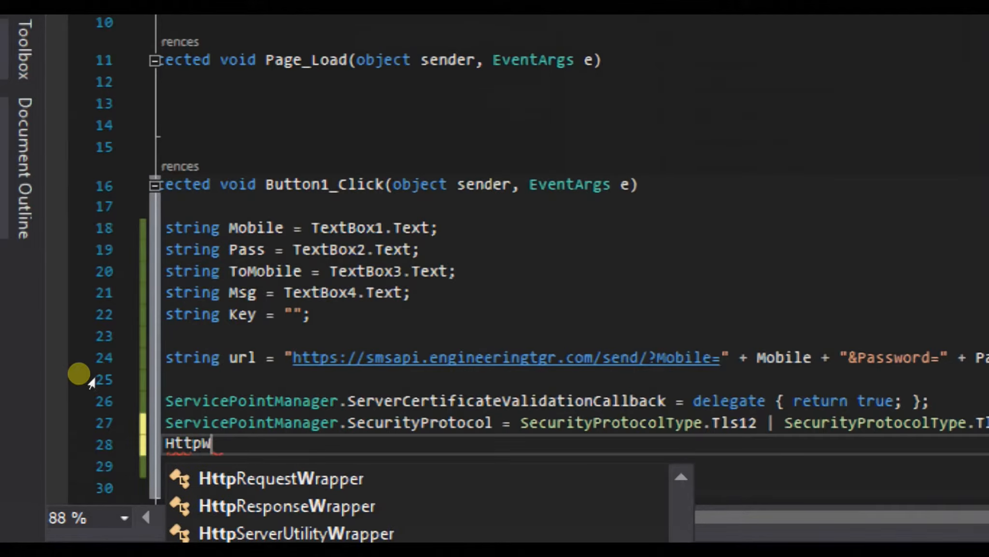
type("ebRequest re")
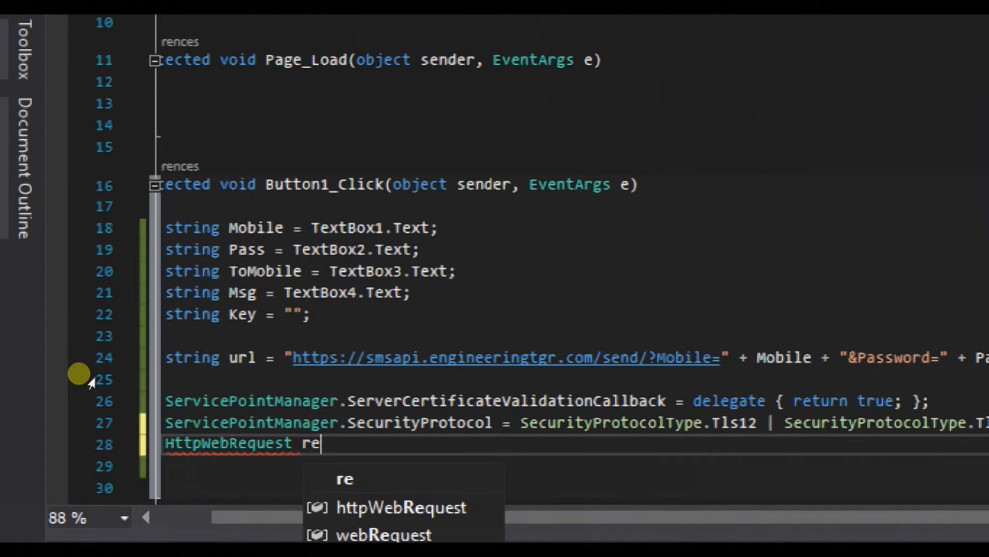
type("quest")
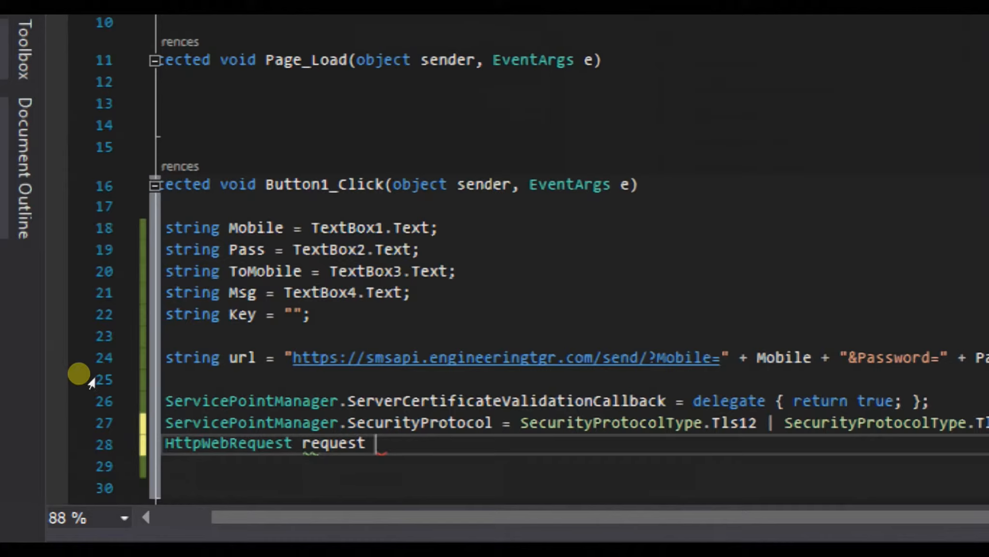
type("=")
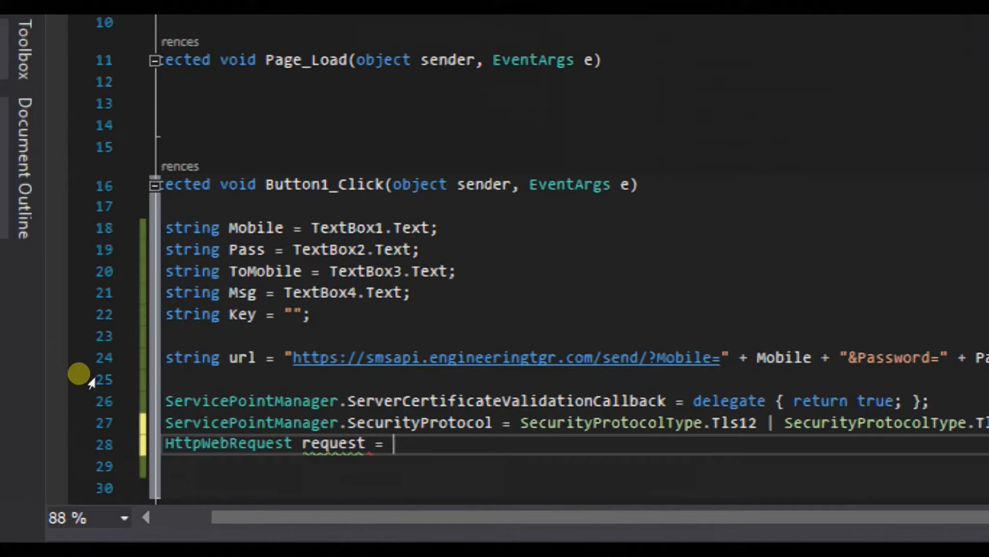
type("(HttpWebRequest")
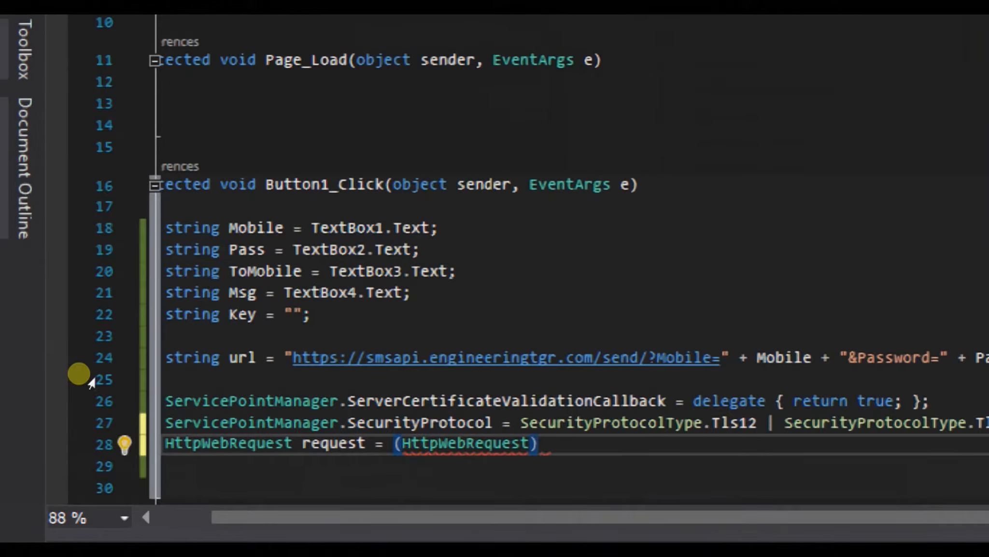
type("WebRe")
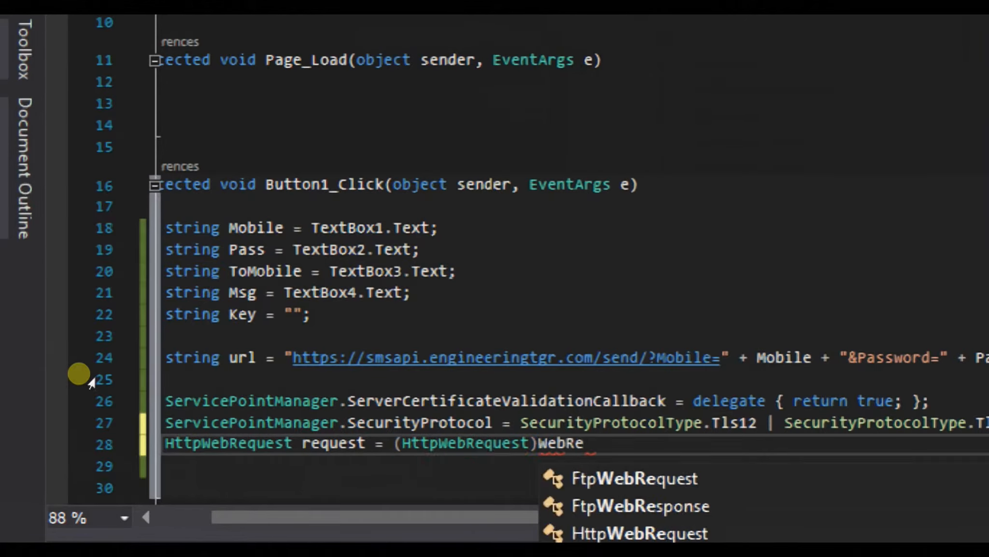
type("quest")
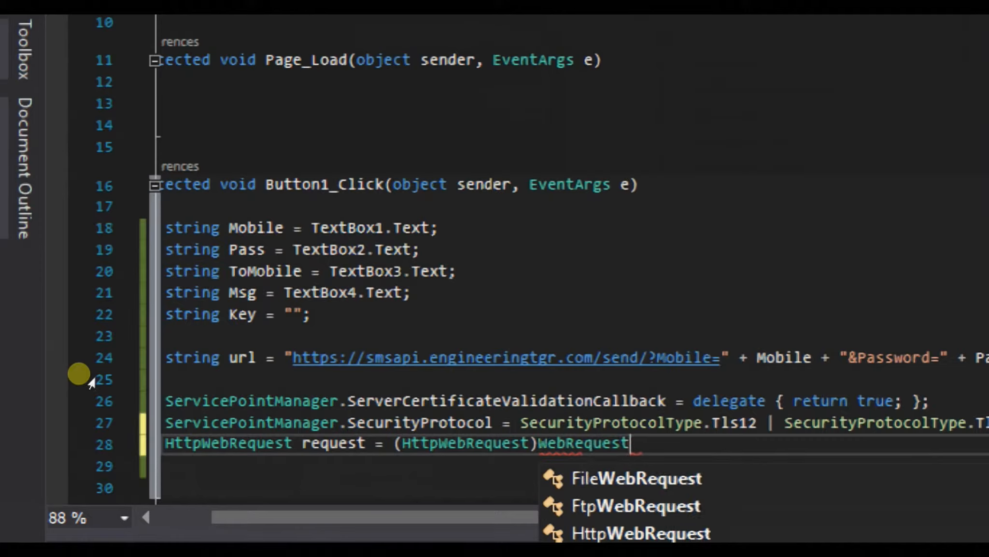
type(".")
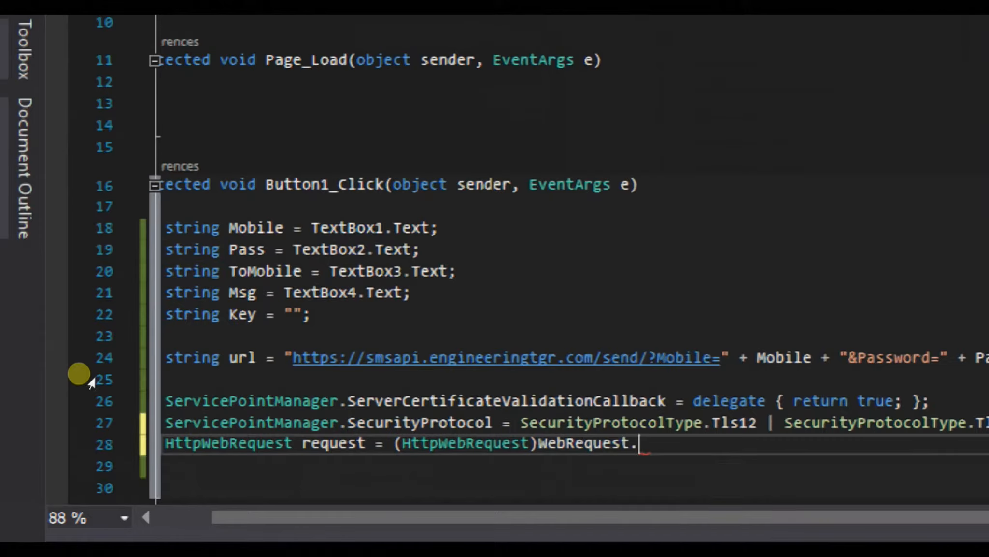
type("Create(")
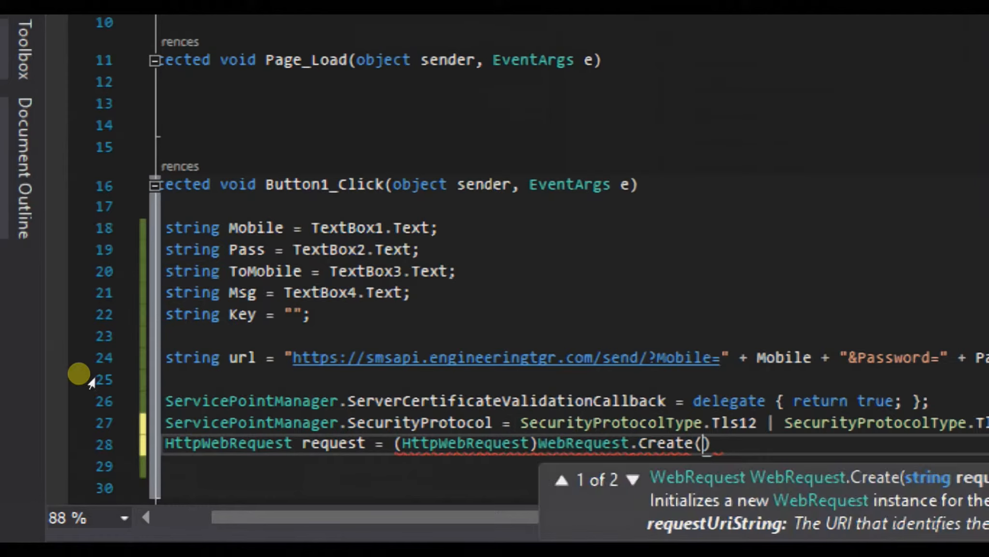
type("url")
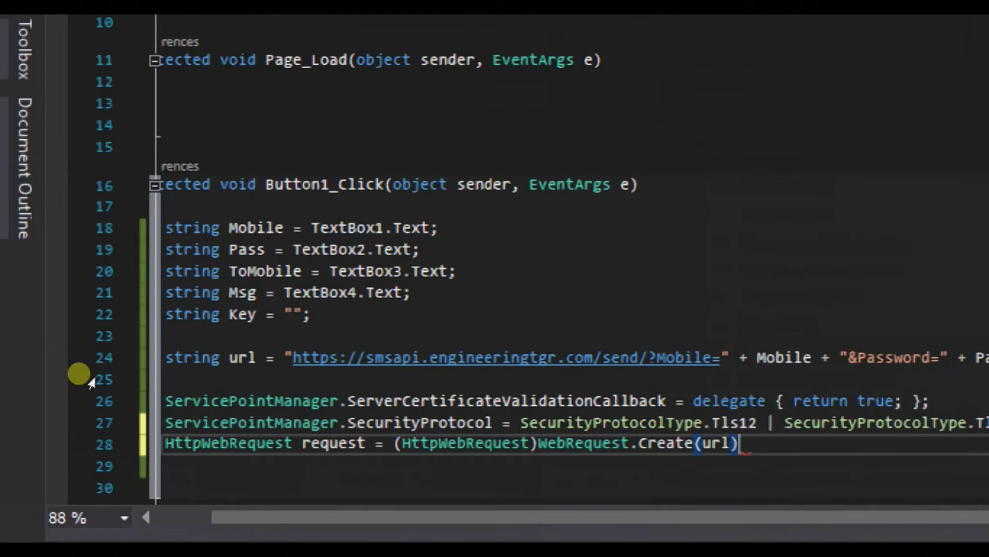
type(";")
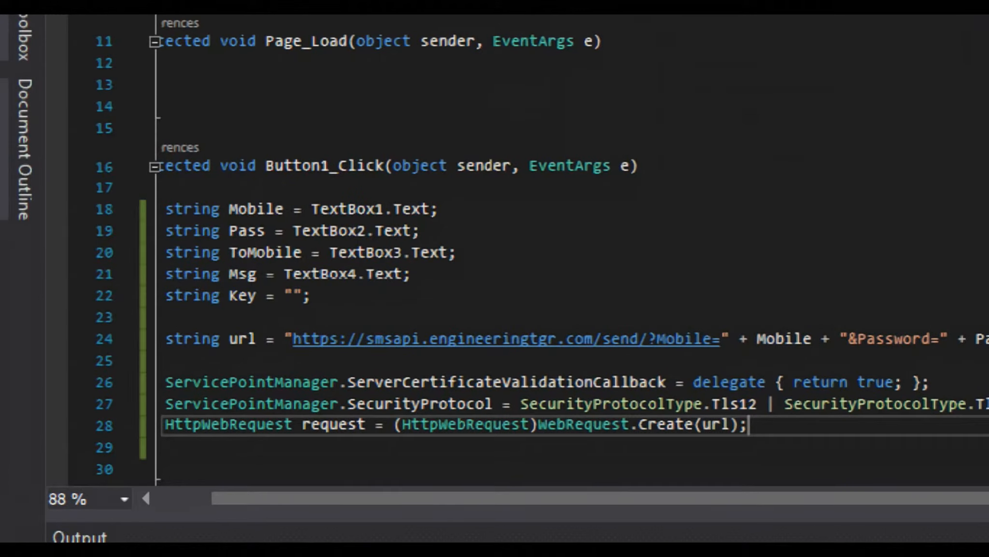
Step: Set request.Method to "GET" in the button click handler
type("reques")
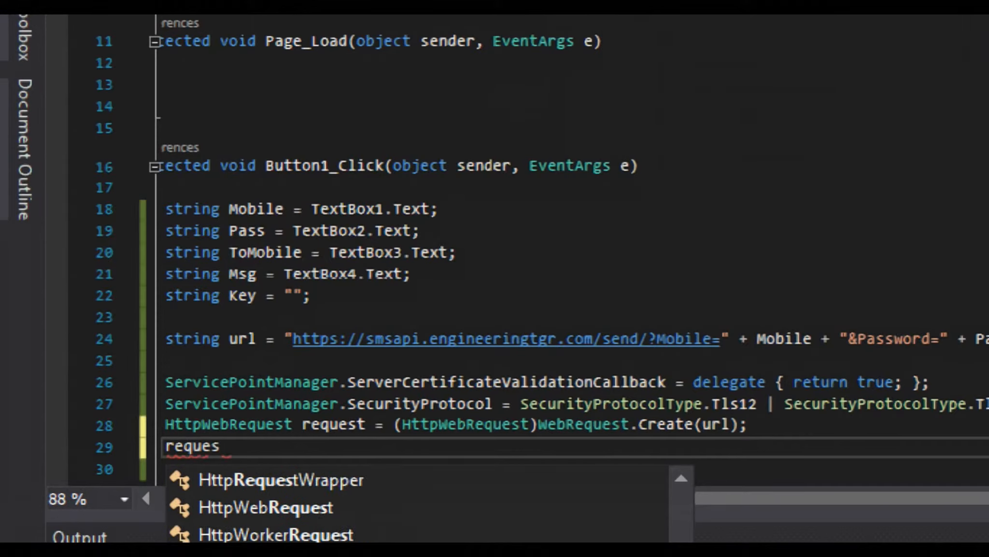
type("t")
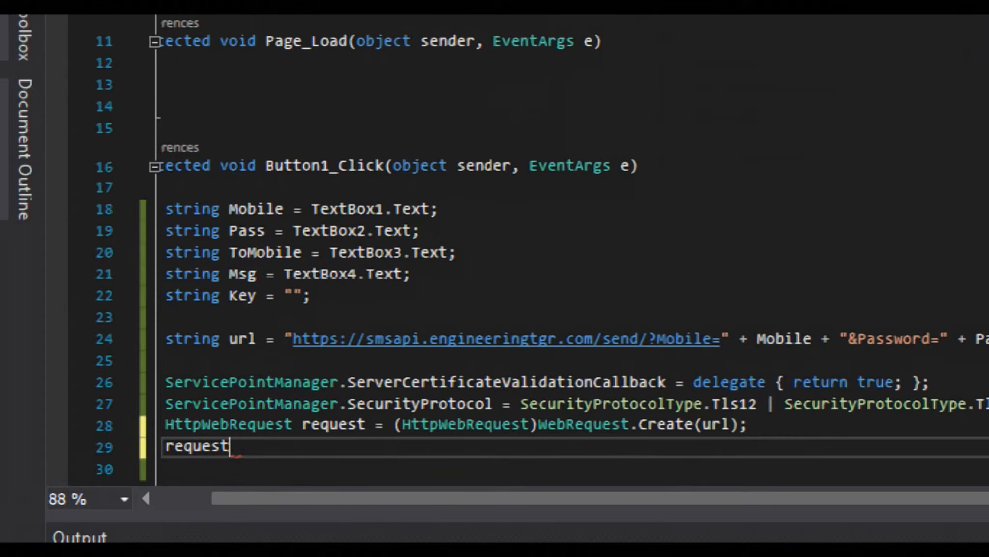
type(".Method")
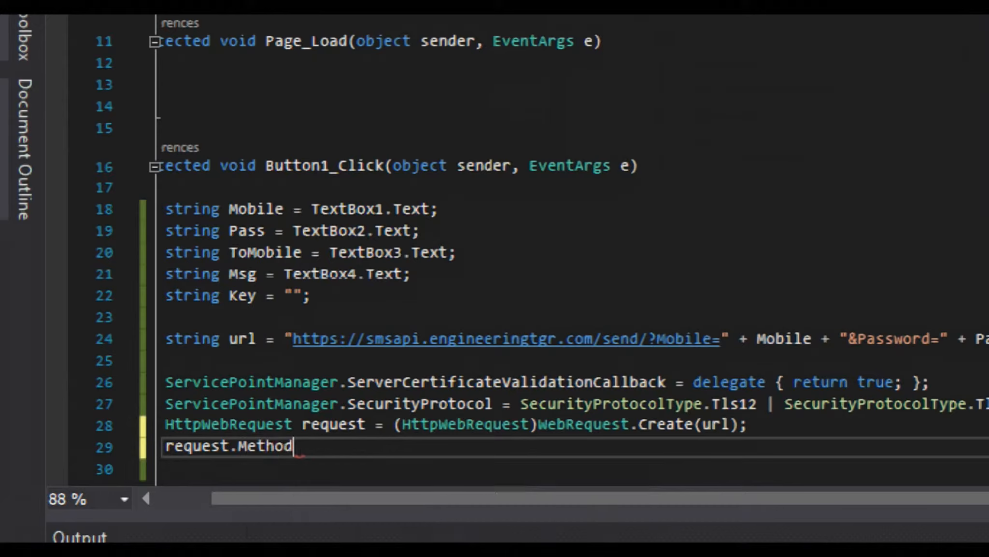
type("= \"GET\";")
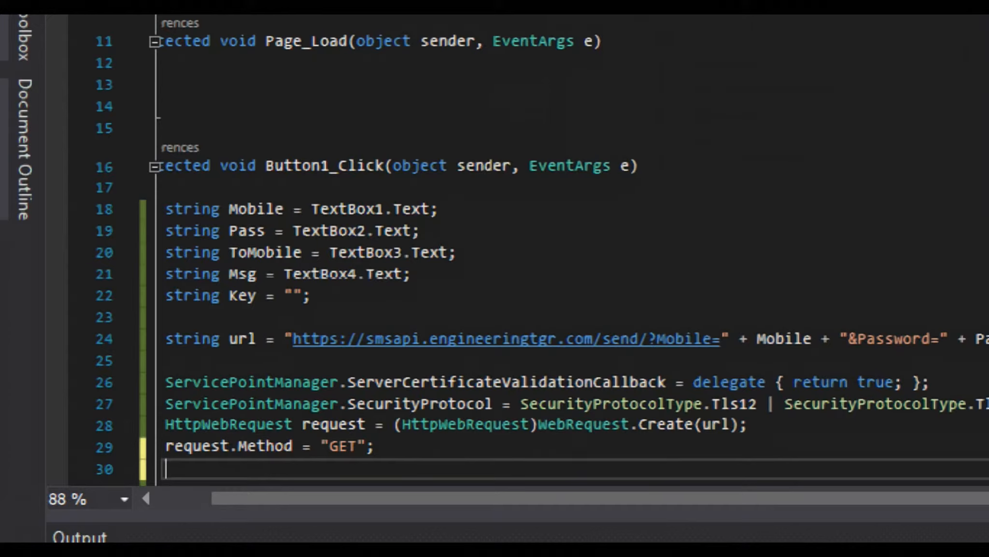
Step: Set request.ContentType to "application/json" and request.ContentLength to 0
type("re")
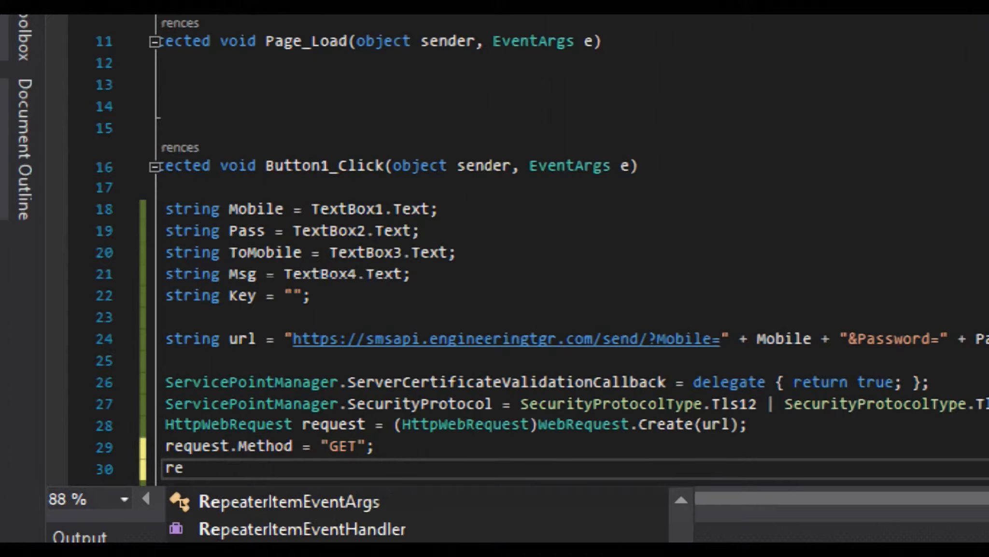
type("quest")
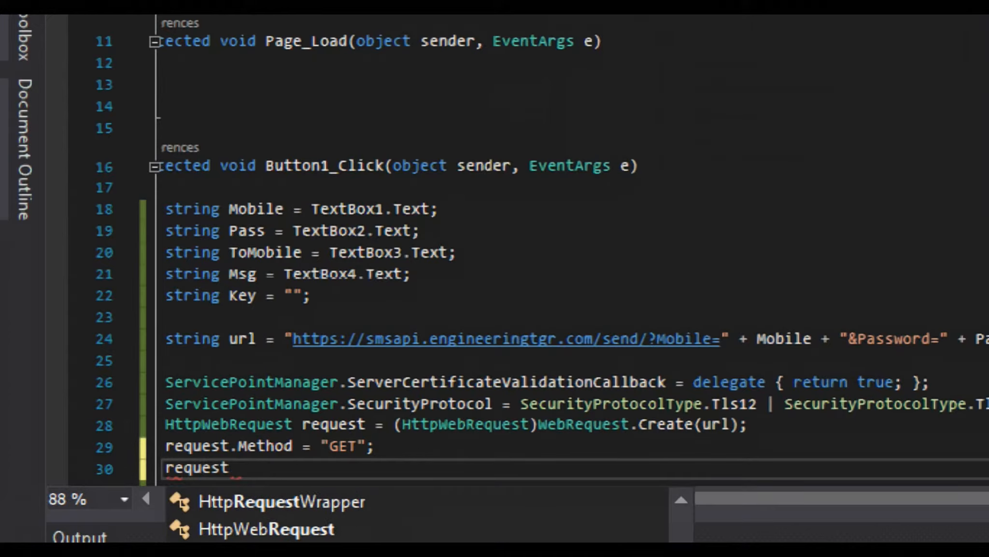
type(".Con")
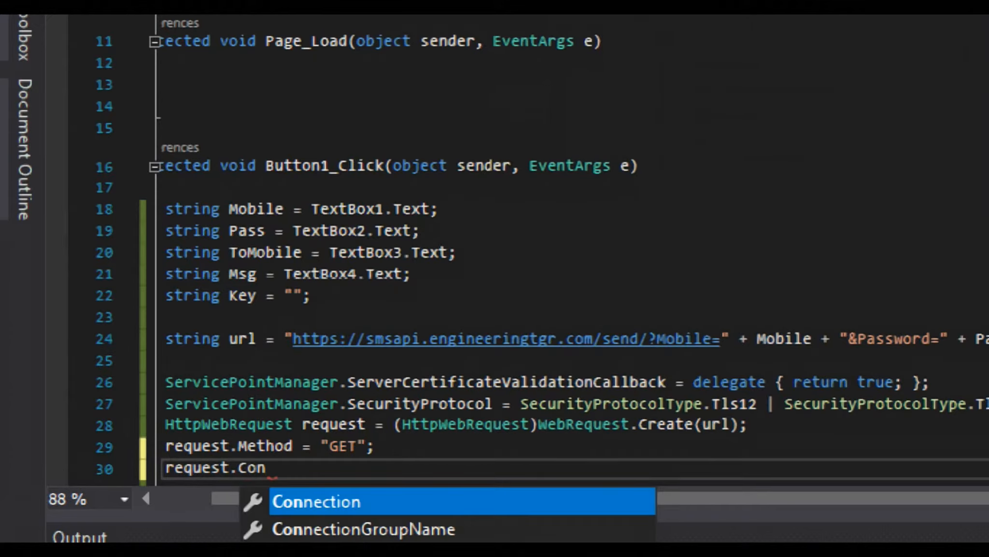
type("tentType =")
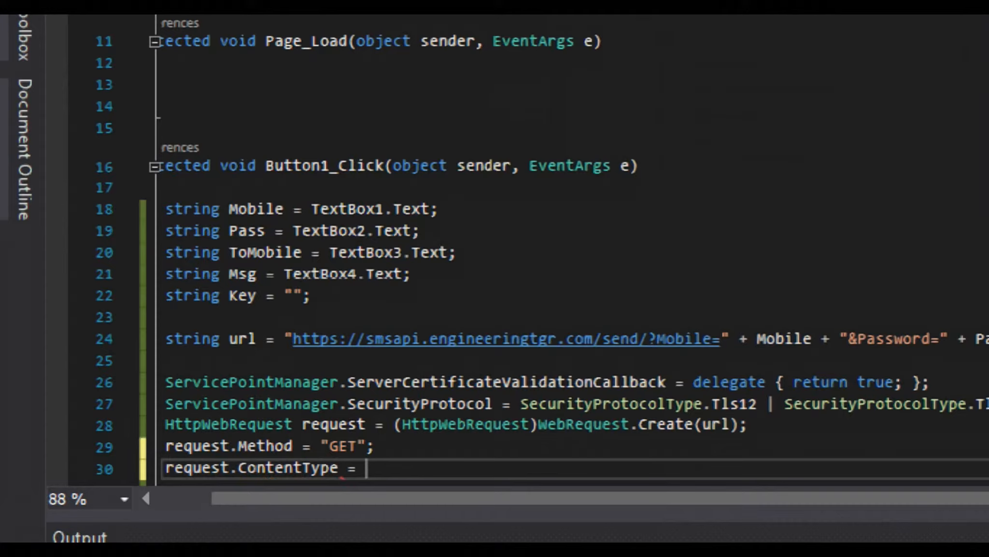
type("\"\"")
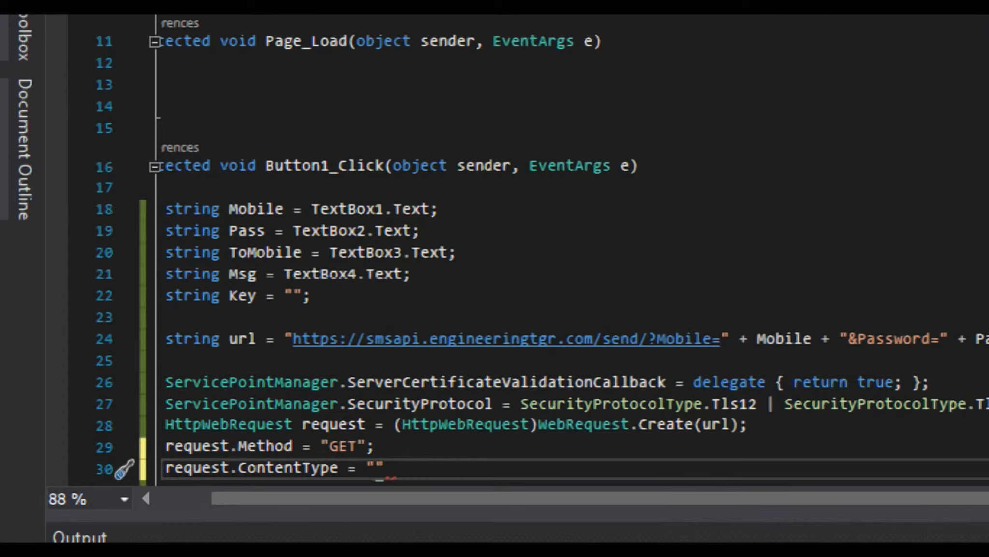
type("apploc")
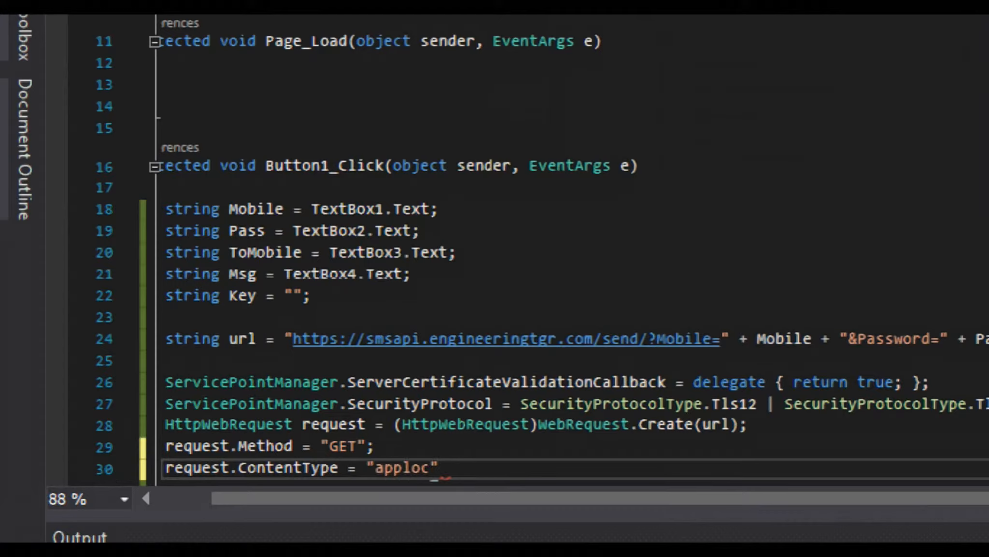
type("ation")
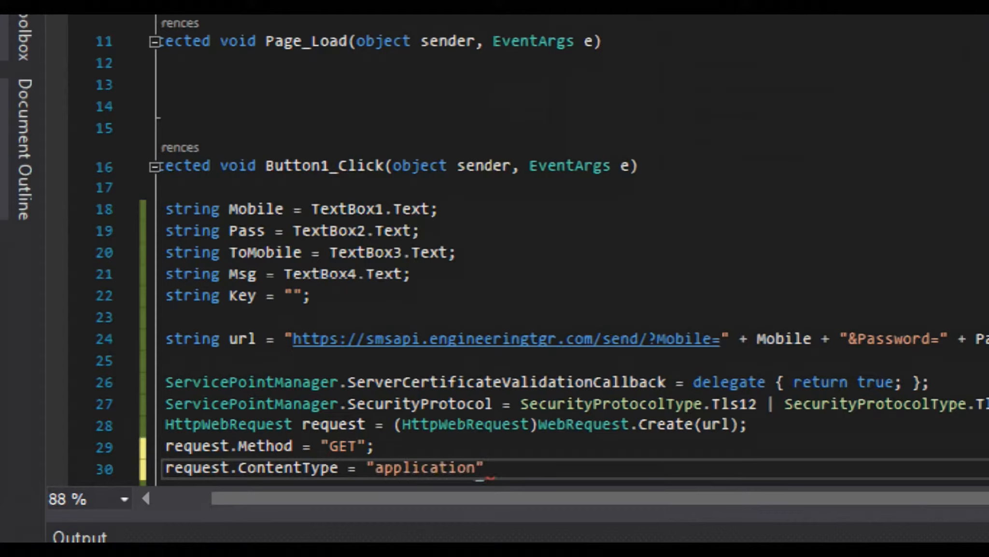
type("/json")
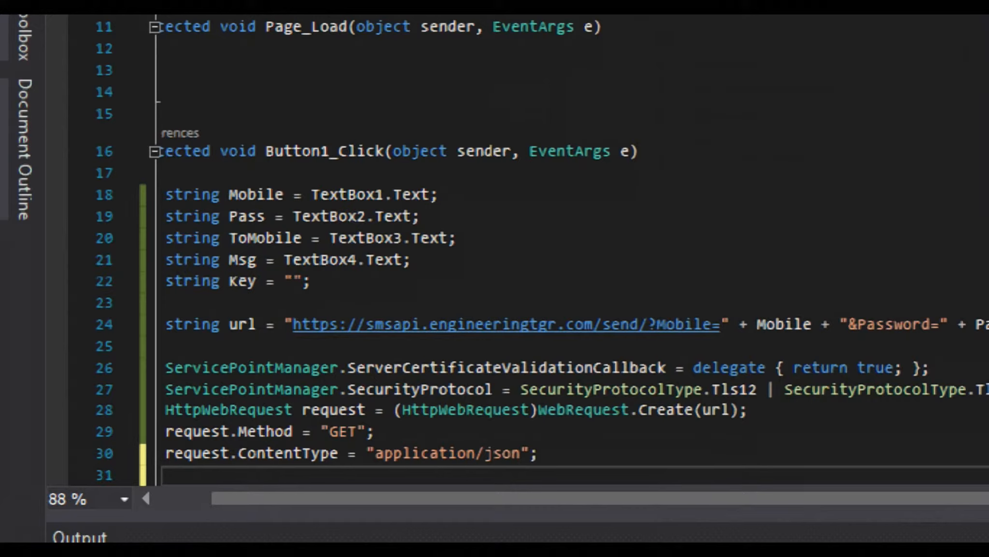
type("request.")
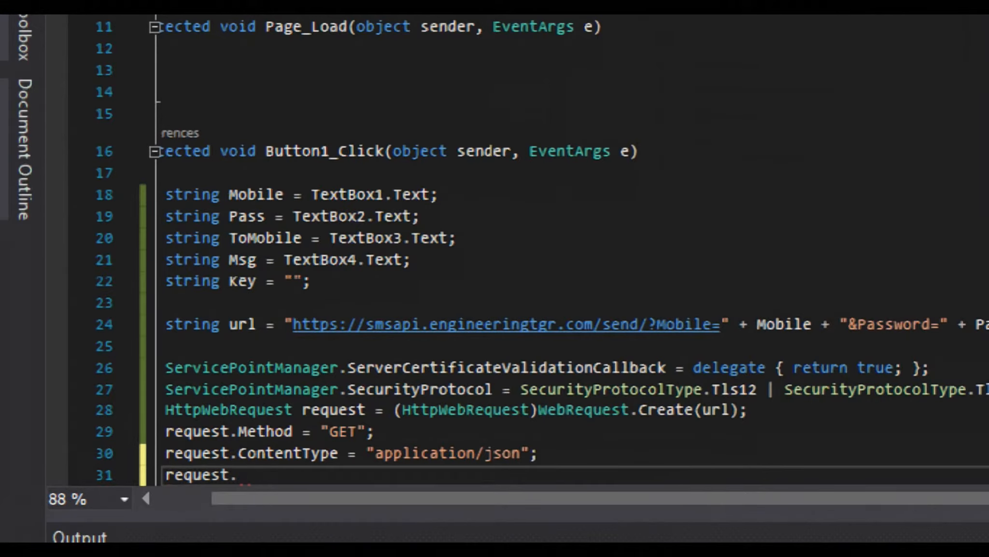
type("ContentLength =")
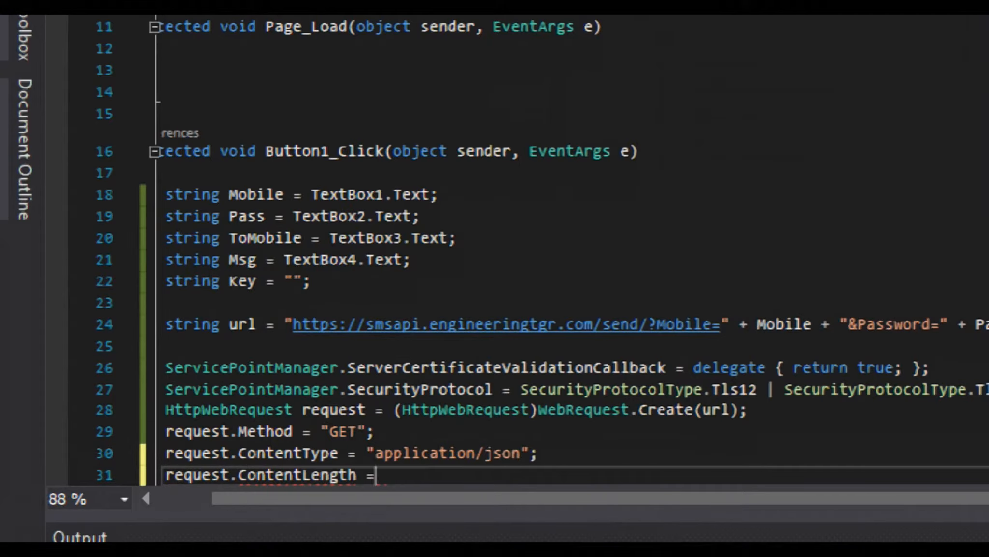
type("0;")
type("try")
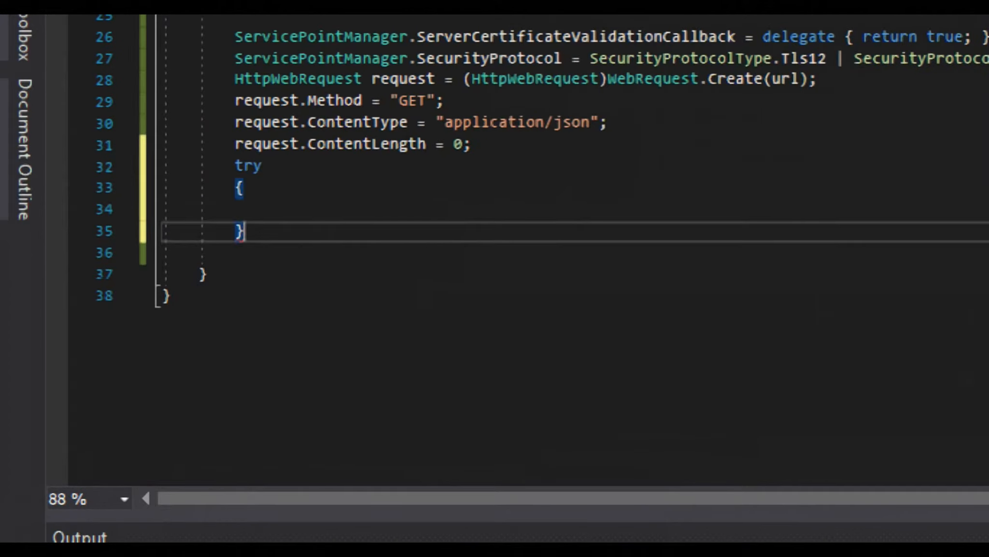
Step: Add catch(Exception ex) that writes ex.ToString() via Console.Out.WriteLine
type("catch()")
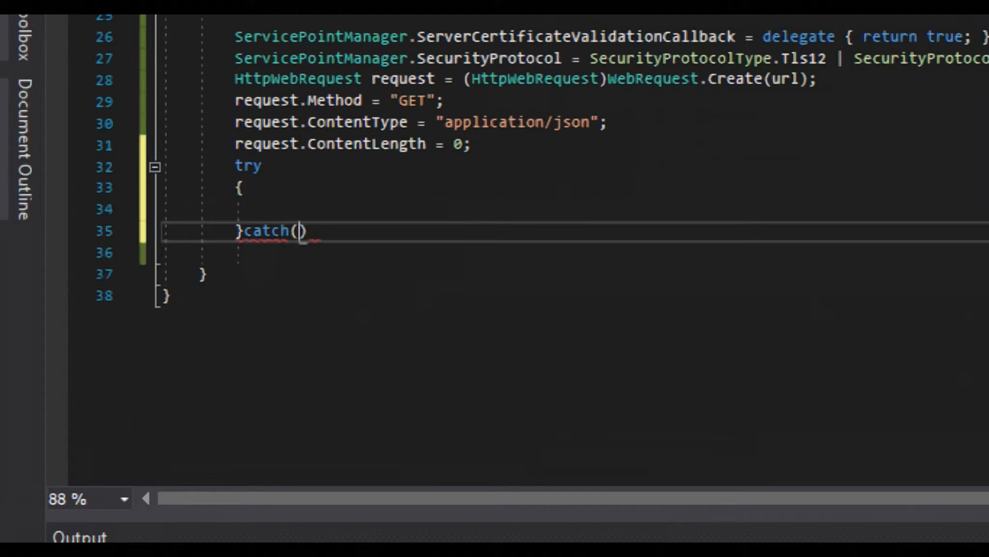
type("Exception")
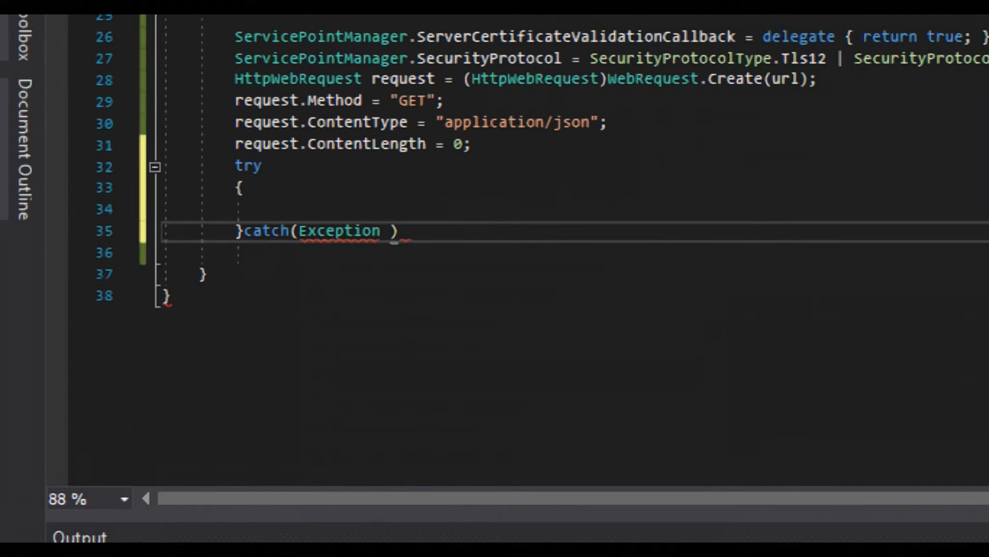
type("ex")
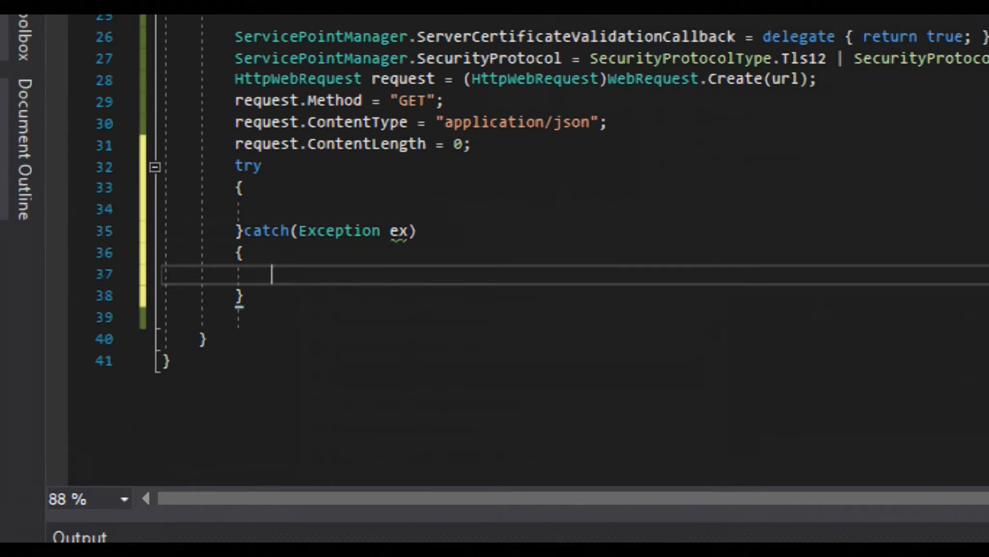
type("ex.")
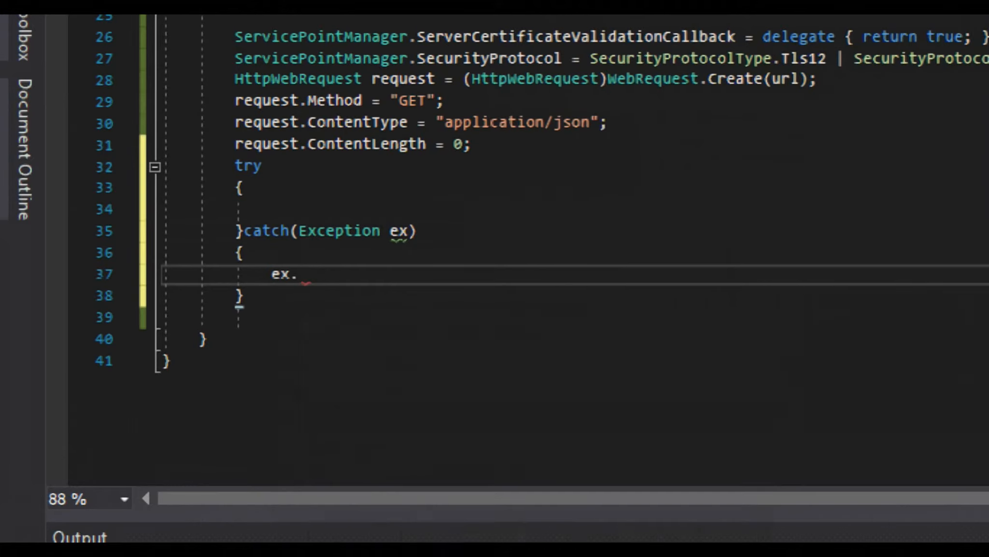
type(".")
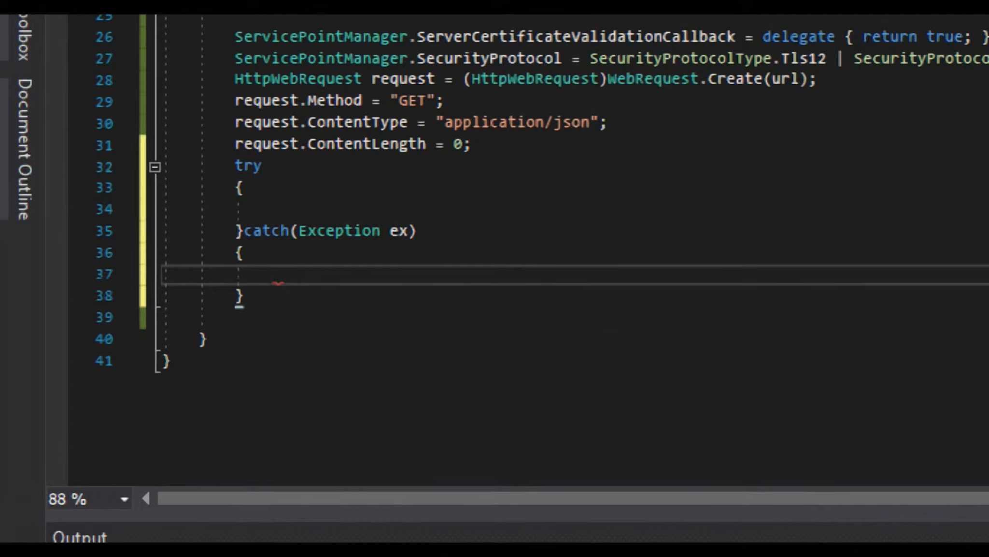
type("Console.")
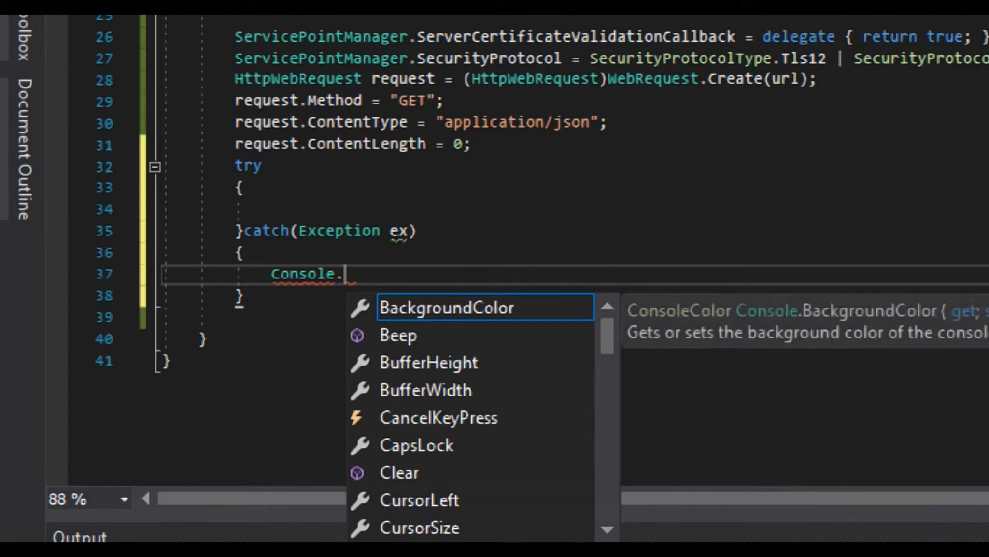
type("Out.We")
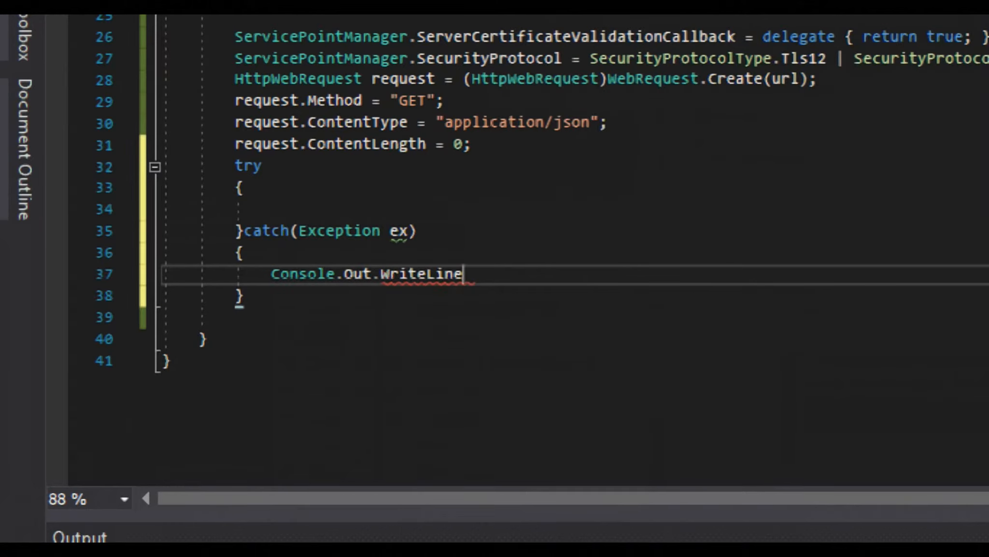
type("(ex.")
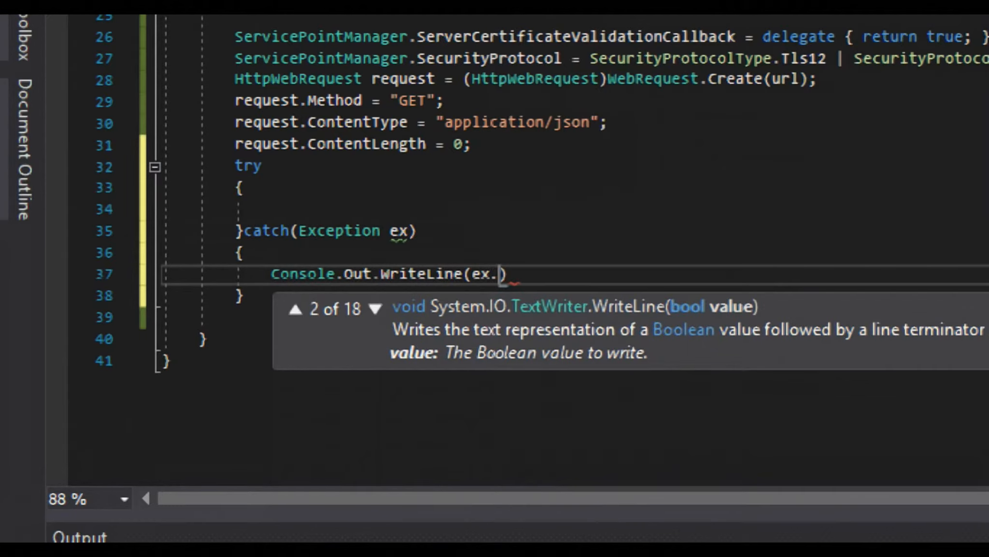
type(".")
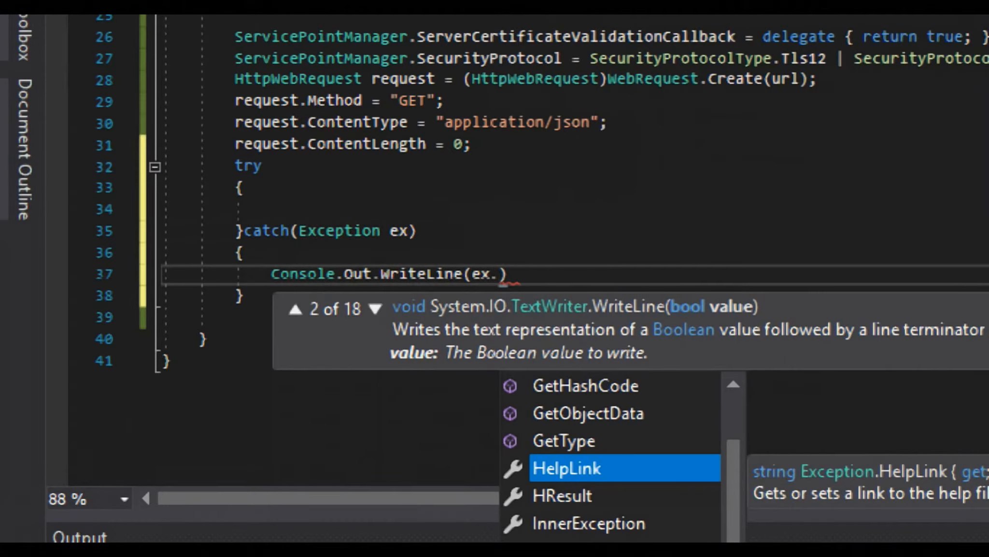
type("ToString")
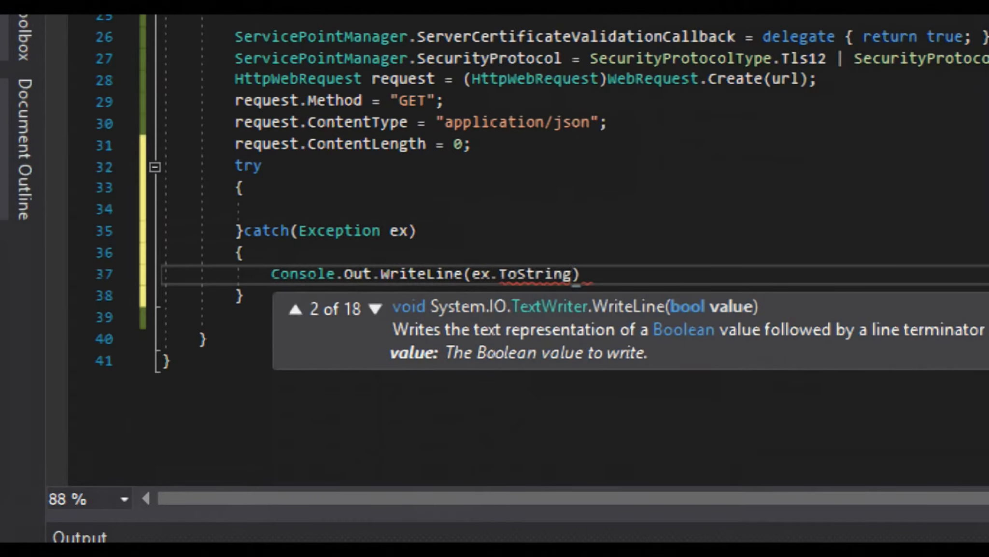
type("();")
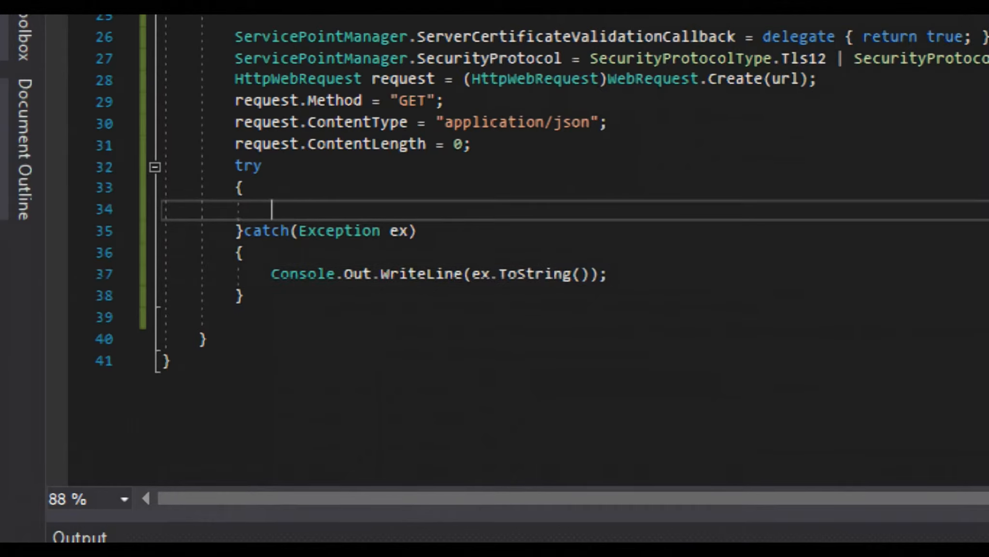
Step: Declare HttpWebResponse response = (HttpWebResponse)request.GetResponse(); inside the try block
type("Ht")
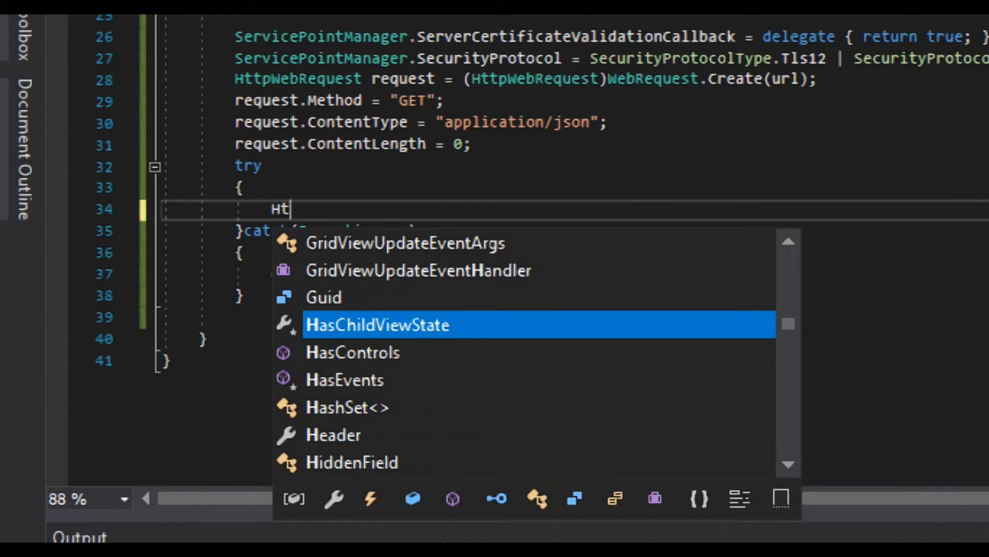
type("t")
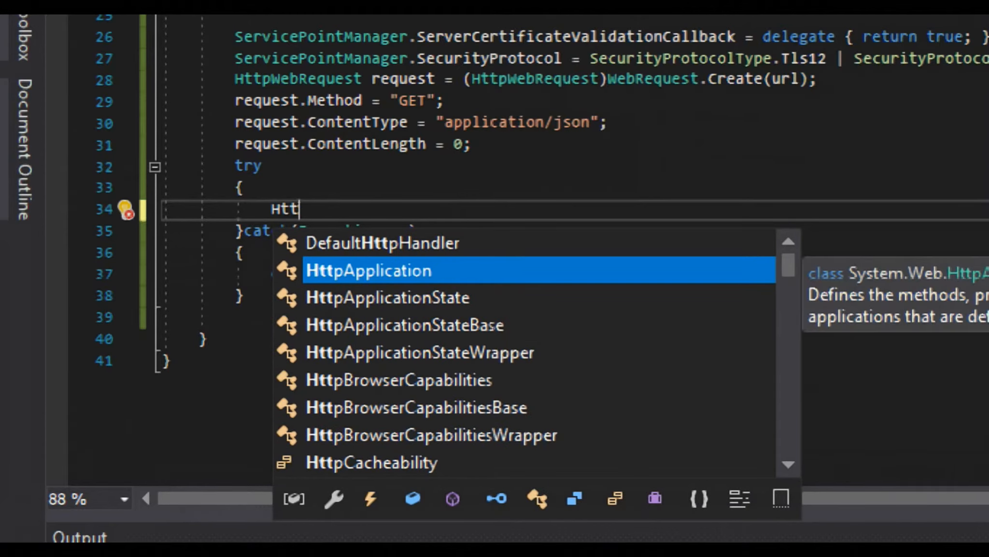
type("WebResponse response =")
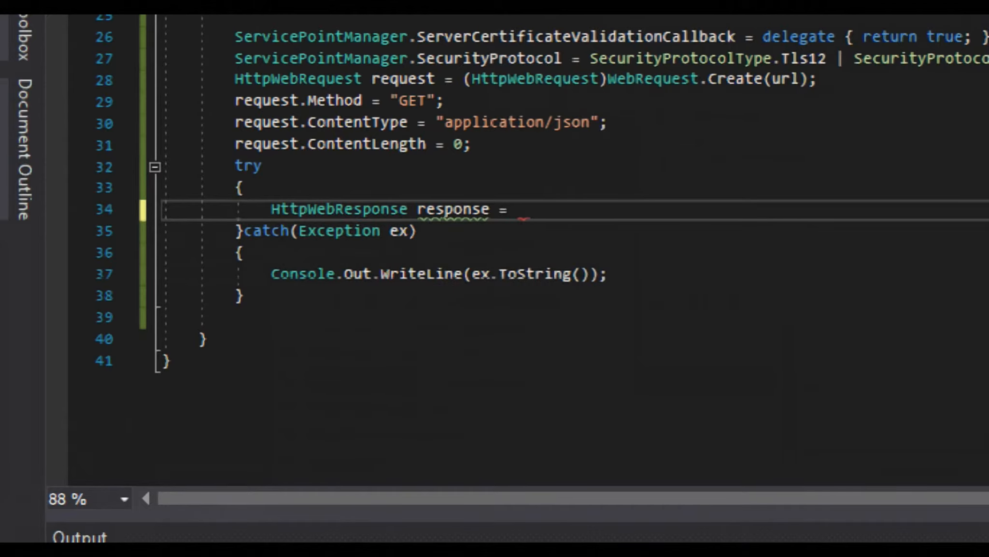
type("(")
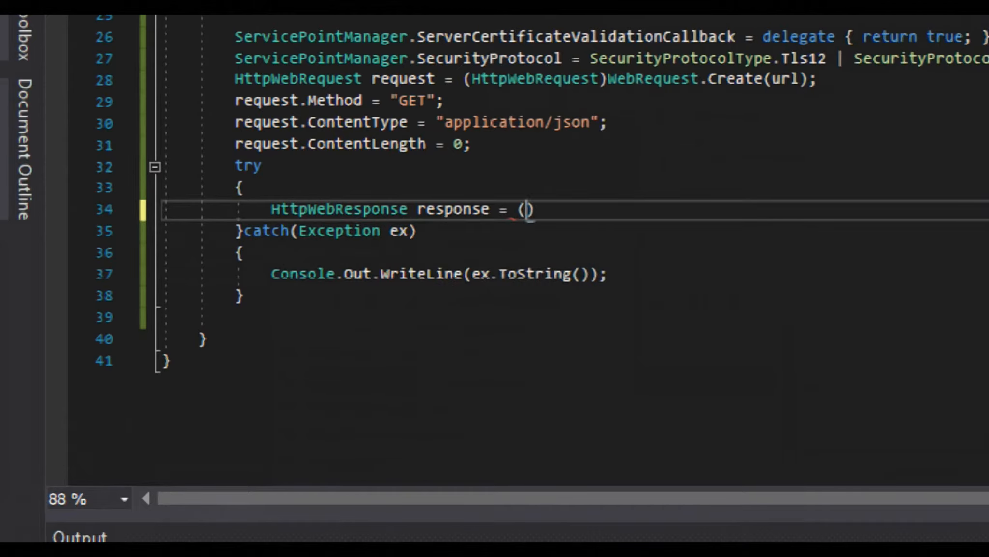
type("HttpWebResponse")
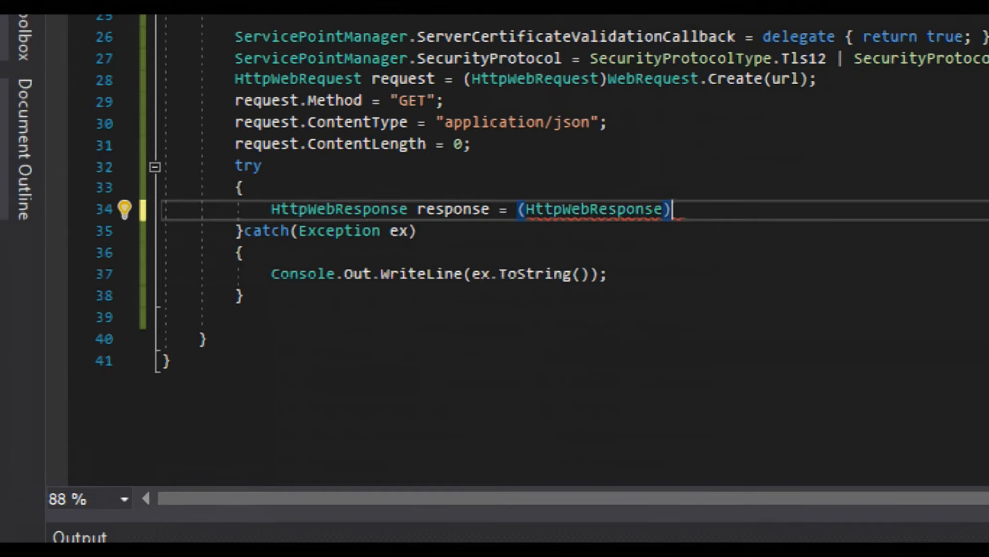
type("req")
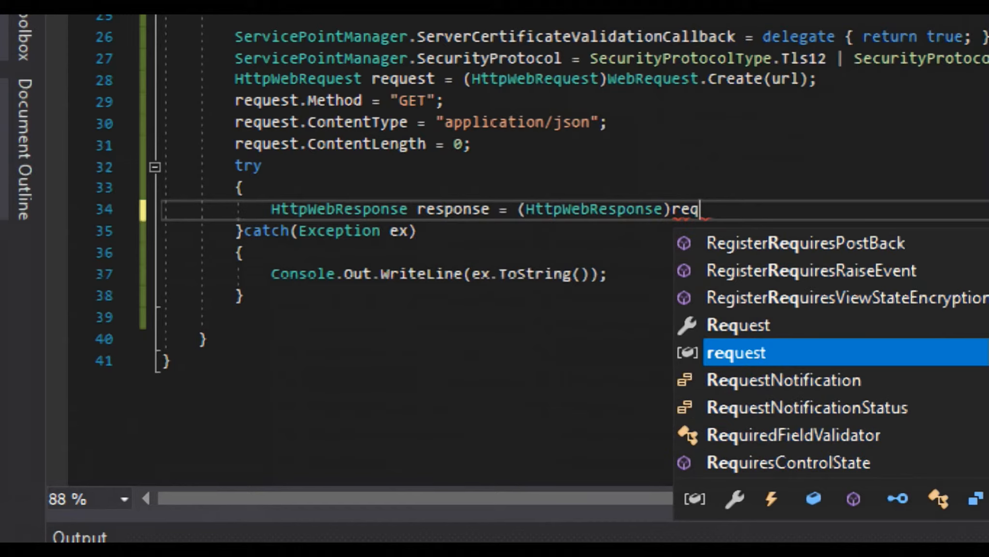
key("Tab")
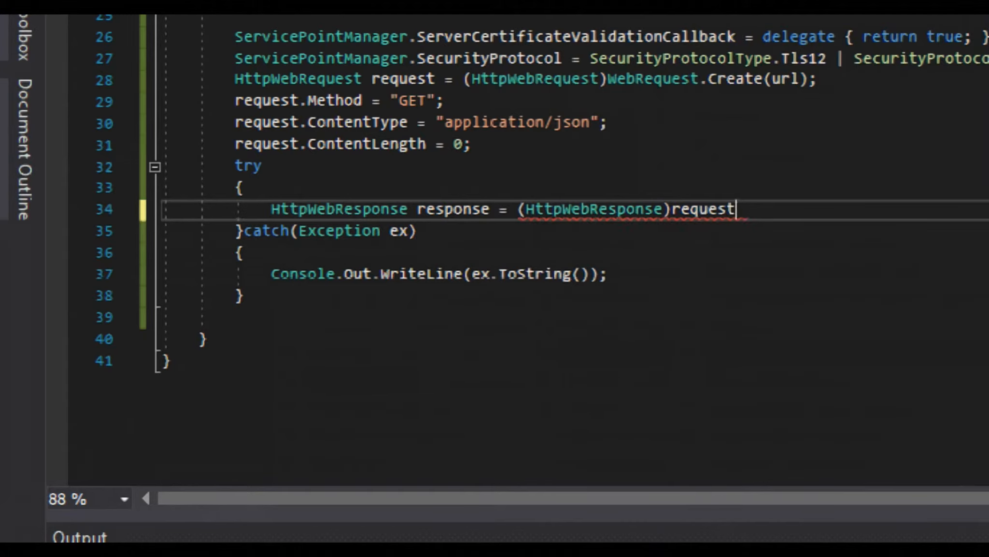
type(".GetResponse(")
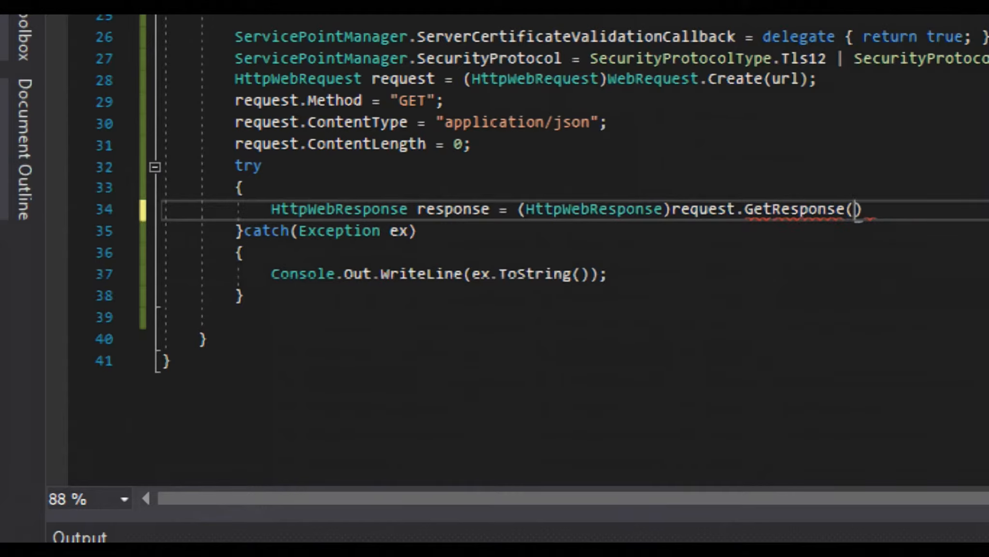
type(";")
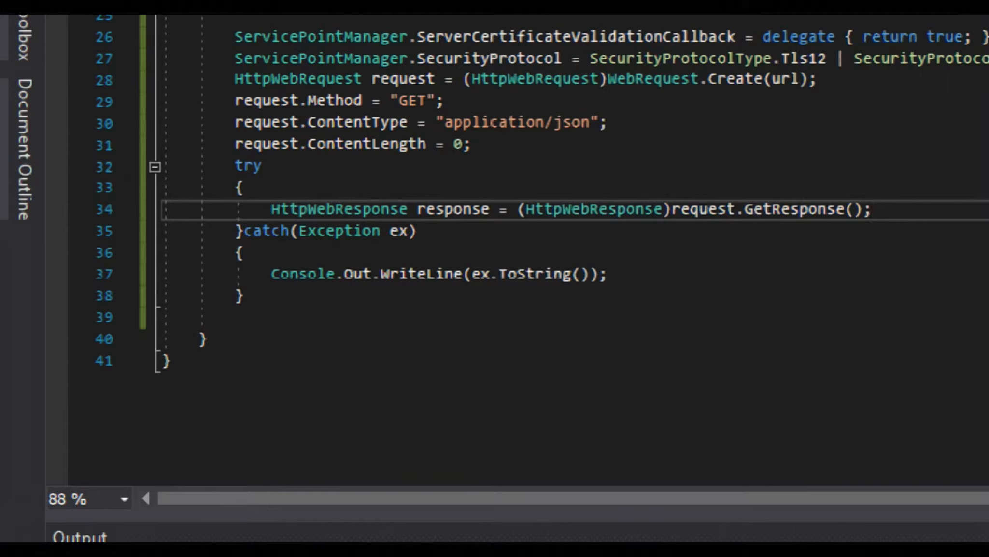
left_click(871, 222)
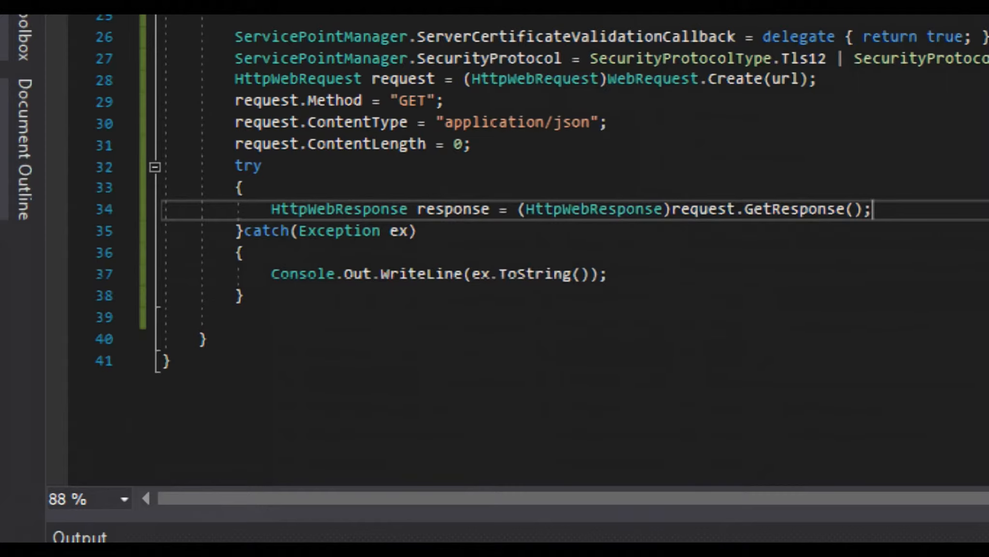
Step: Declare Stream webStream = response.GetResponseStream(); in the try block
type("Stream")
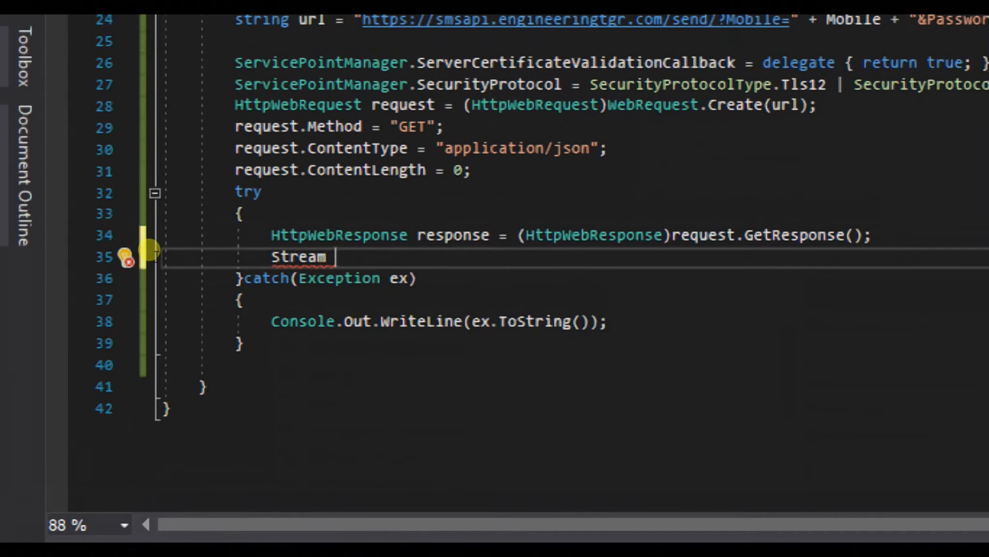
left_click(125, 256)
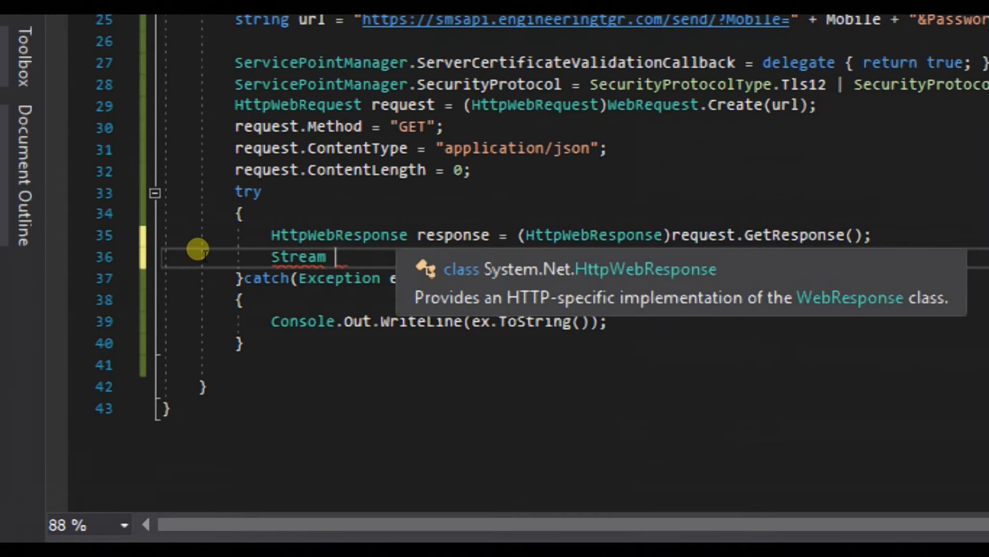
type("webStream =")
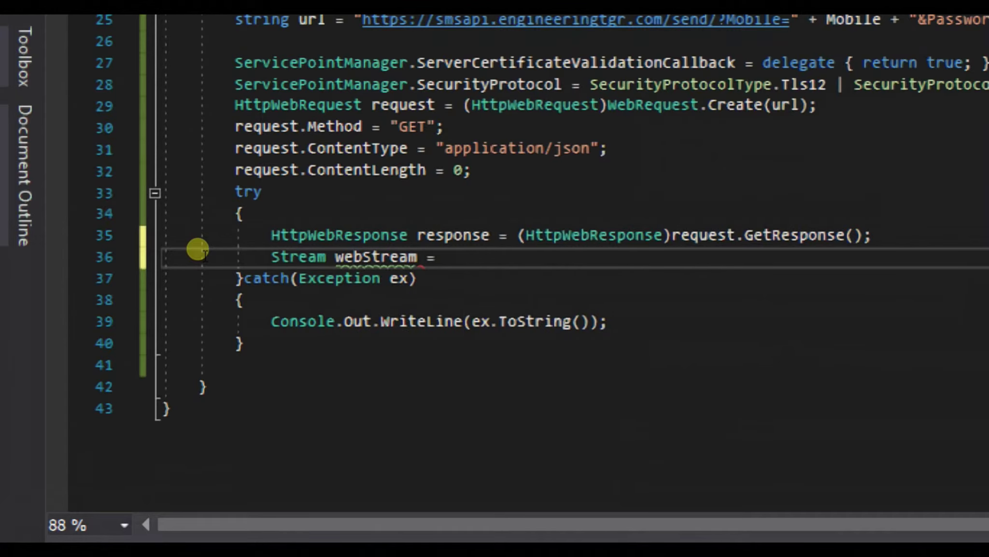
type("request")
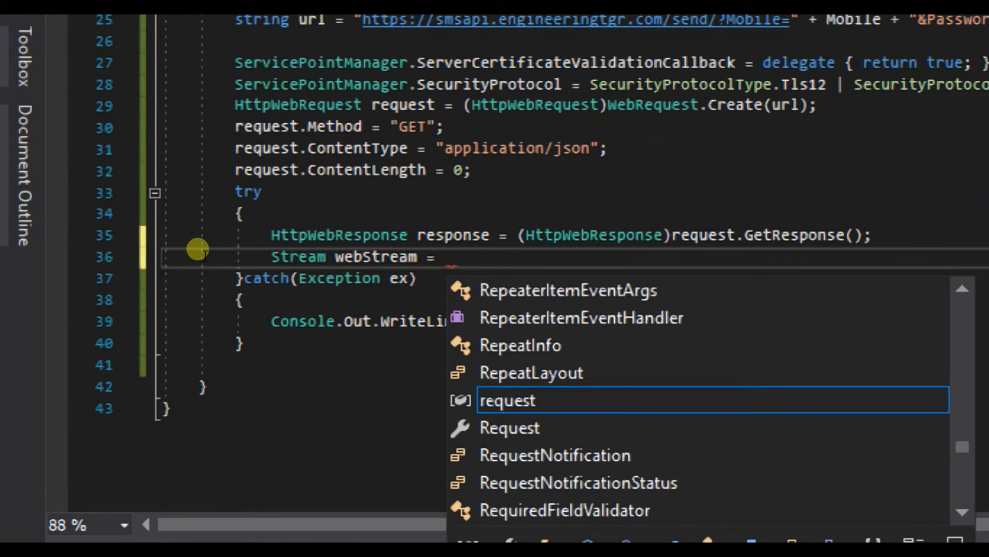
type("response")
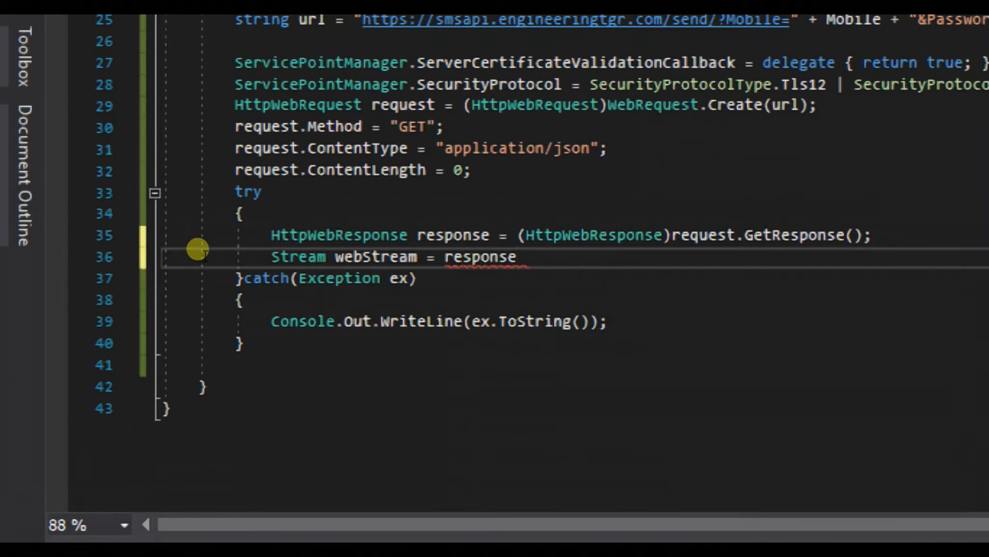
type(".Get")
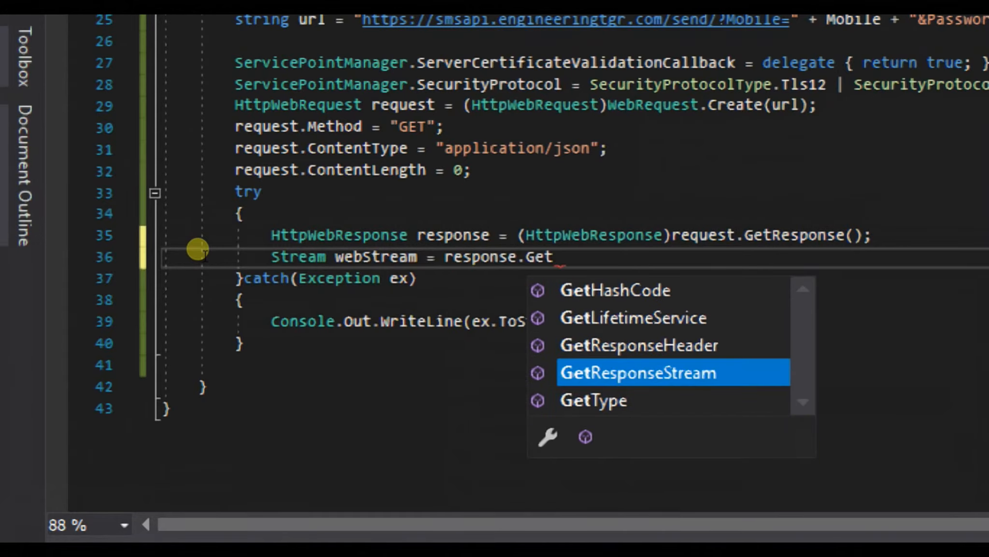
key("Tab")
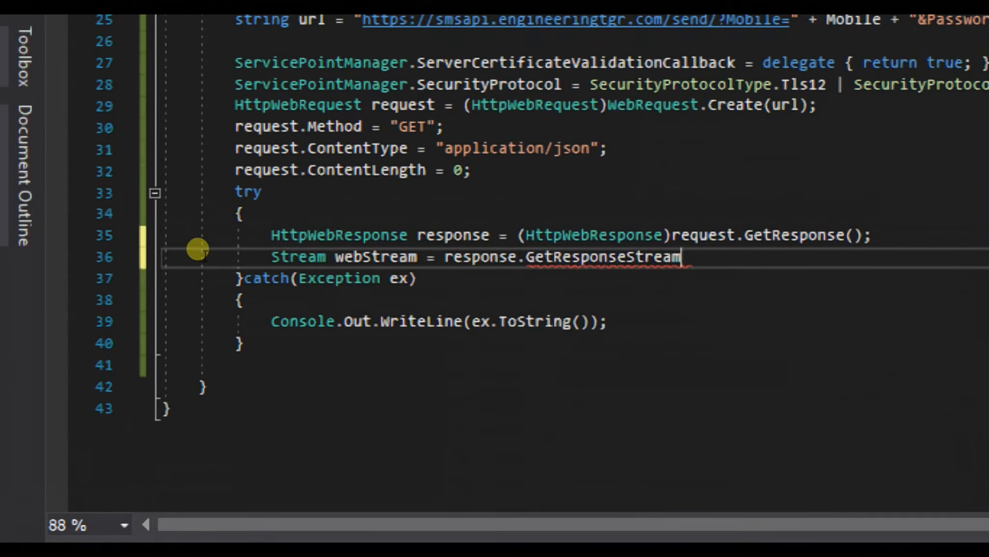
type("();")
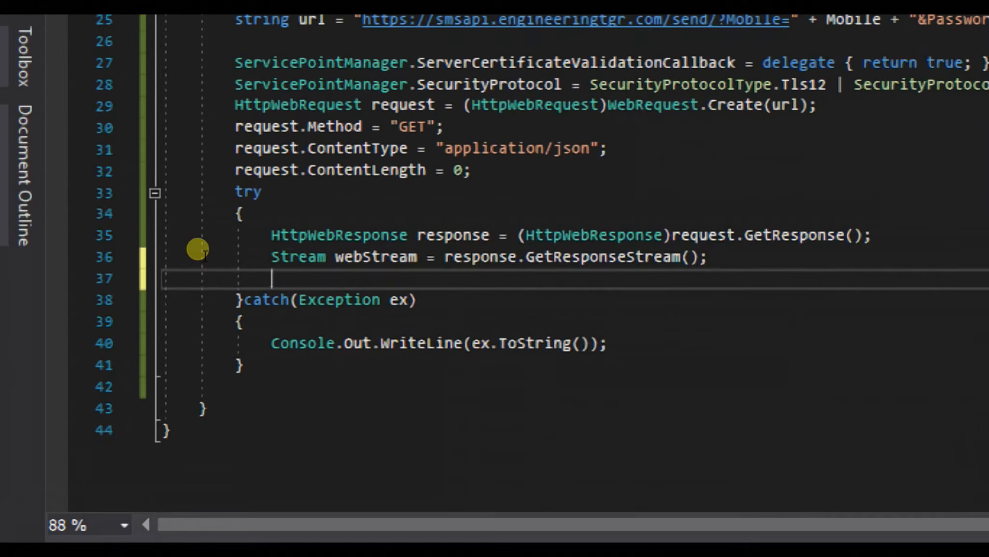
Step: Create StreamReader streamReader = new StreamReader(webStream);
type("StreamReader")
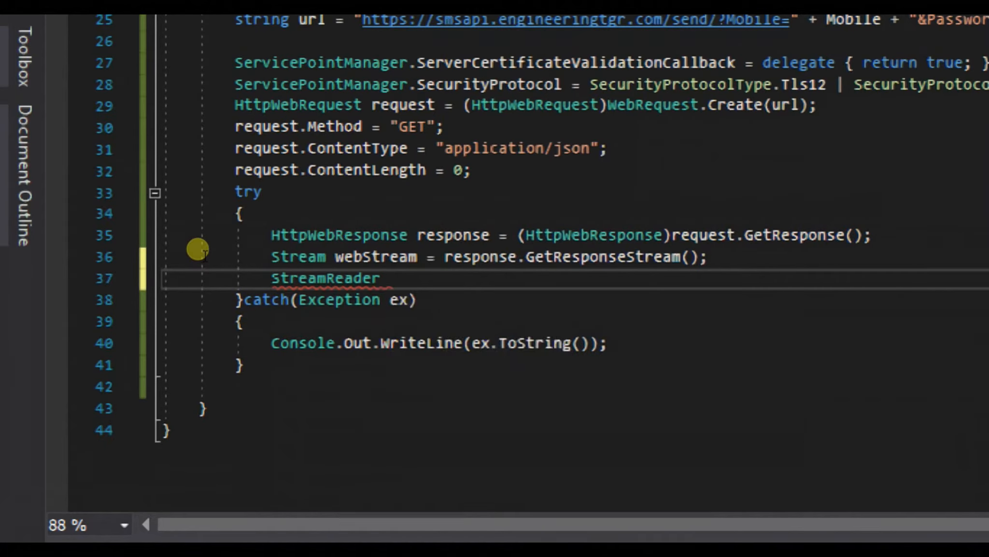
type("streamReader =")
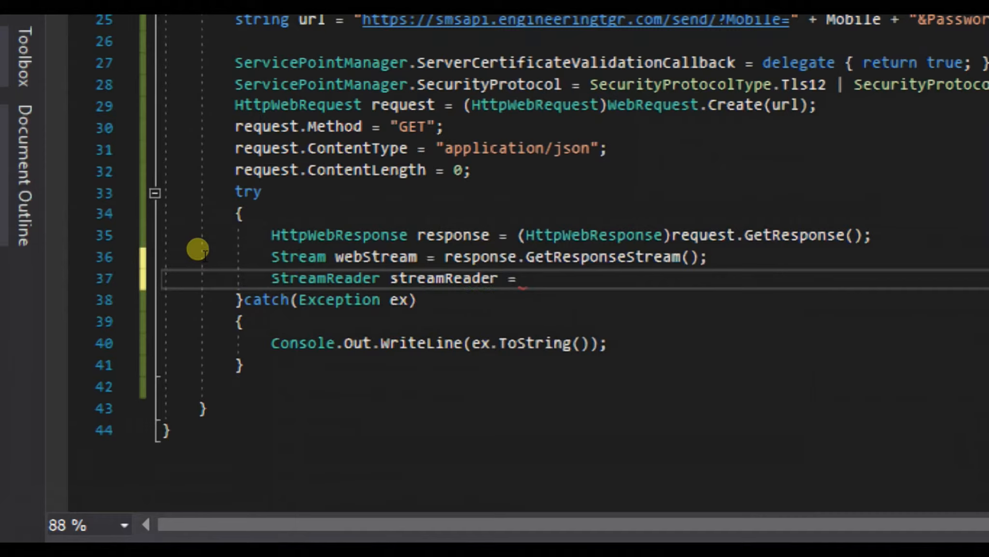
type("r")
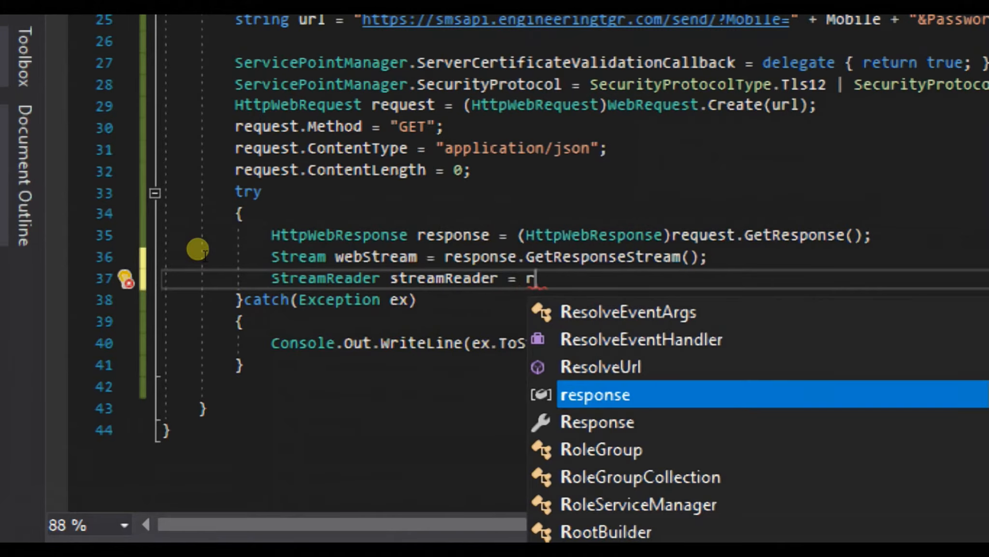
key("Backspace")
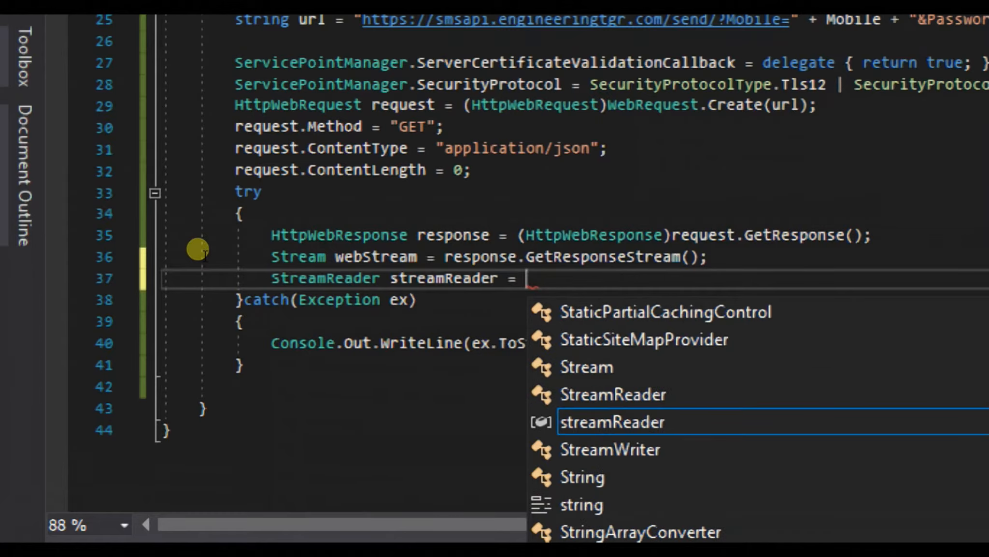
type("new StreamReader")
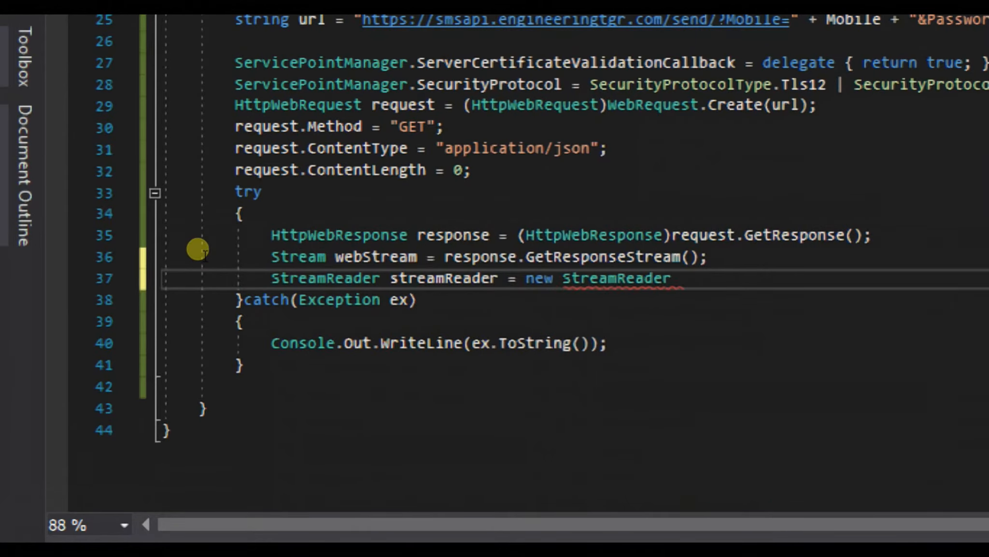
type("(we")
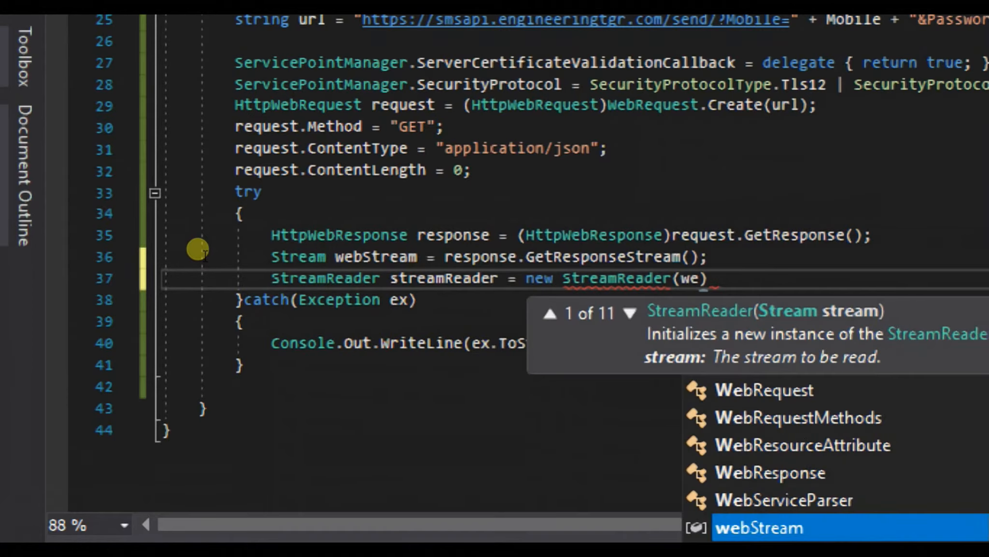
key("Tab")
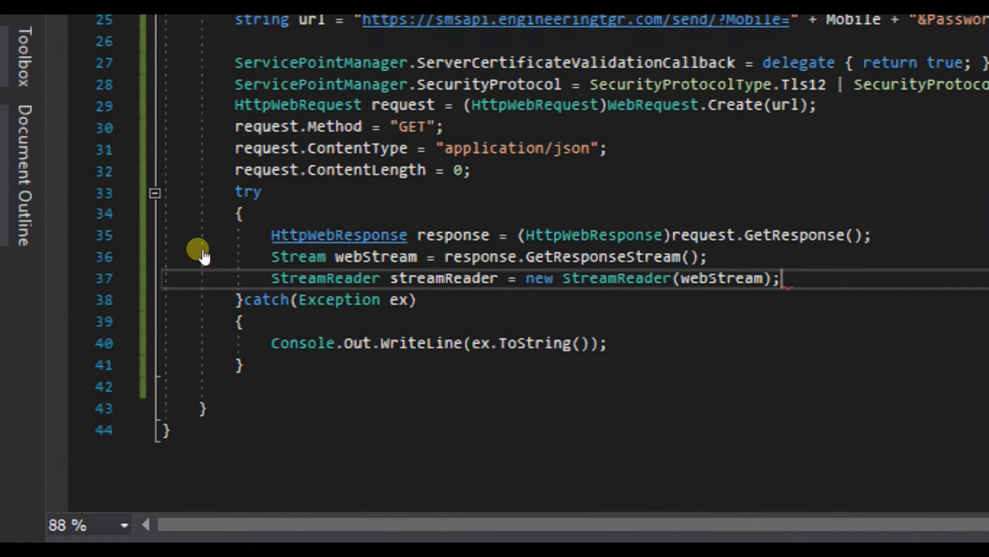
mouse_move(204, 253)
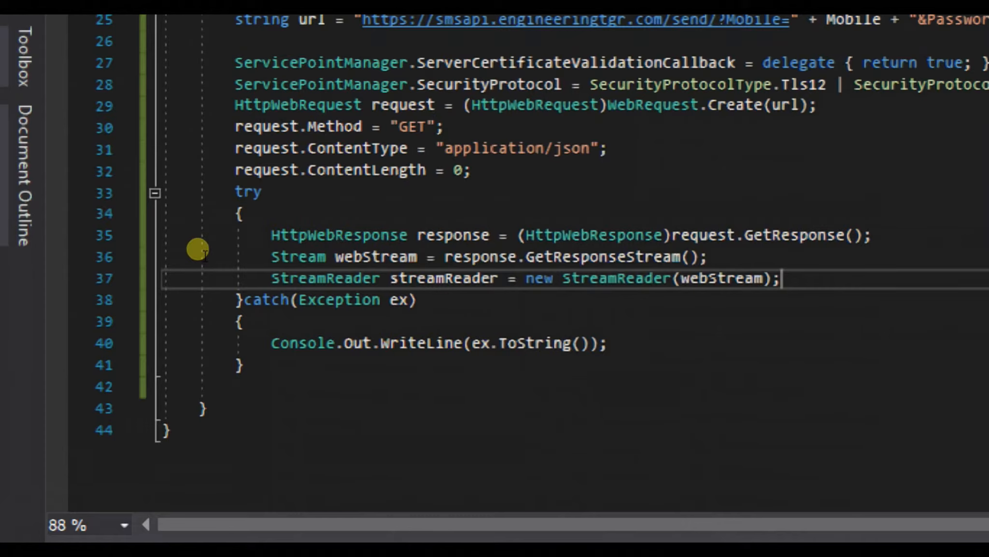
Step: Read the stream into string response1 via streamReader.ReadToEnd();
type("string")
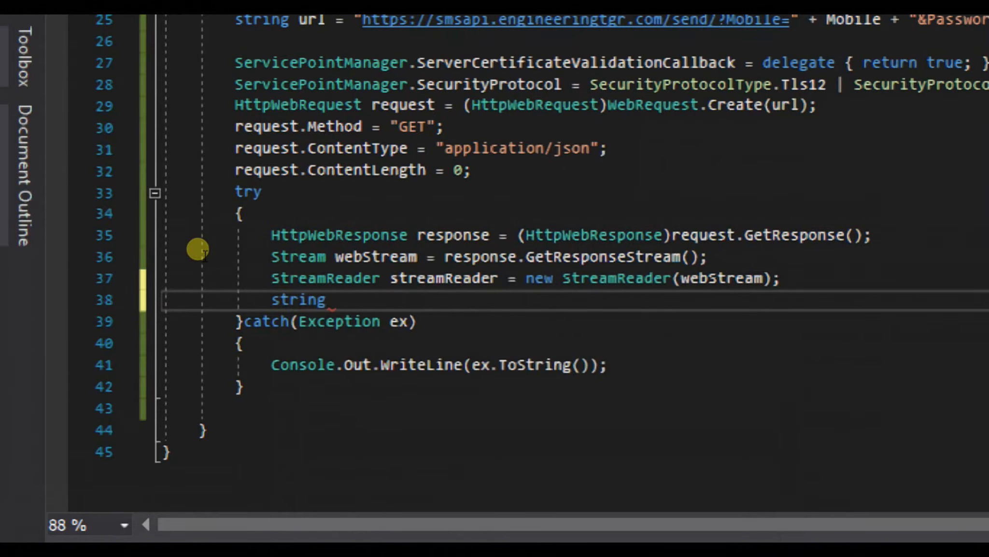
type("response1 =")
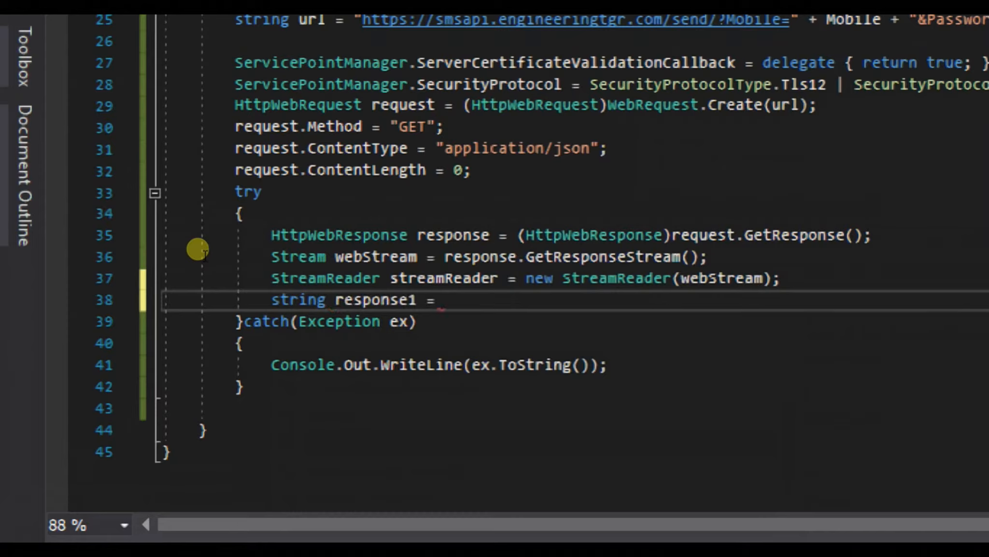
type("re")
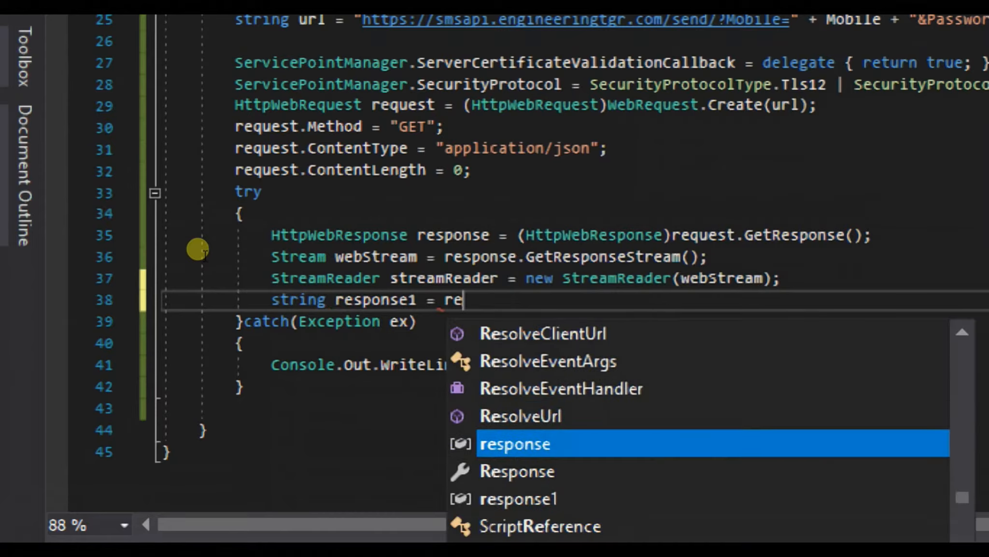
type("s")
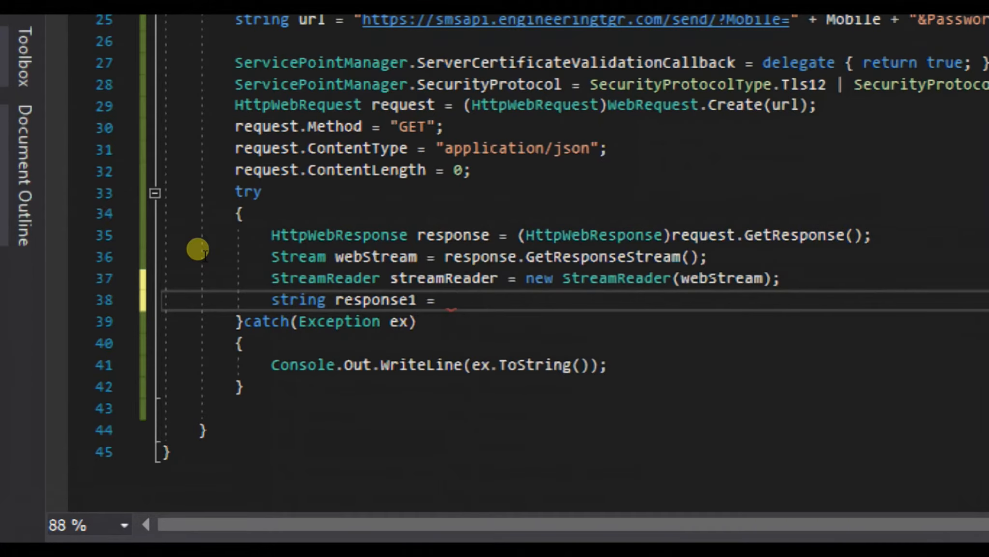
type("streamReader")
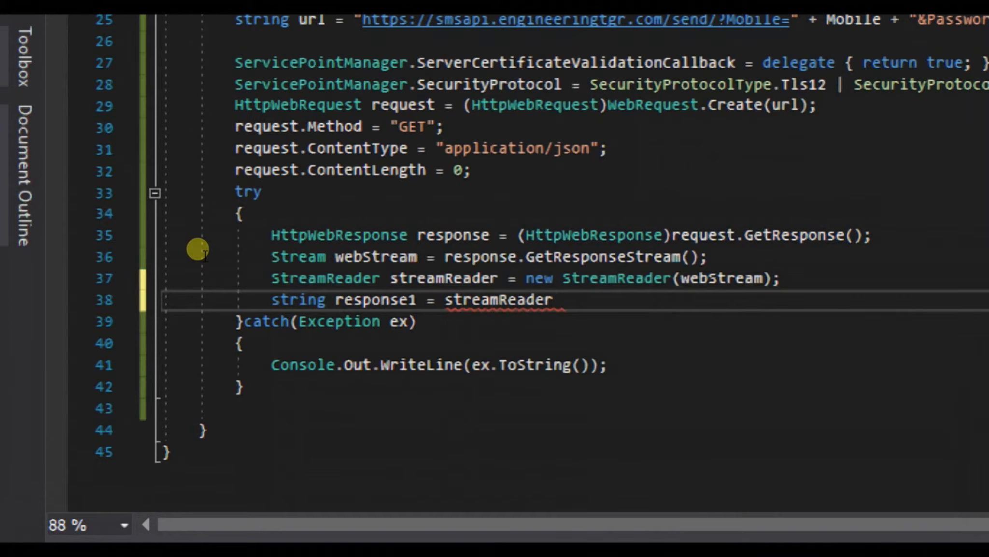
type(".")
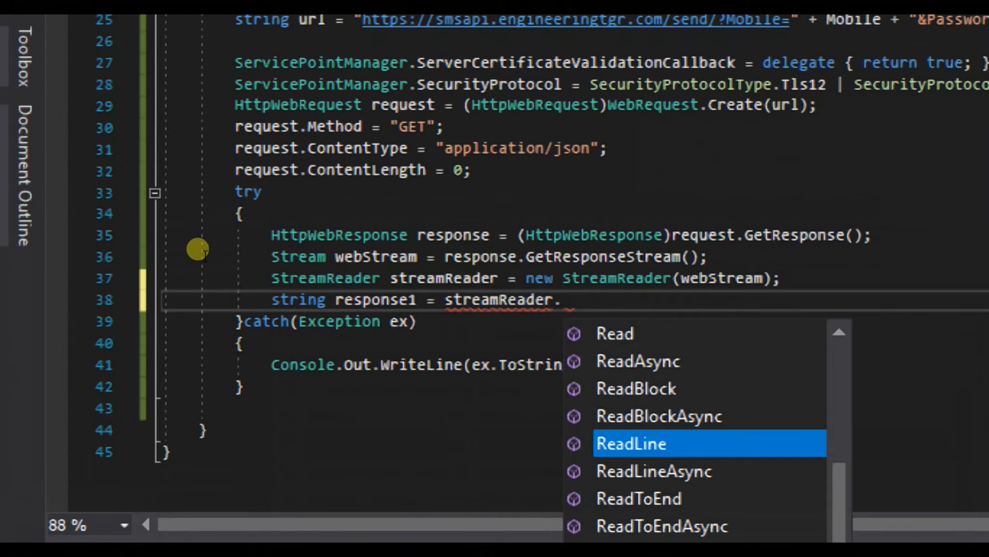
type("ReadToEnd(")
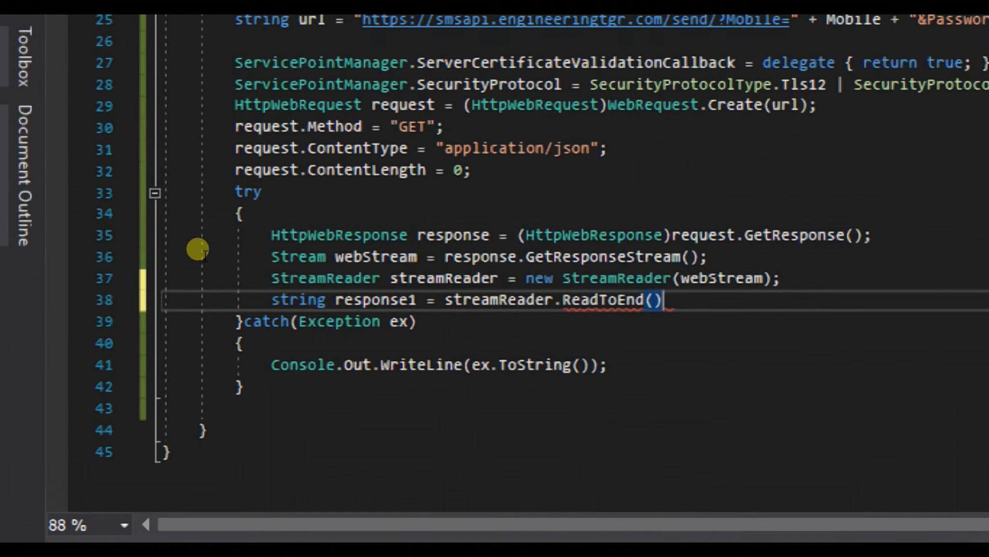
type(";")
type("C")
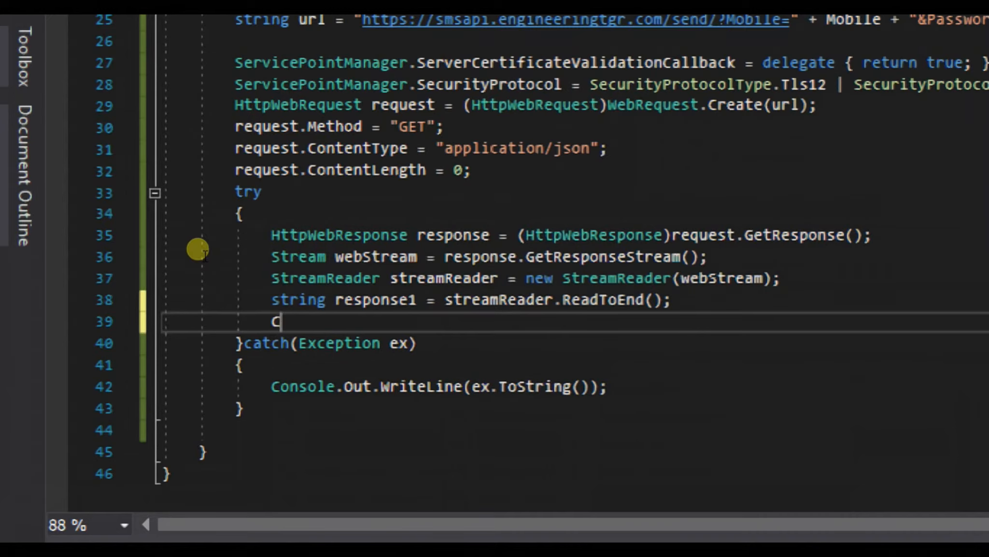
Step: Write response1 to the console with Console.Out.WriteLine(response1);
type("onsole.")
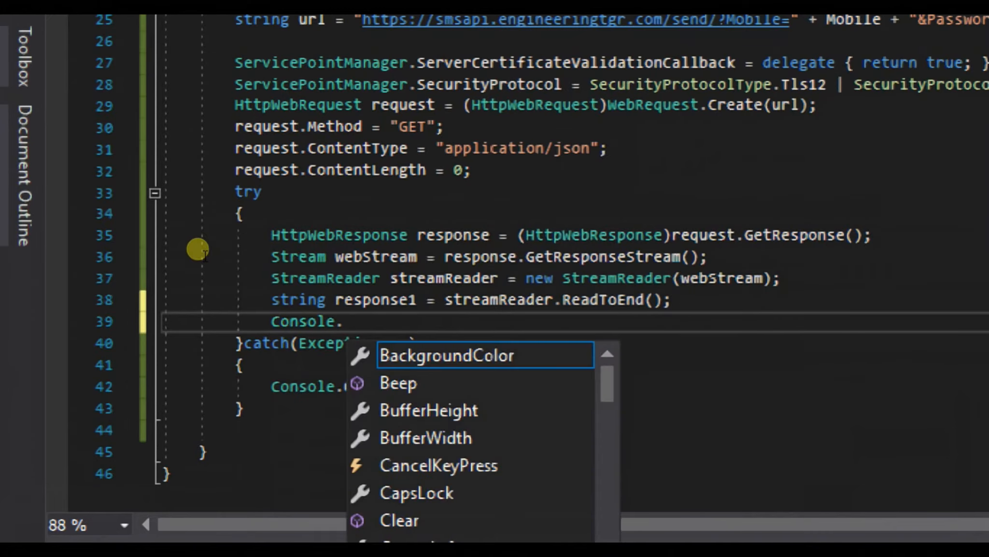
type("Writ")
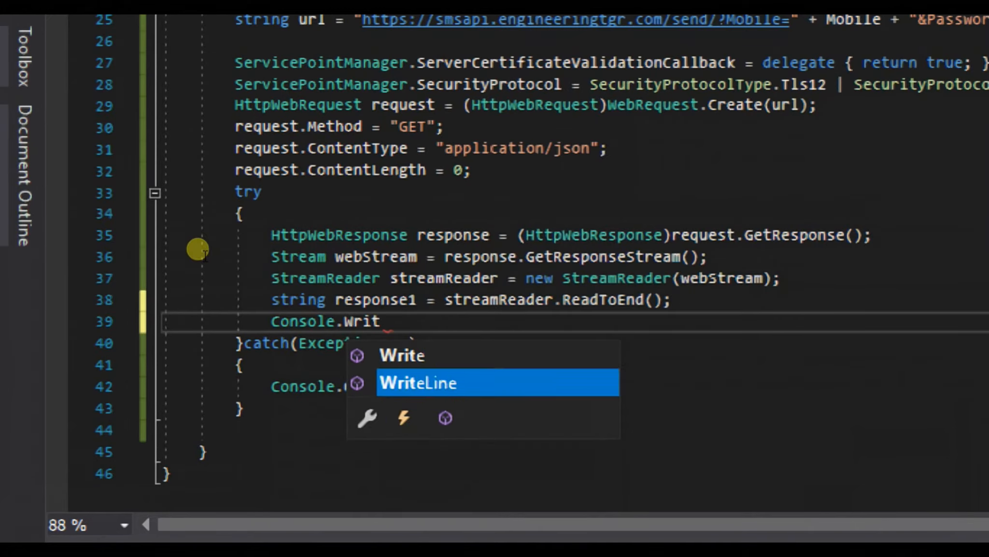
key("Tab")
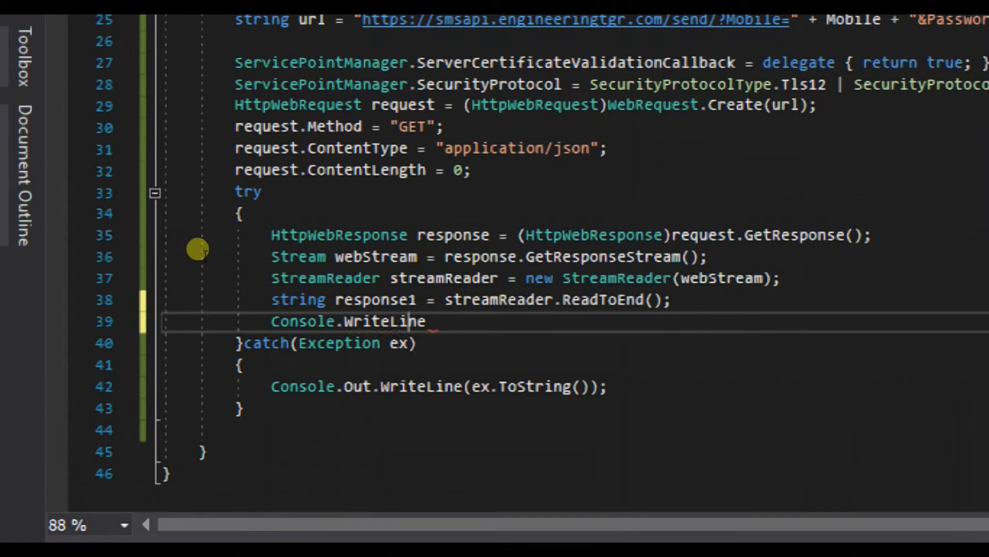
type(".Out")
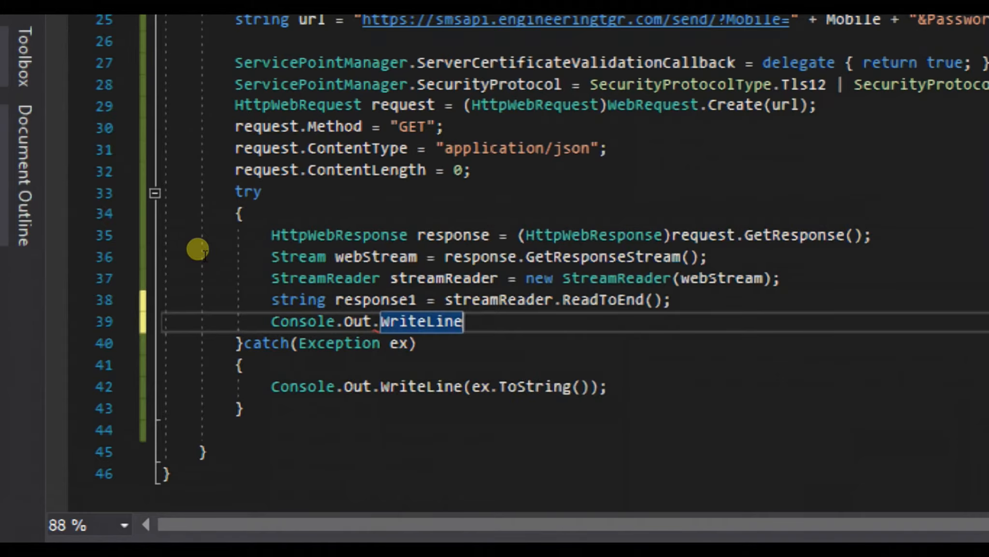
type("();")
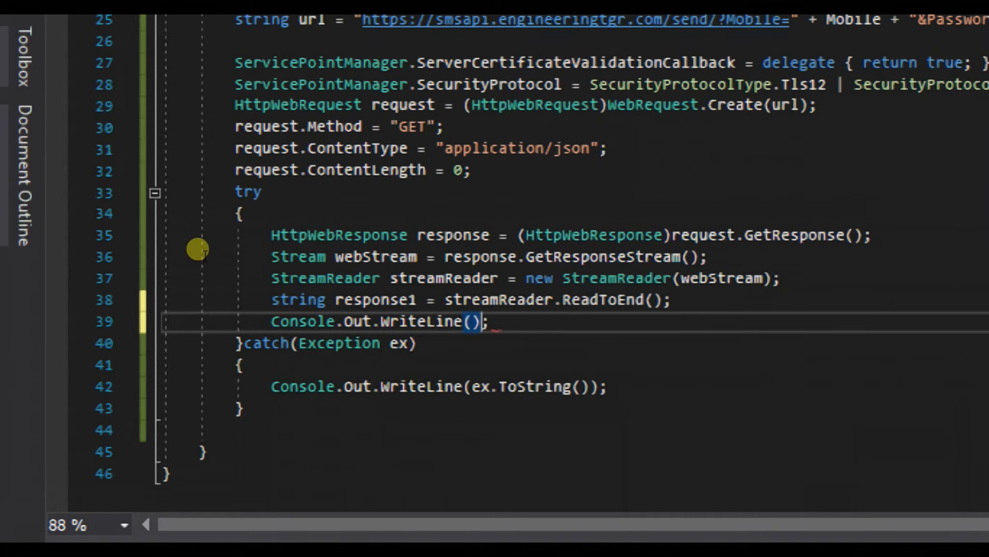
Step: Close the reader with streamReader.Close(); after writing the response
type("response1")
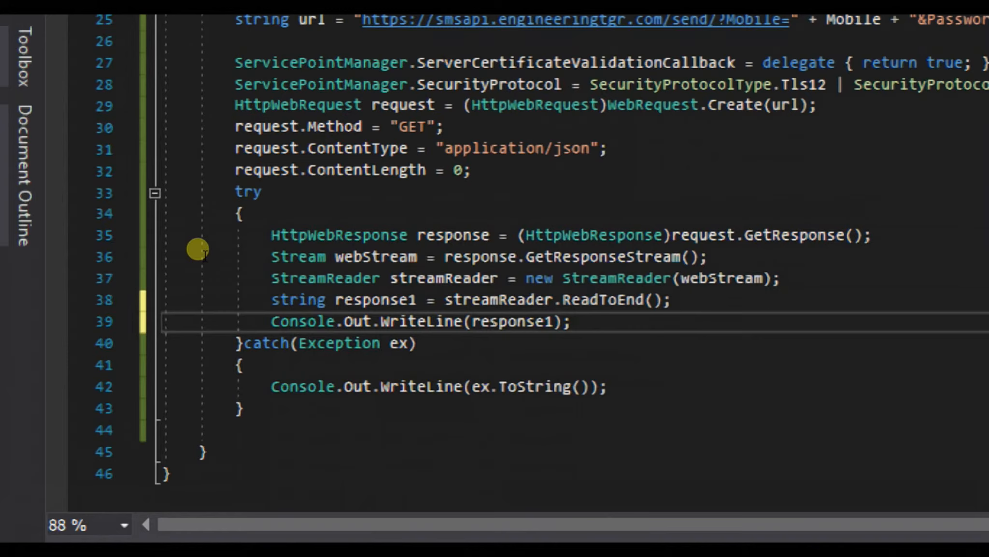
type("re")
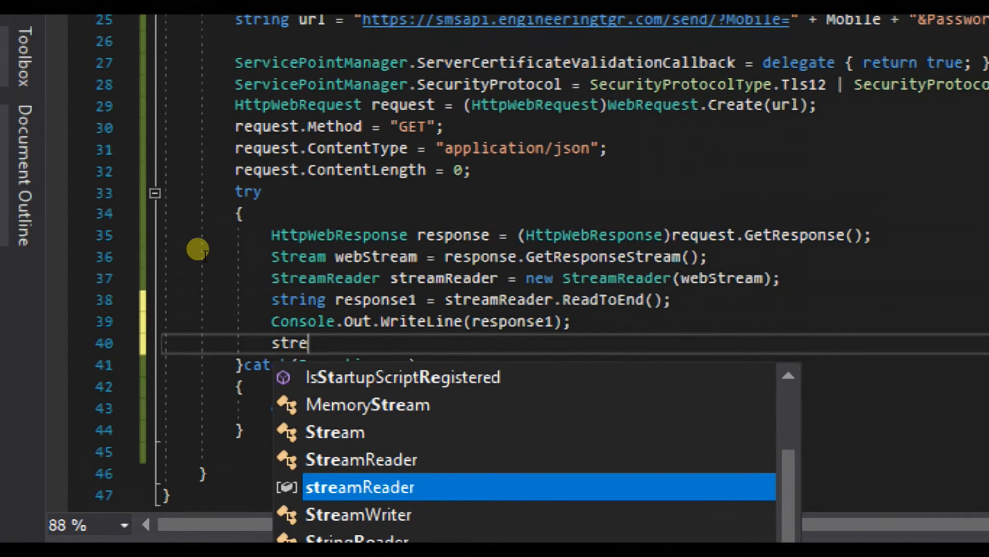
key("Tab")
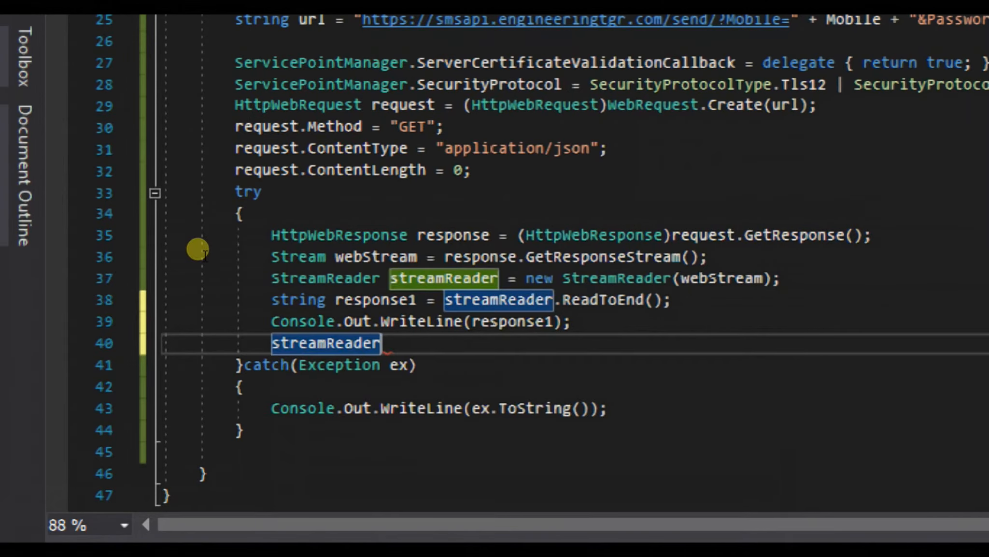
type(".GetHashCode")
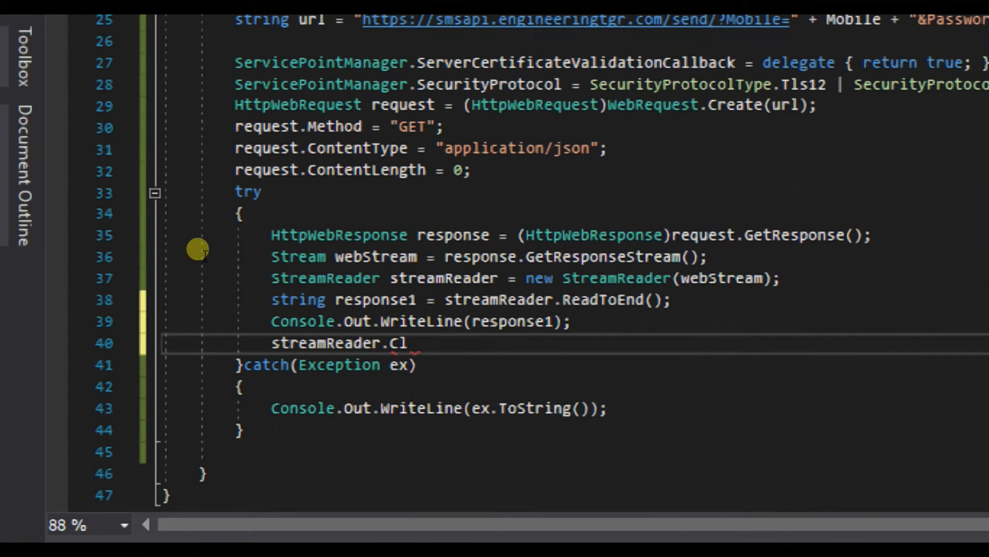
type("ose()")
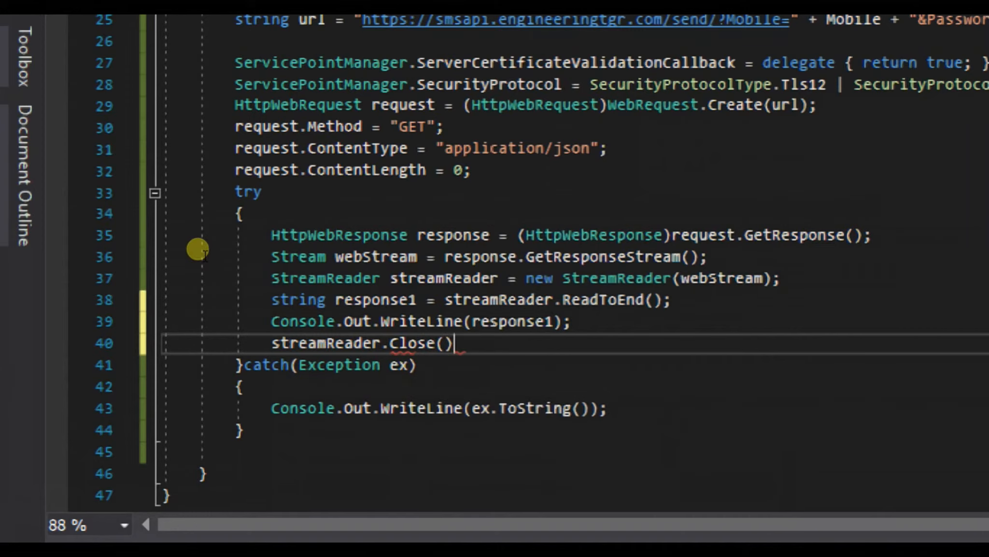
type(";")
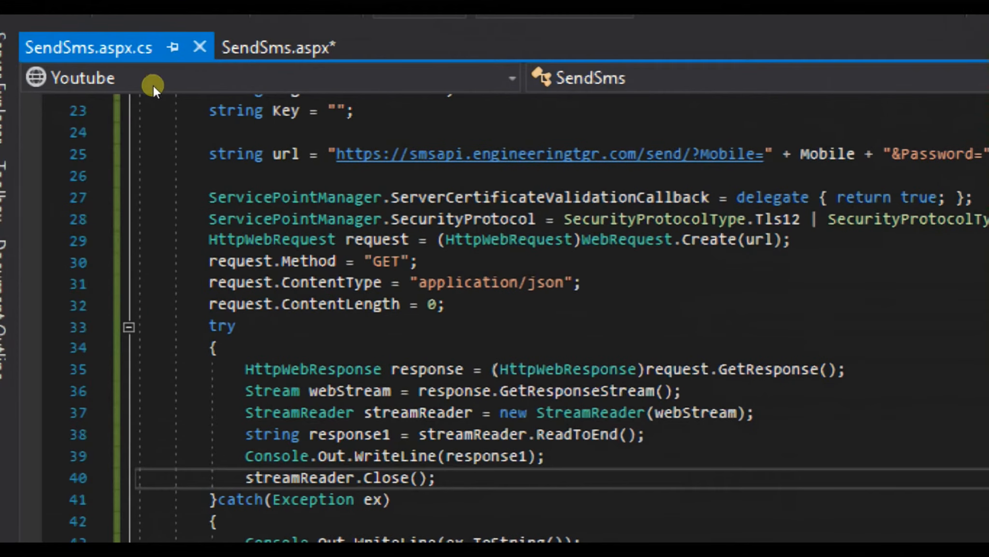
mouse_move(290, 234)
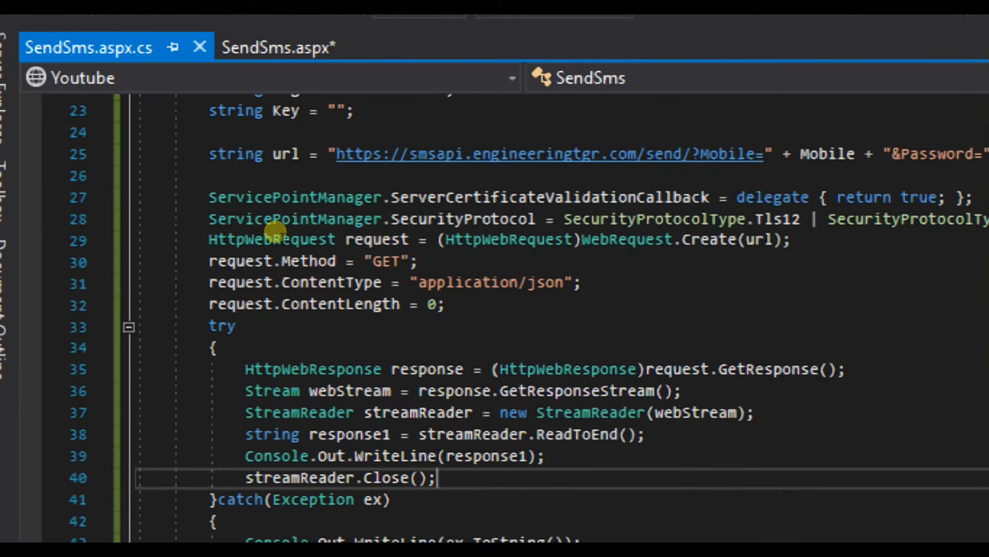
mouse_move(265, 229)
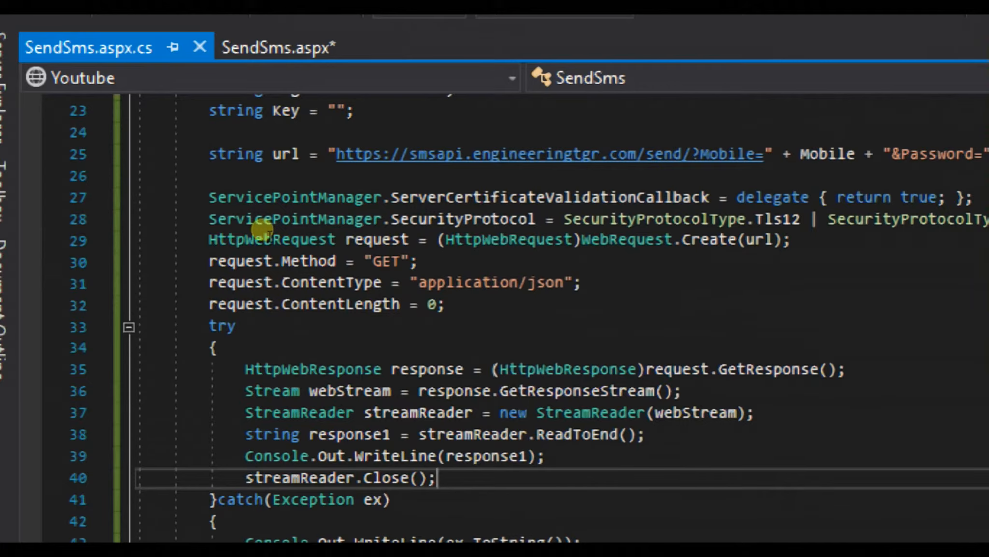
Step: Check the Label control in Design view, then set Label1.Text = "Msg Sent"; after closing the reader
left_click(280, 46)
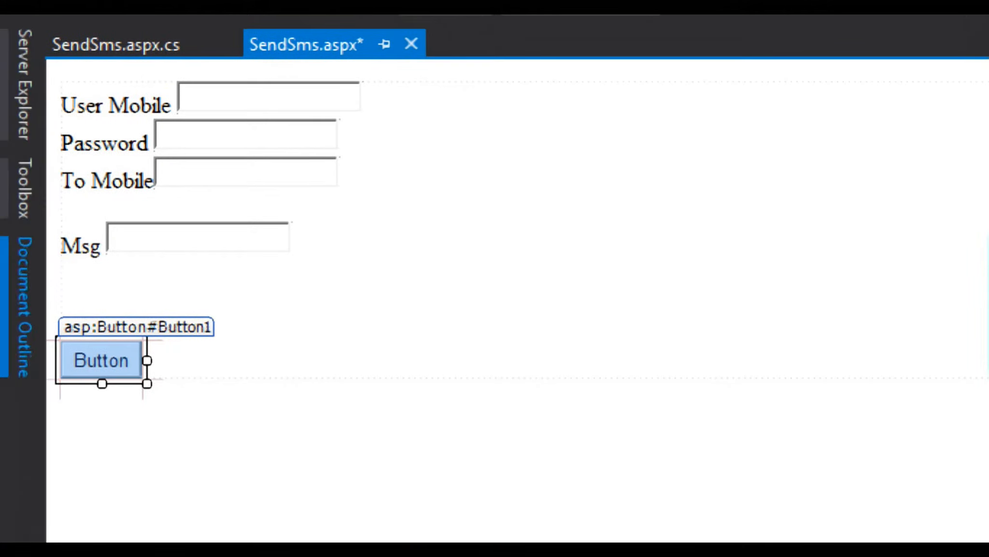
left_click(23, 187)
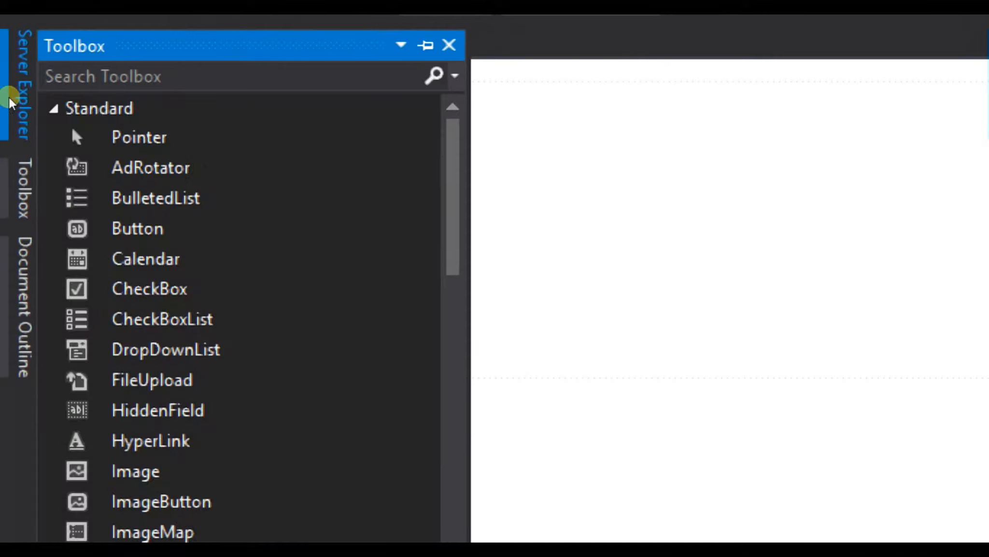
type("labe")
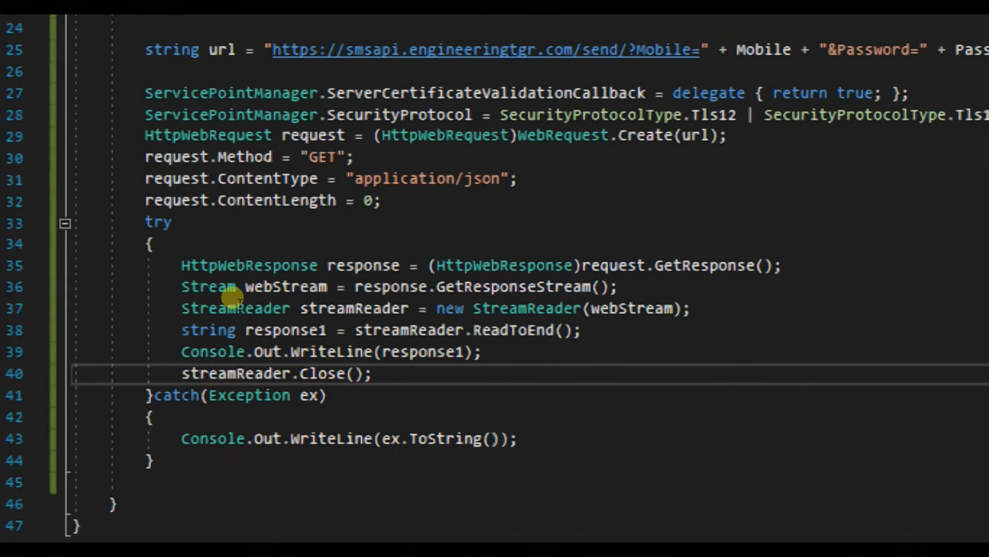
type("lab")
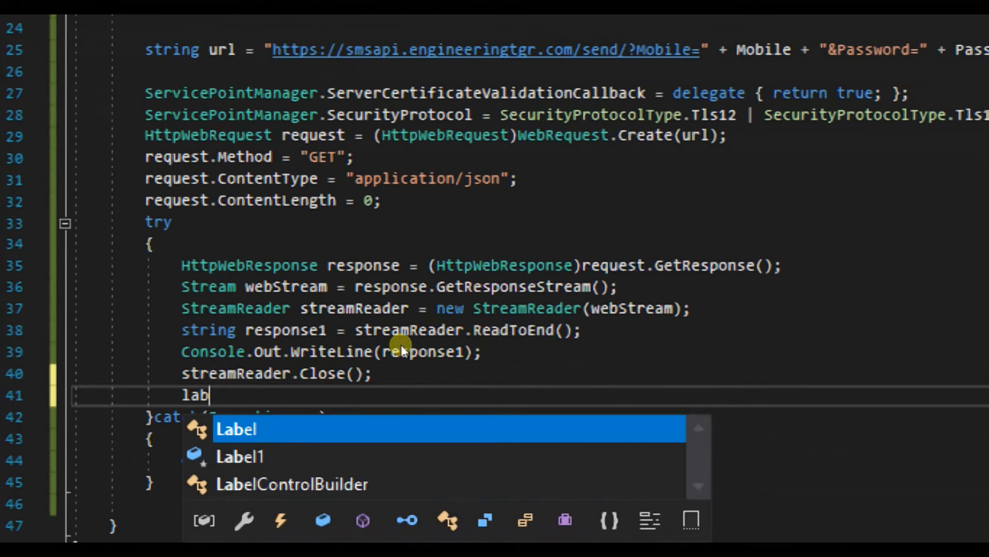
type("Label1.")
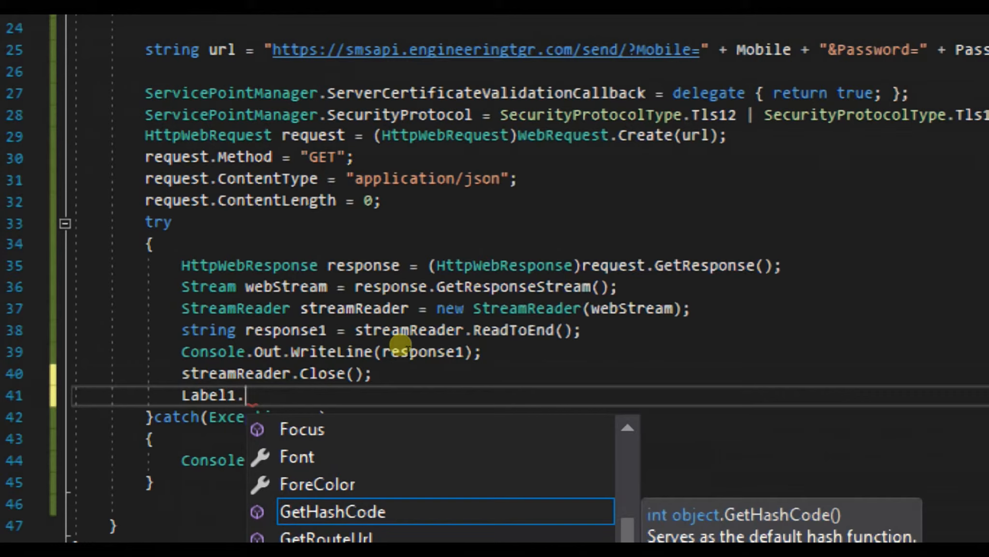
type("Text =")
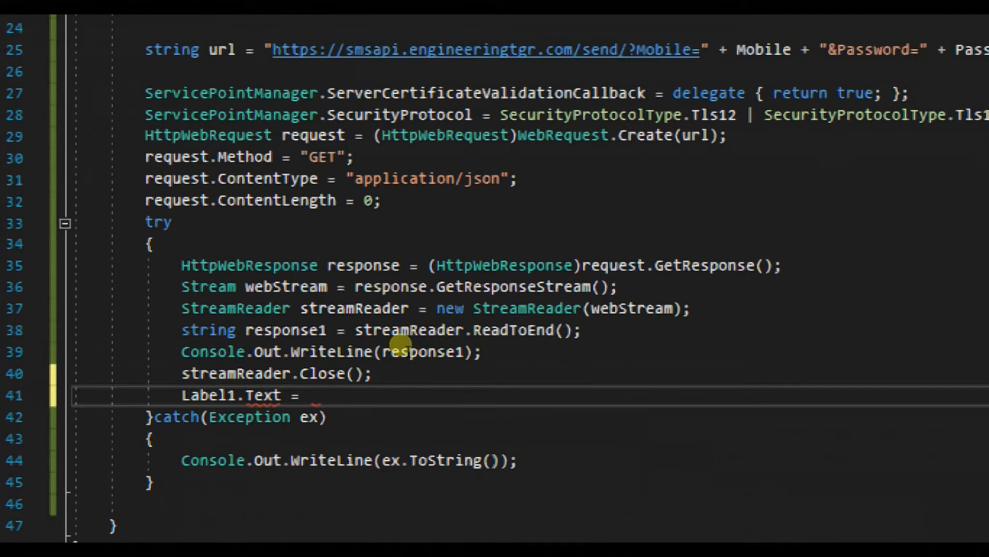
type("\"MS\"")
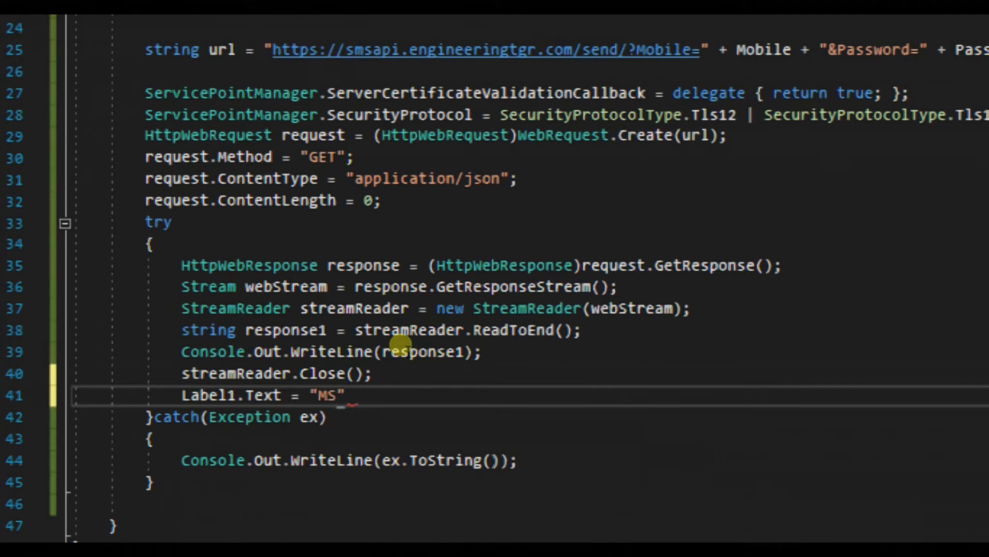
type("sh")
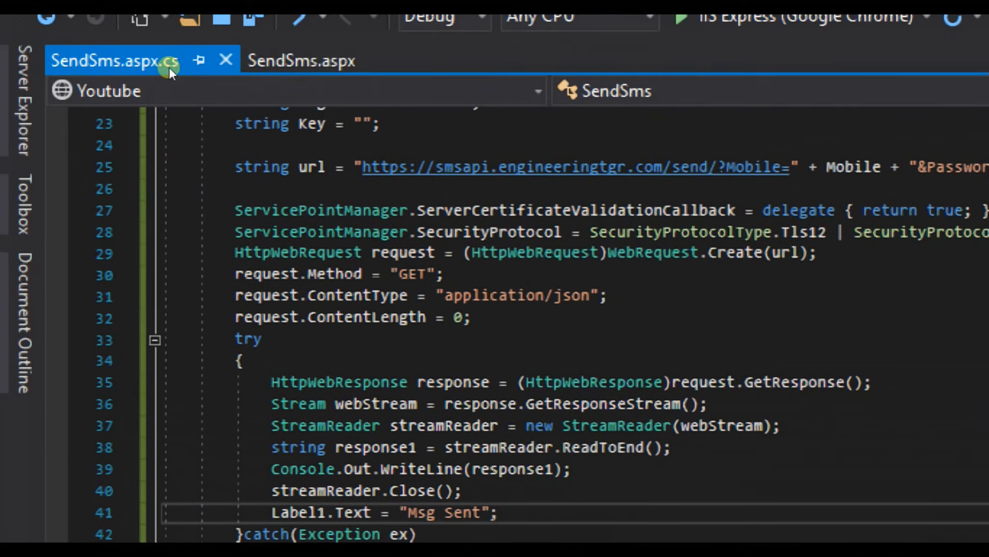
Step: Add TextMode="Password" to TextBox1, TextBox2 and TextBox3 in SendSms.aspx markup and save
left_click(302, 61)
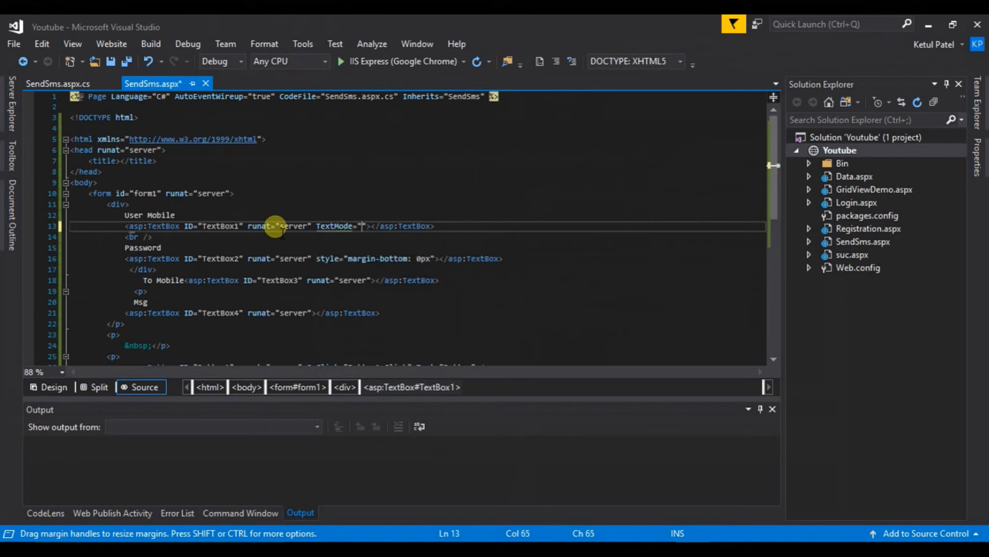
type("Password")
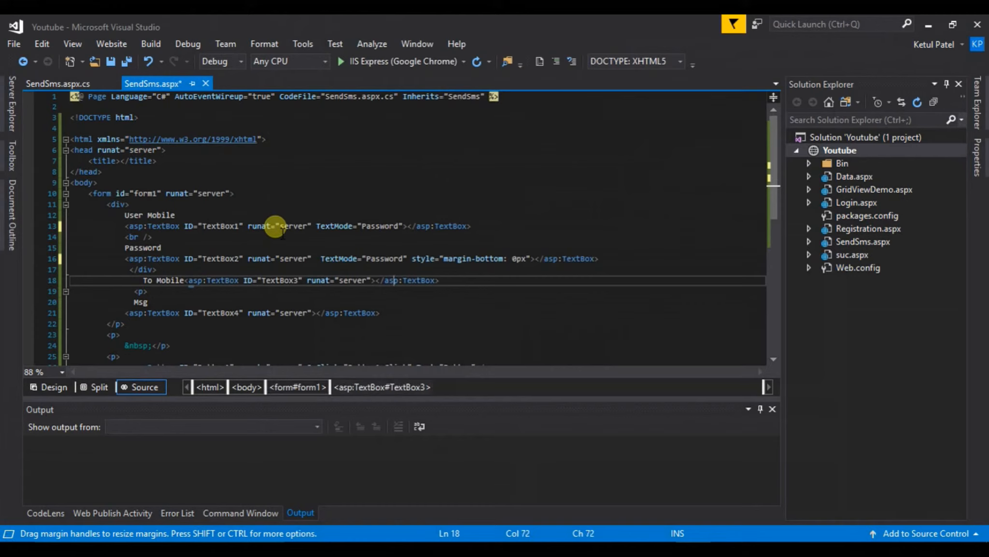
type("TextMode=\"Password\"")
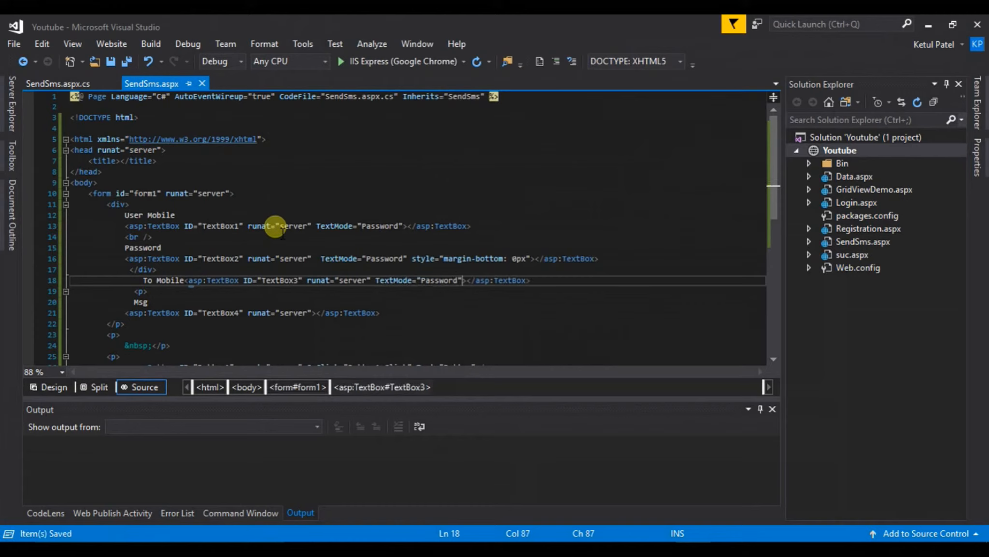
mouse_move(58, 109)
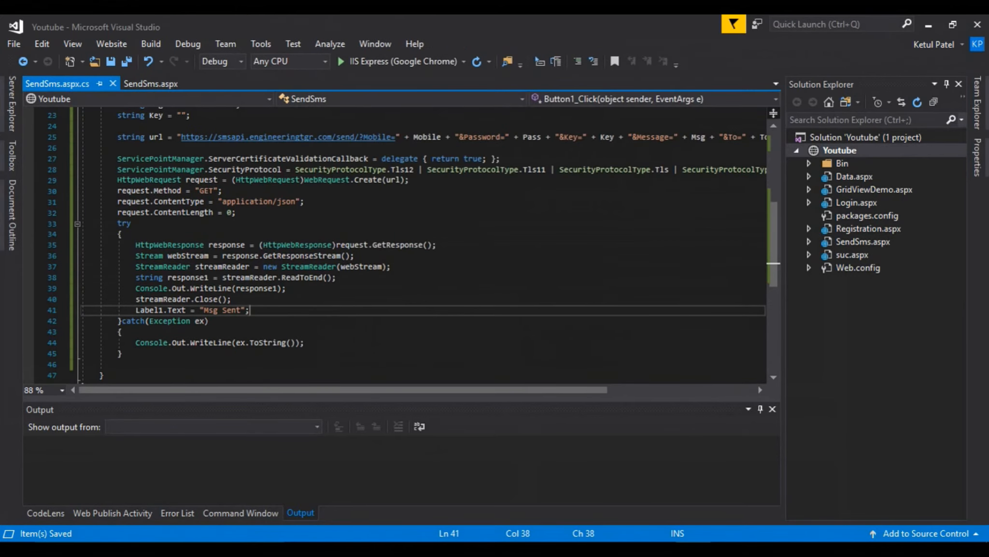
mouse_move(238, 160)
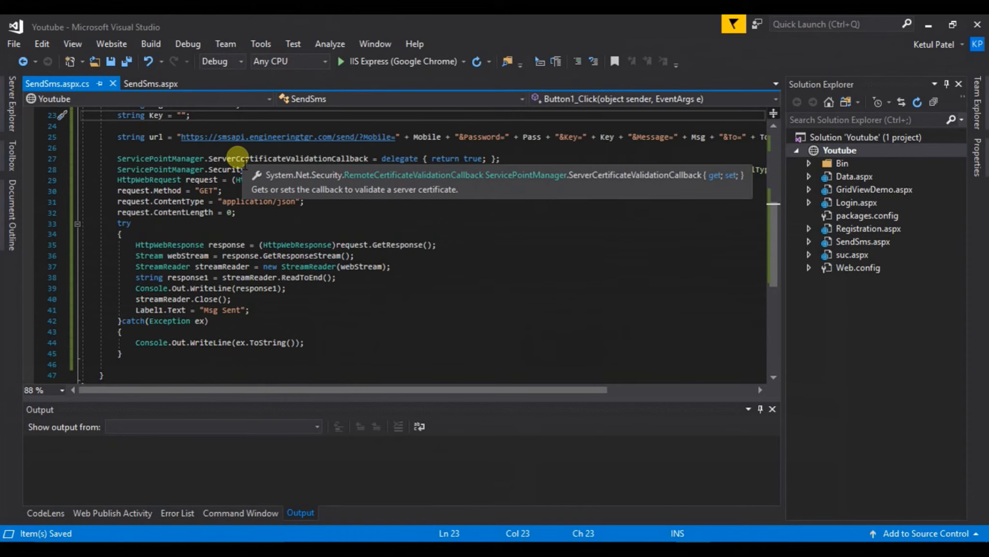
left_click(150, 83)
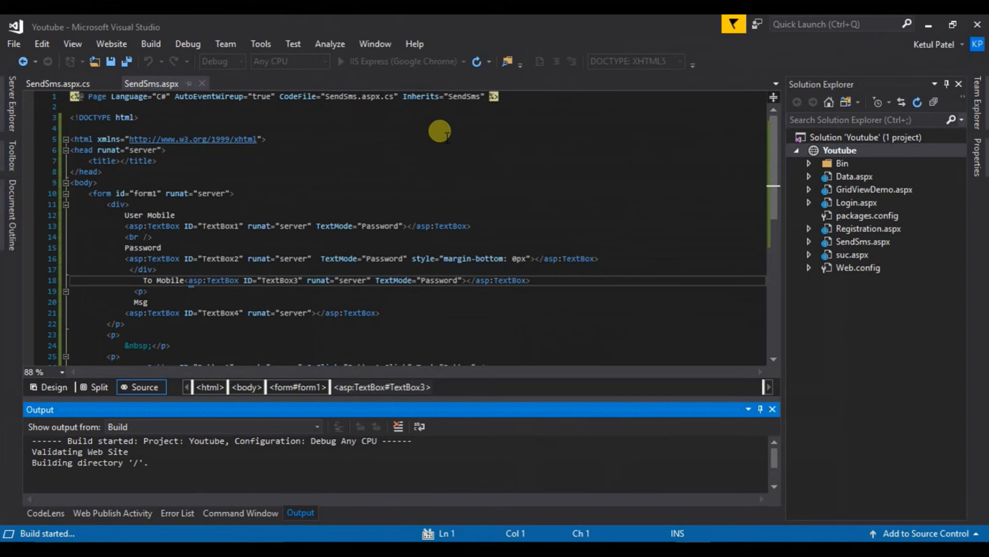
mouse_move(876, 340)
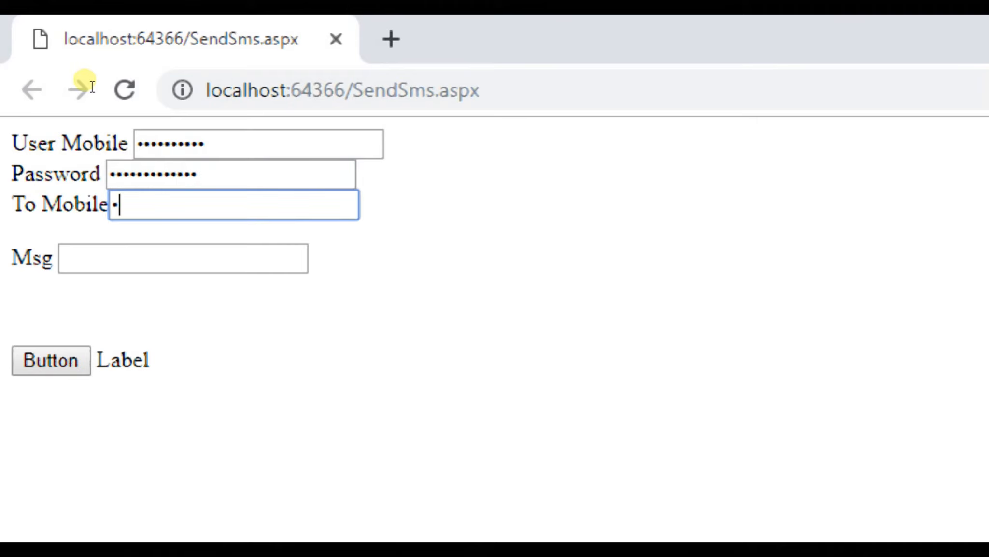
Step: Fill the SendSms form with mobile 1234567 and message Hello, send it, and highlight 'Msg Sent'
type("1234567")
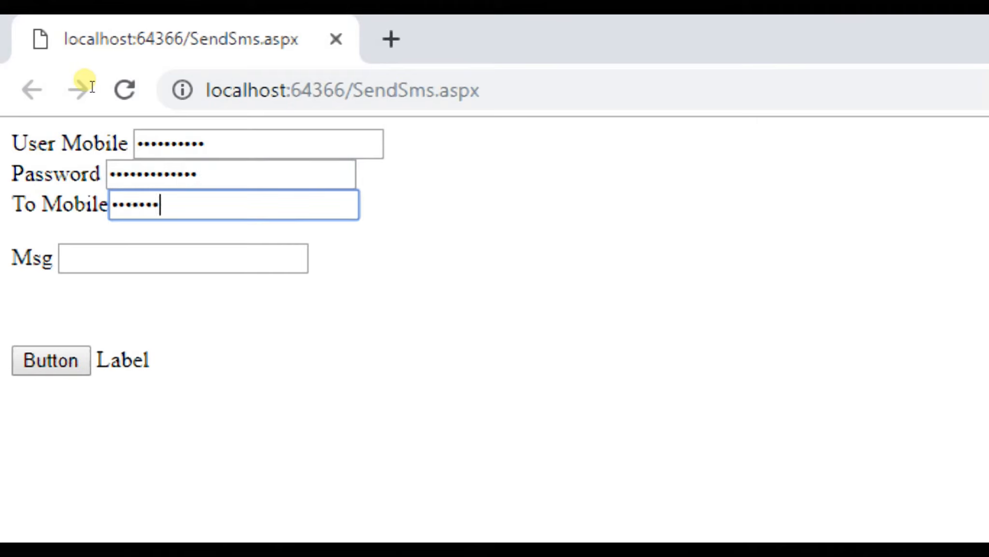
type("Hello")
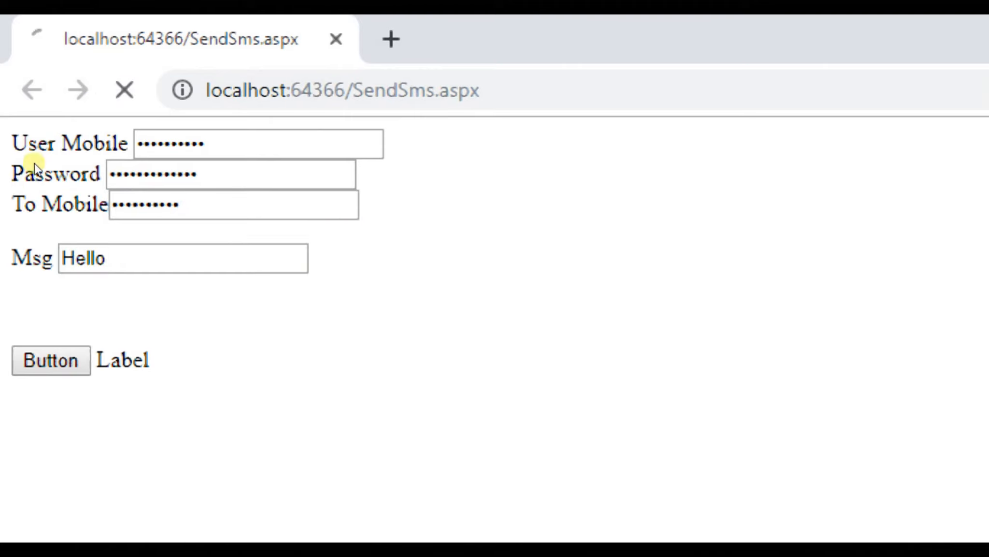
left_click(50, 359)
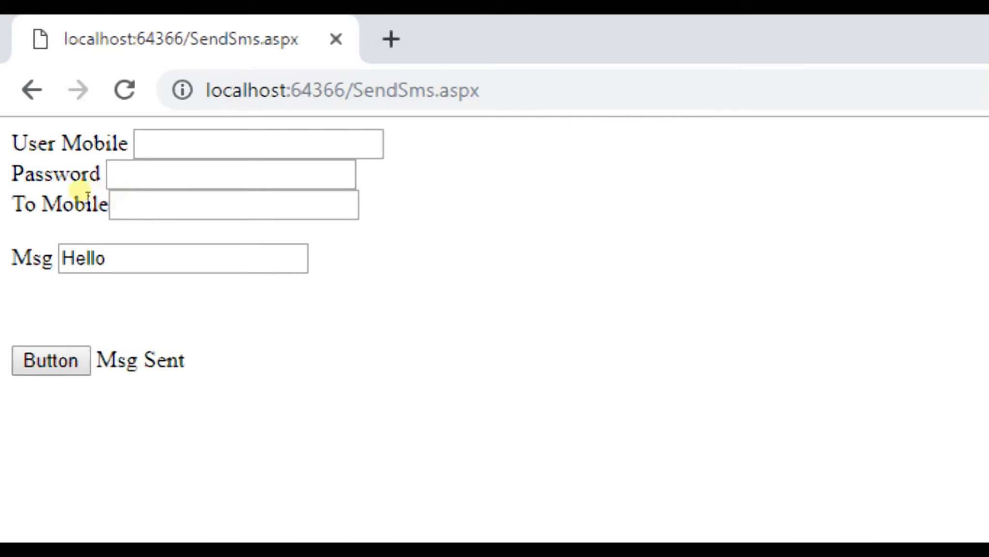
double_click(141, 360)
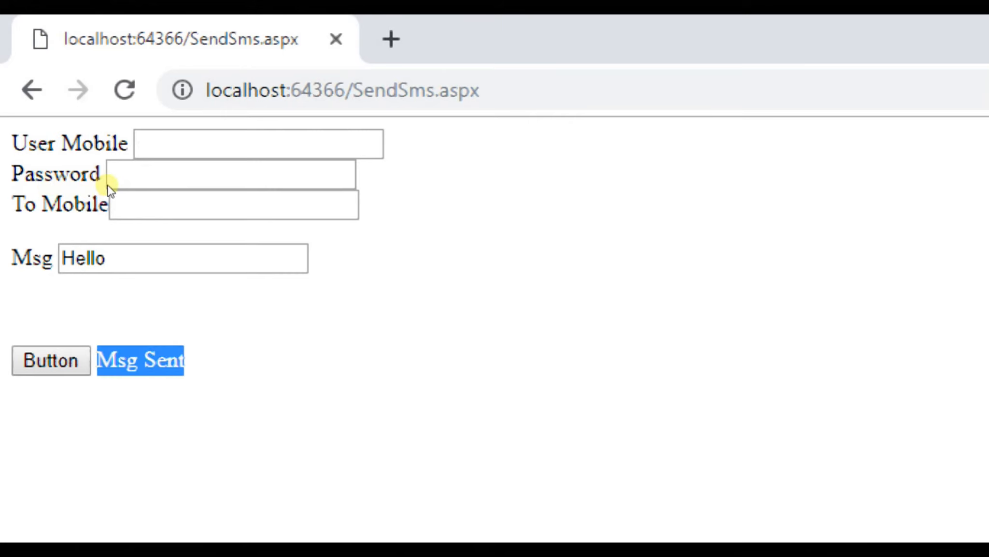